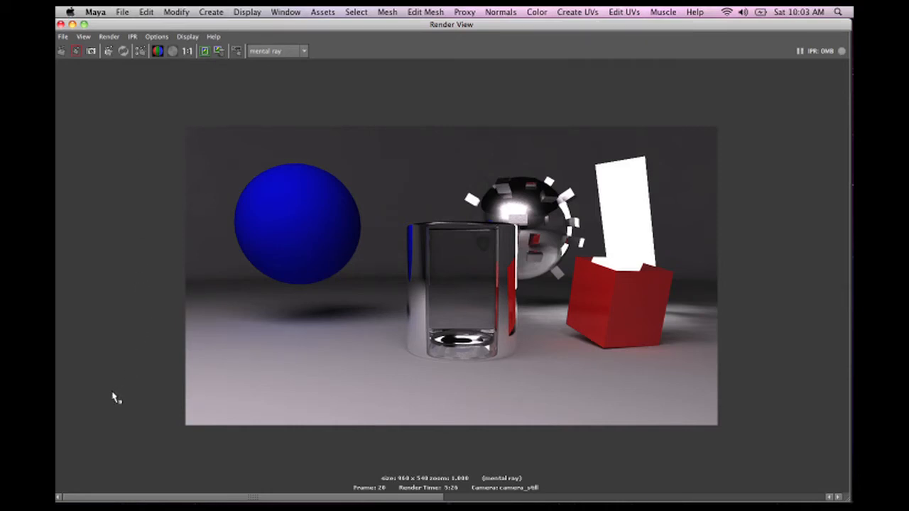
mouse_move(252, 33)
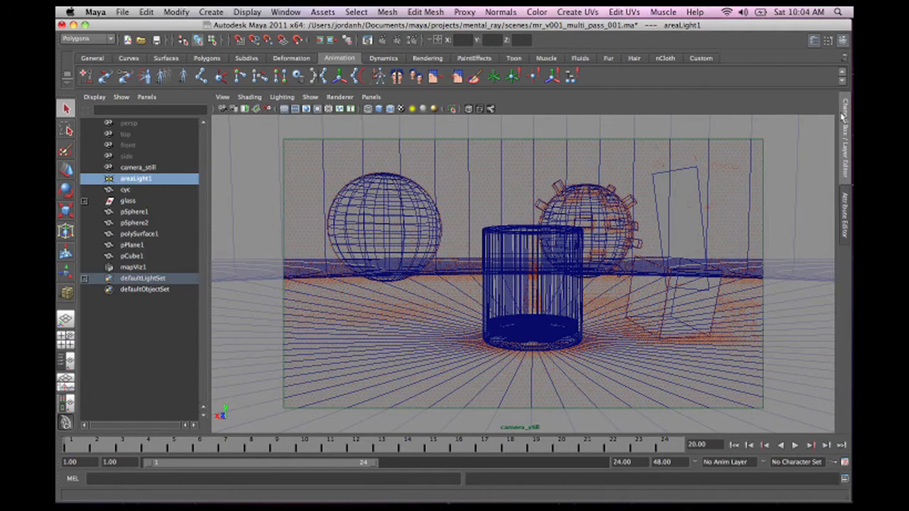
Expand the right-edge Channel Box / Layer Editor panel to show the master render layer
left_click(844, 114)
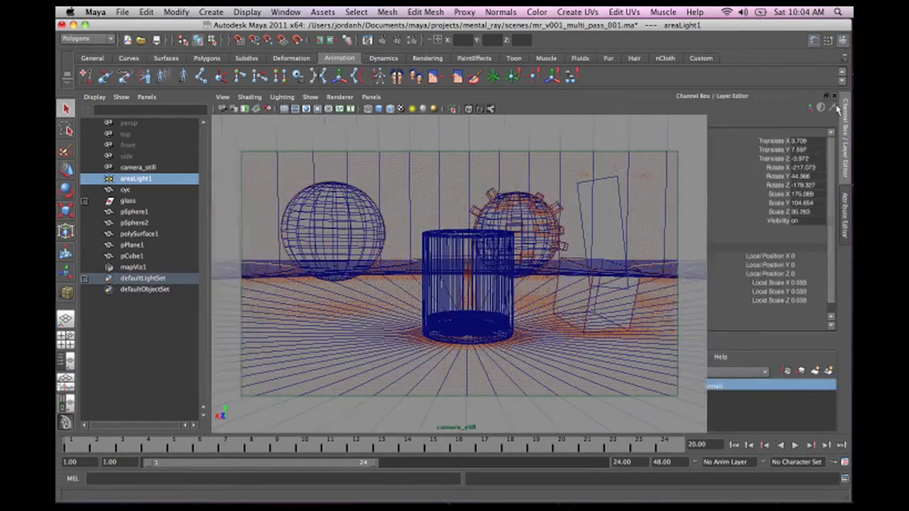
left_click(836, 108)
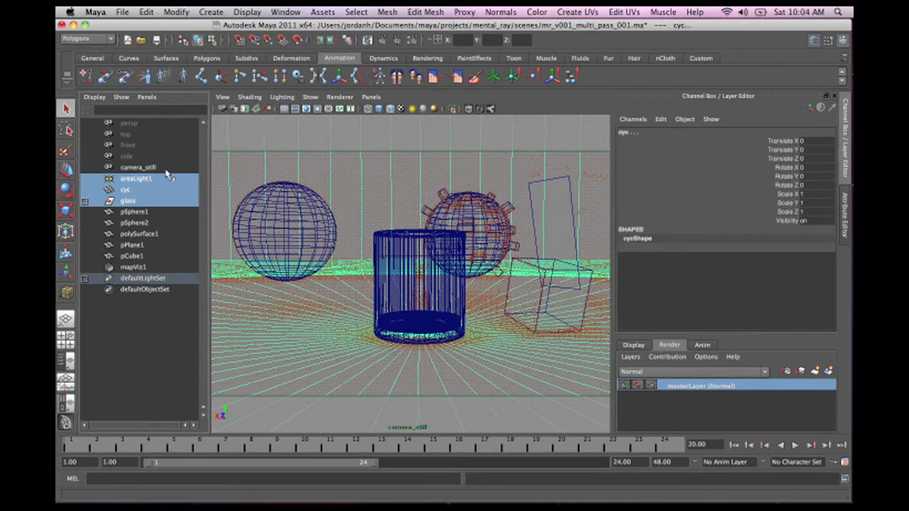
Select camera_still and create a new render layer from the selection
left_click(136, 178)
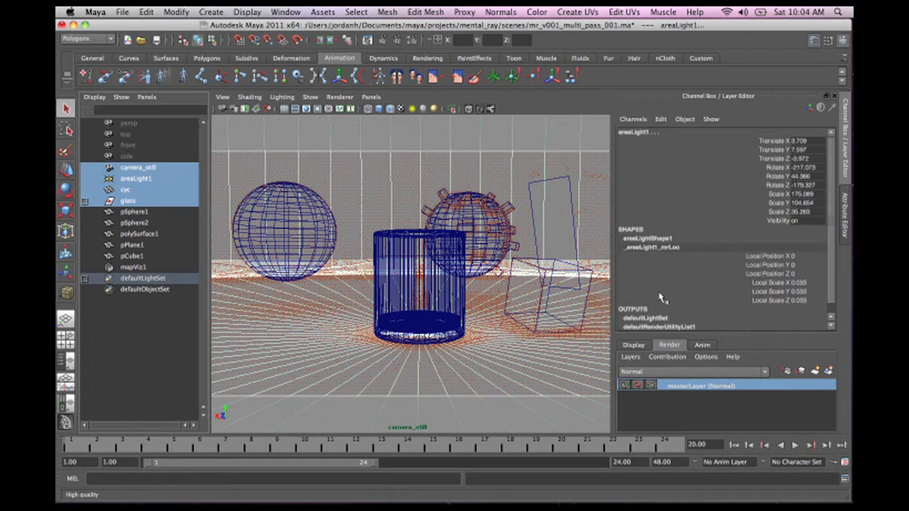
left_click(828, 371)
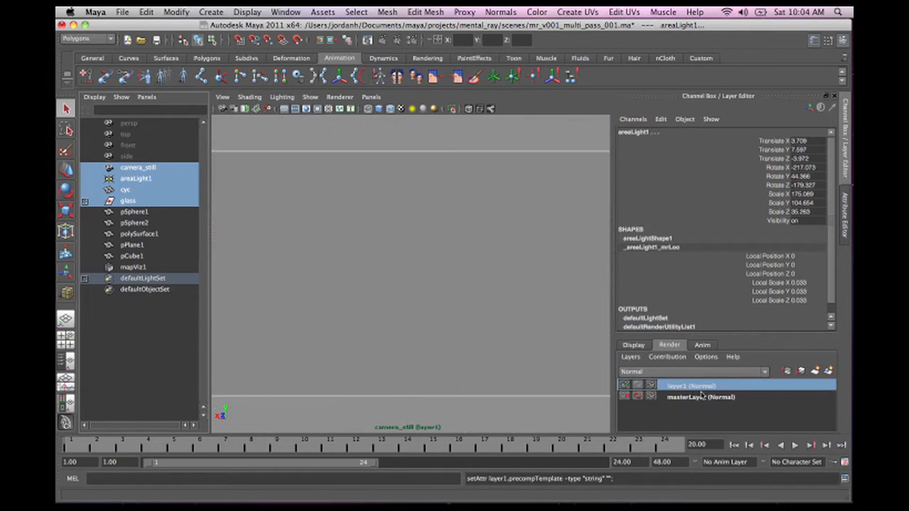
right_click(689, 386)
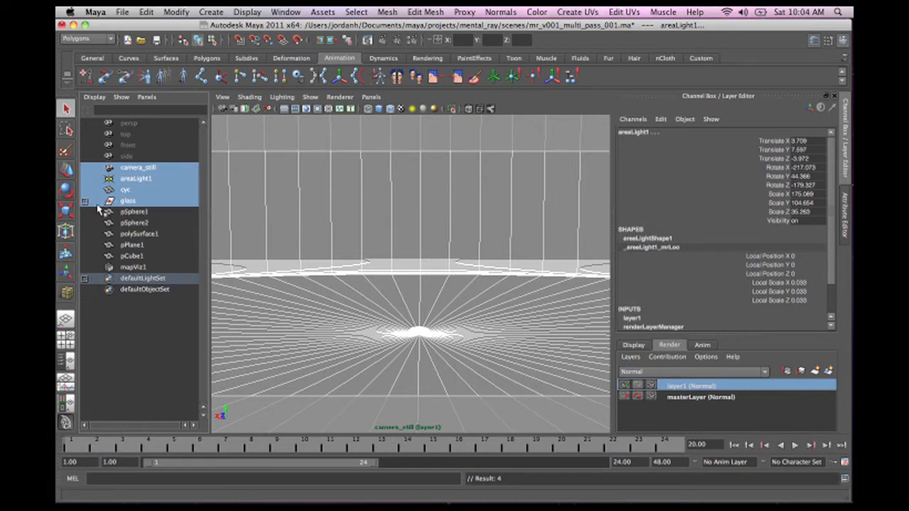
Add the glass group, pCube1 and areaLight1, then rename the layer main_render
left_click(98, 200)
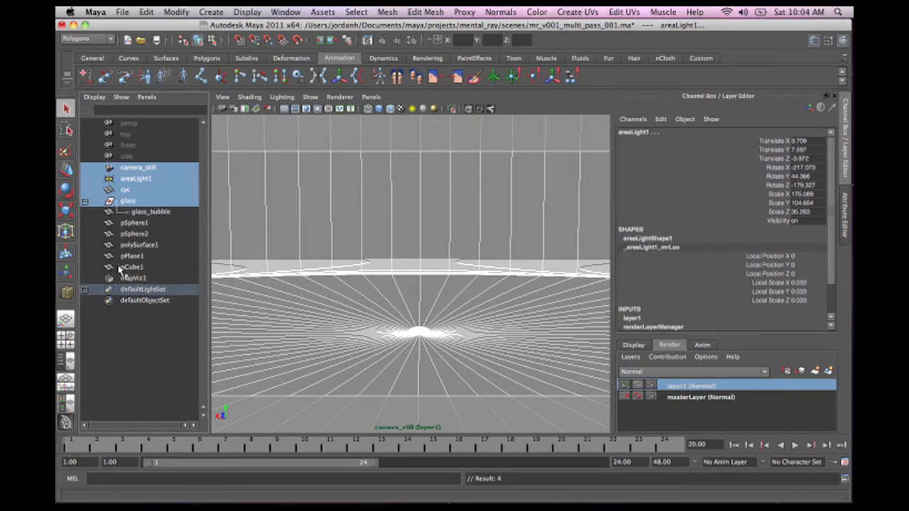
left_click(132, 266)
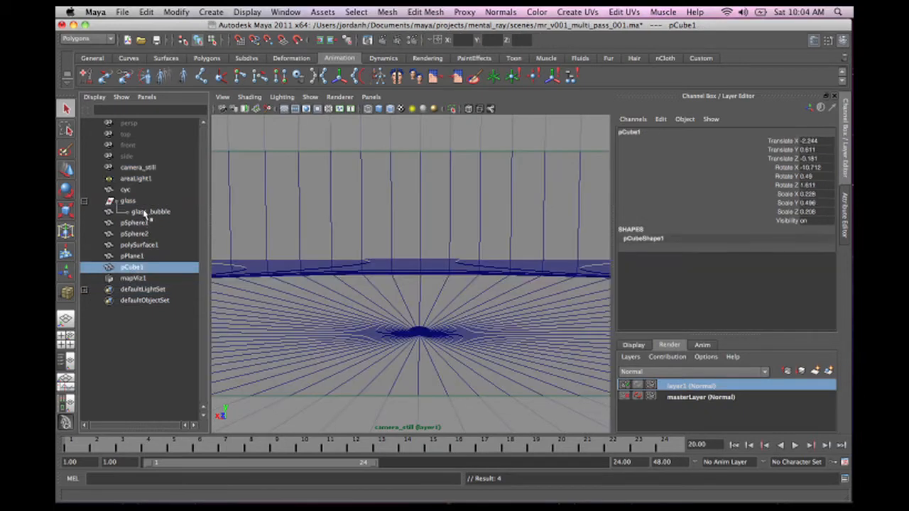
left_click(127, 201)
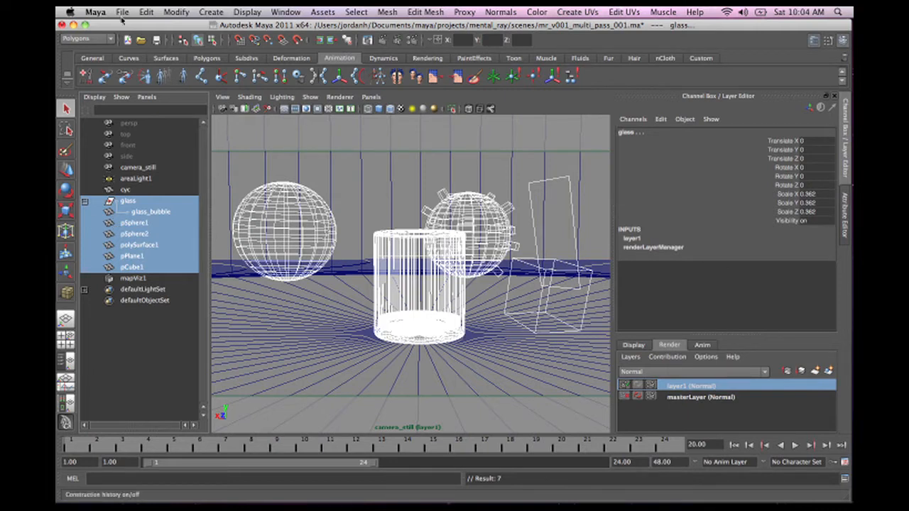
left_click(135, 178)
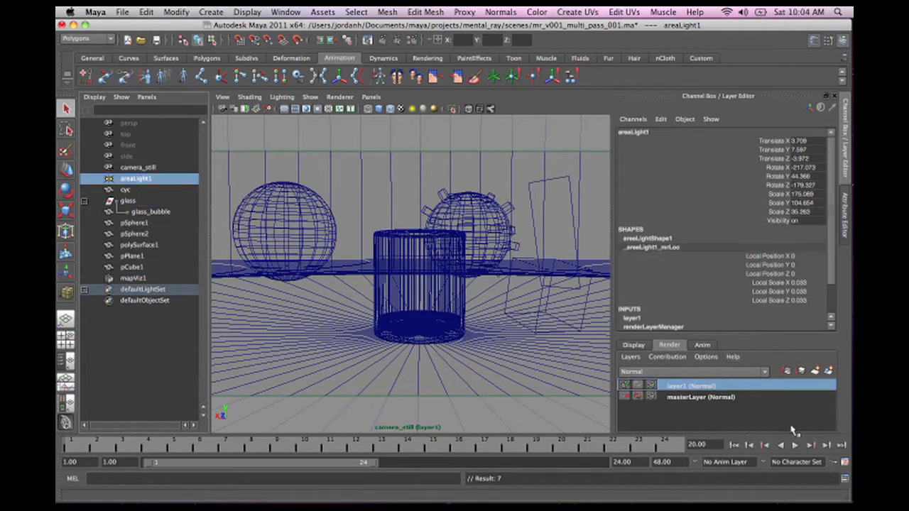
right_click(689, 385)
type("main_render")
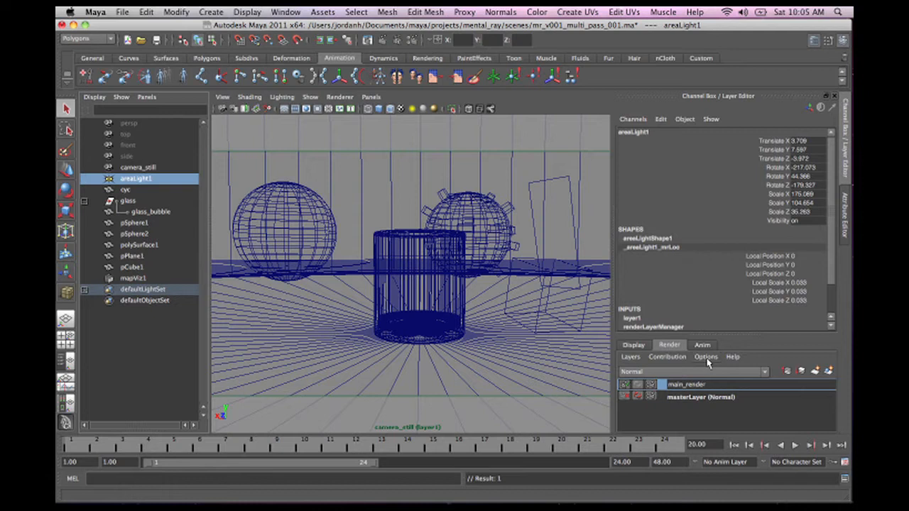
left_click(724, 384)
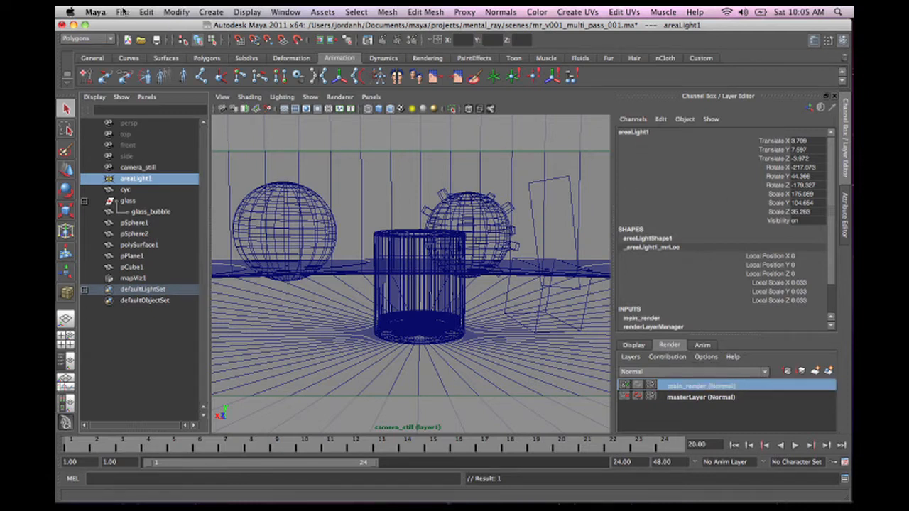
Save the scene as mr_v001_multi_pass_002.ma
left_click(122, 13)
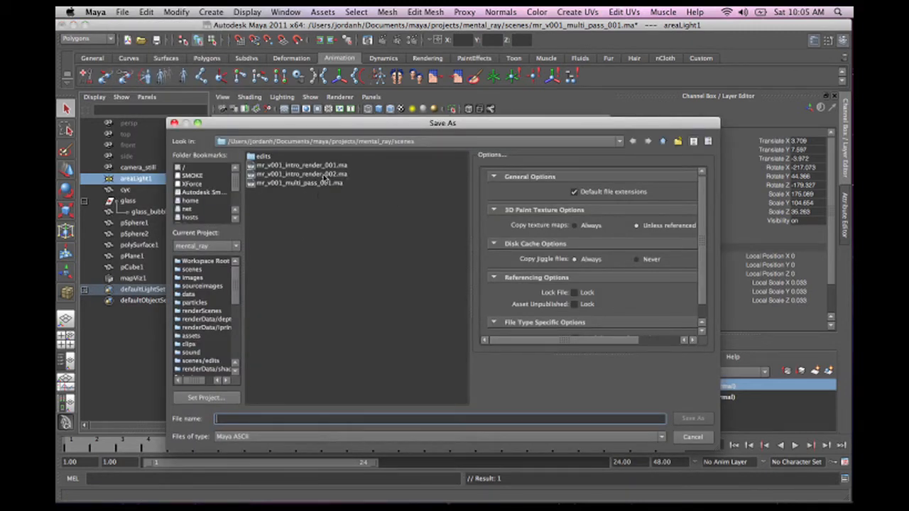
left_click(692, 419)
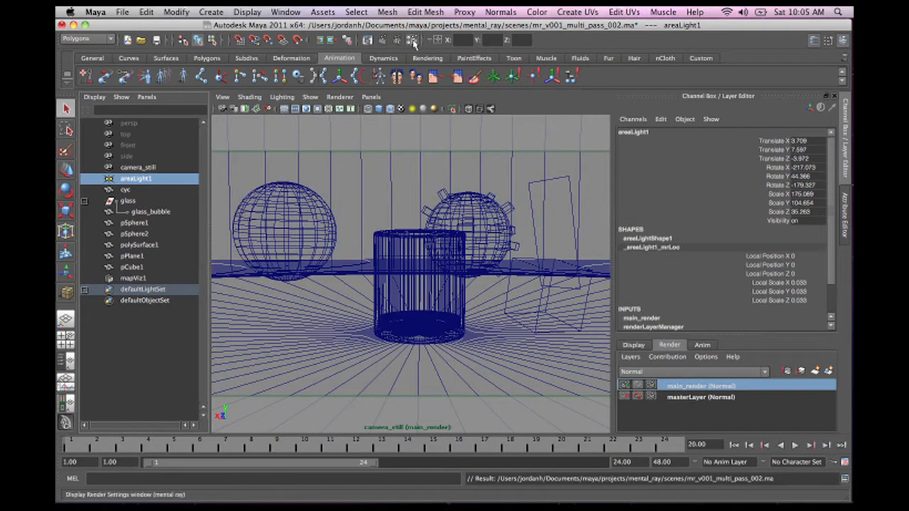
Open Render Settings on the Passes tab and launch Create New Render Pass
left_click(413, 40)
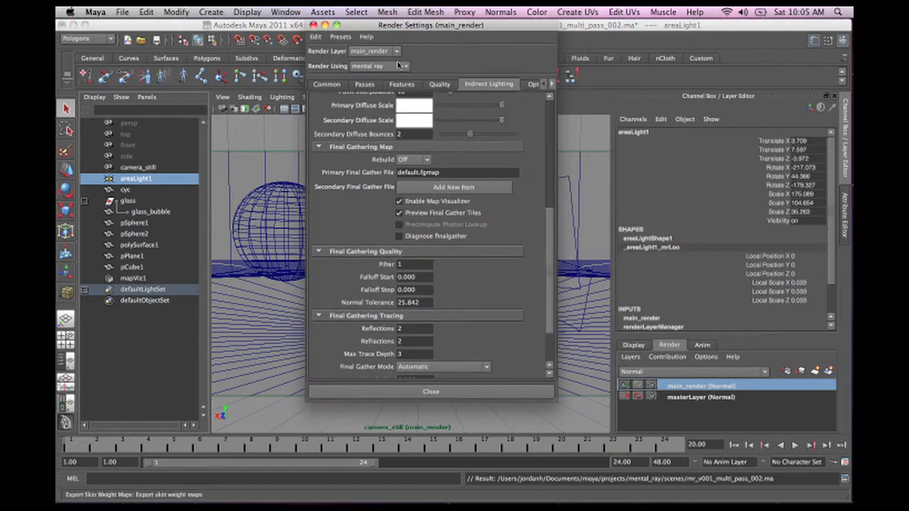
left_click(365, 83)
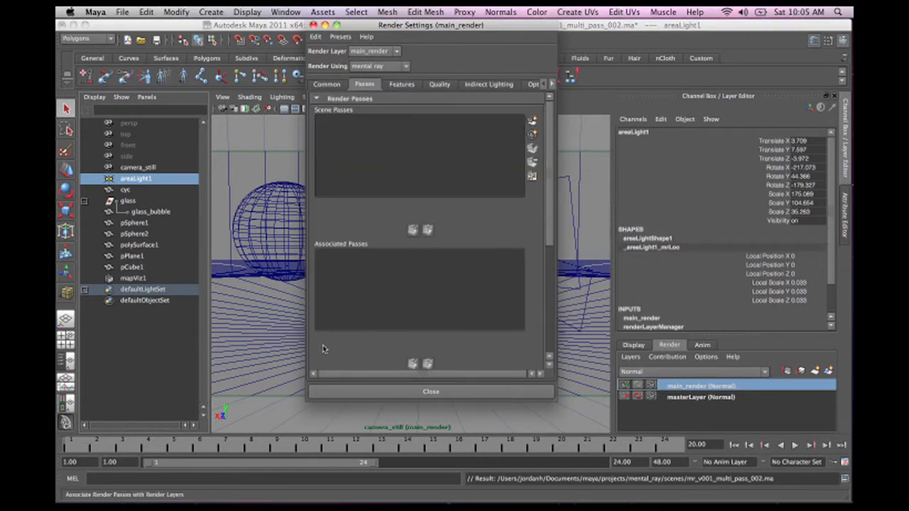
mouse_move(532, 120)
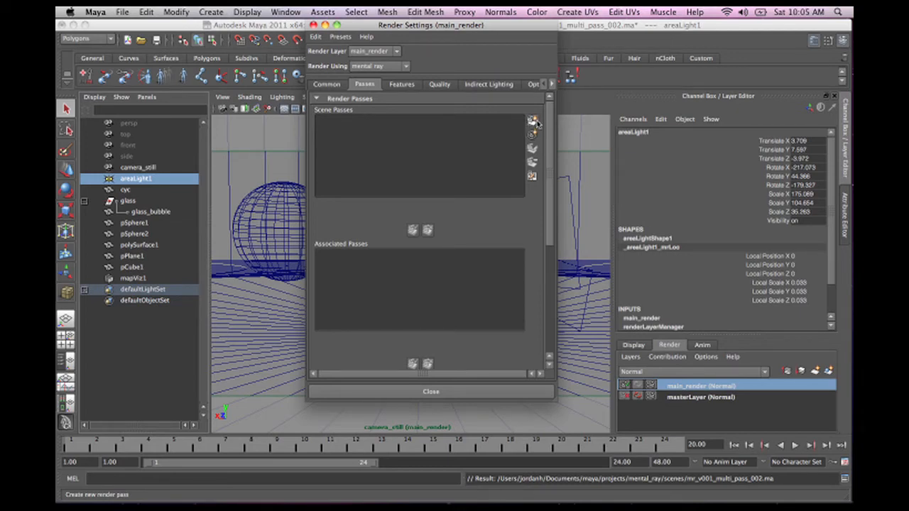
left_click(534, 121)
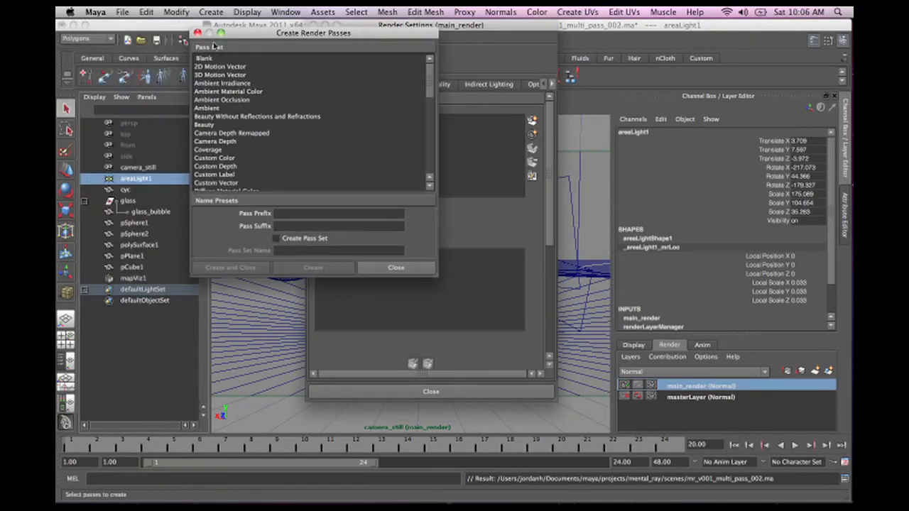
Pick the Beauty and Camera Depth passes in the Create Render Passes list
scroll("down", 3)
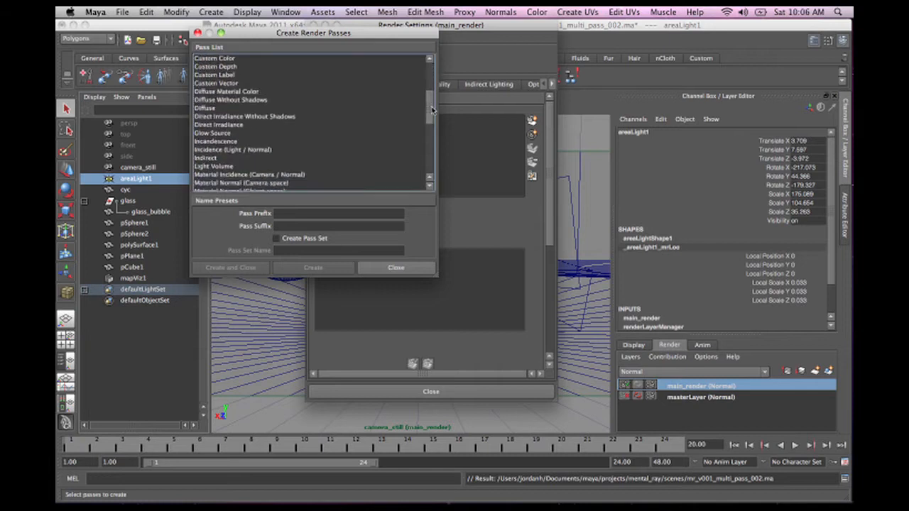
scroll("up", 3)
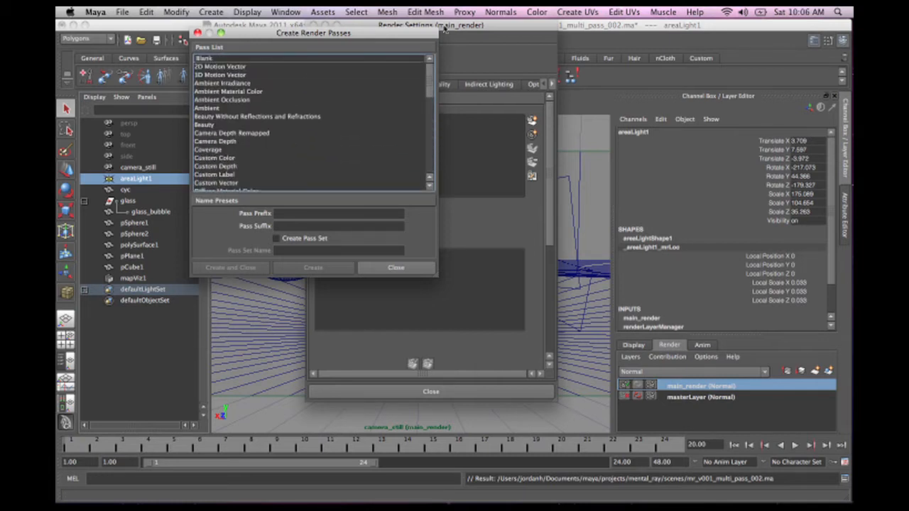
scroll("down", 3)
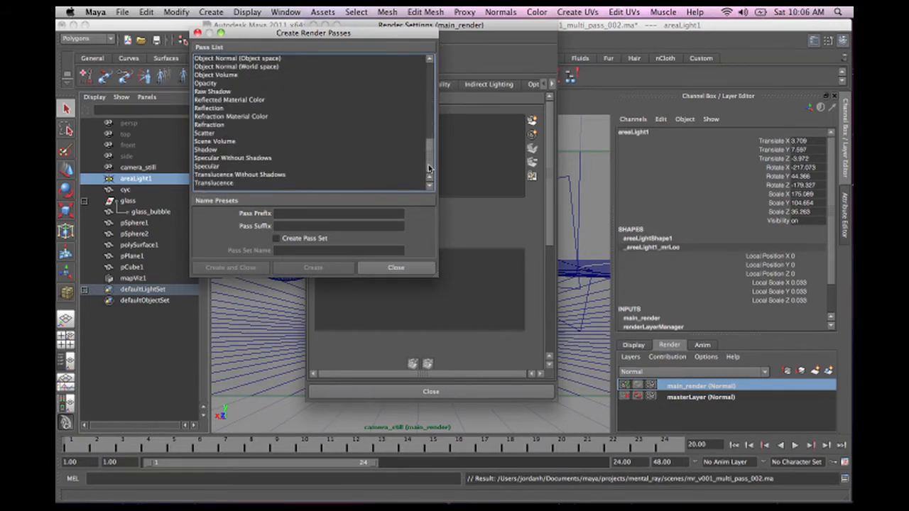
scroll("up", 3)
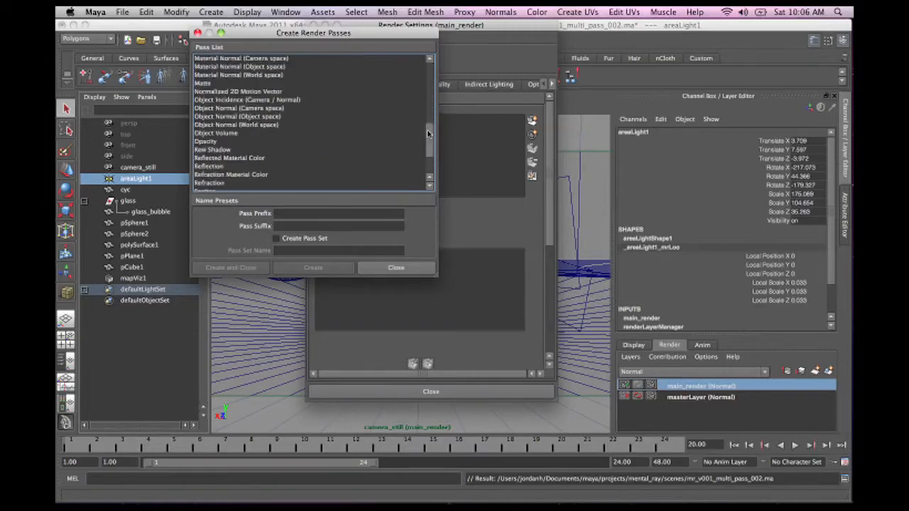
scroll("up", 3)
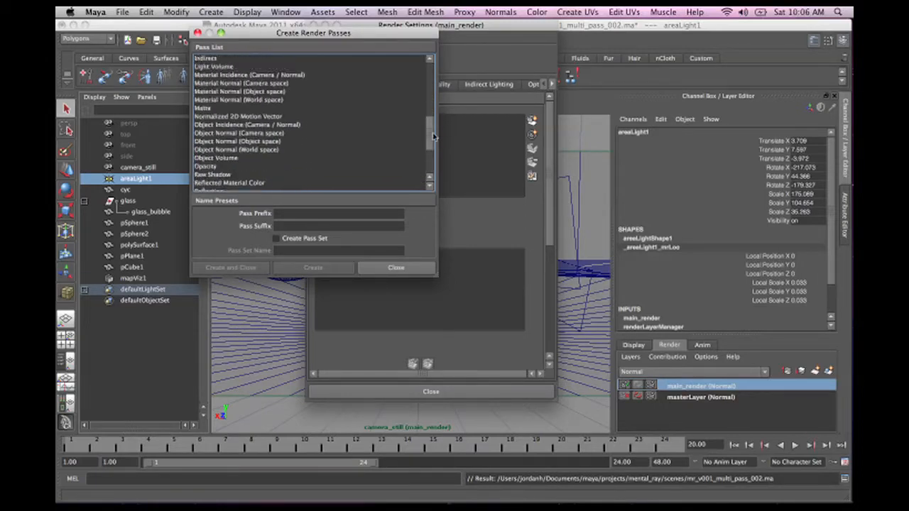
scroll("down", 3)
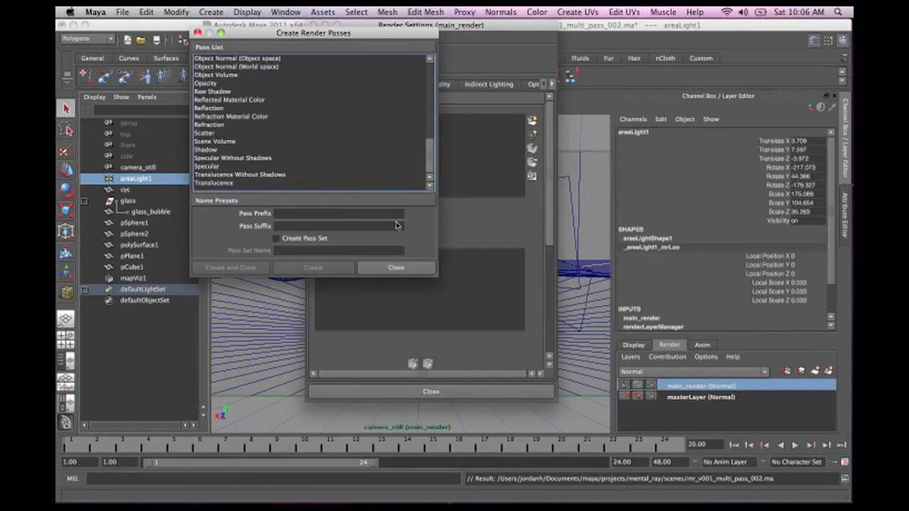
scroll("up", 3)
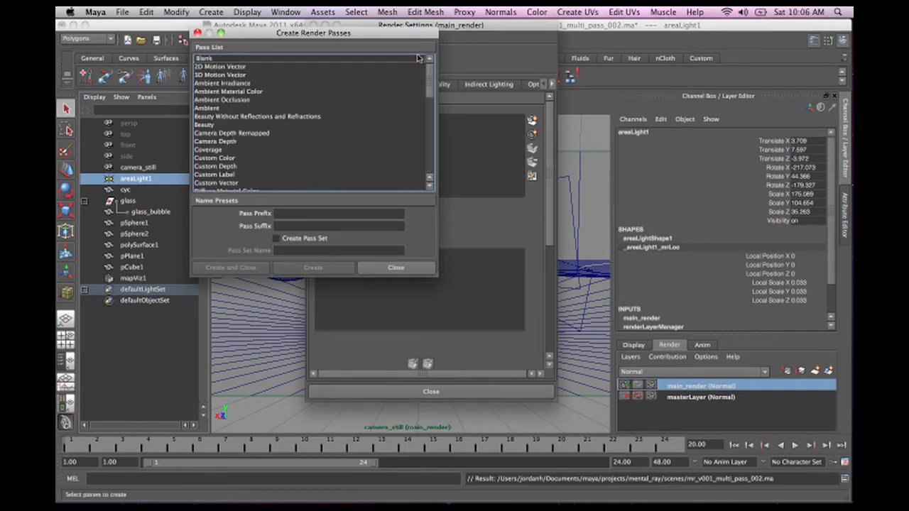
mouse_move(437, 94)
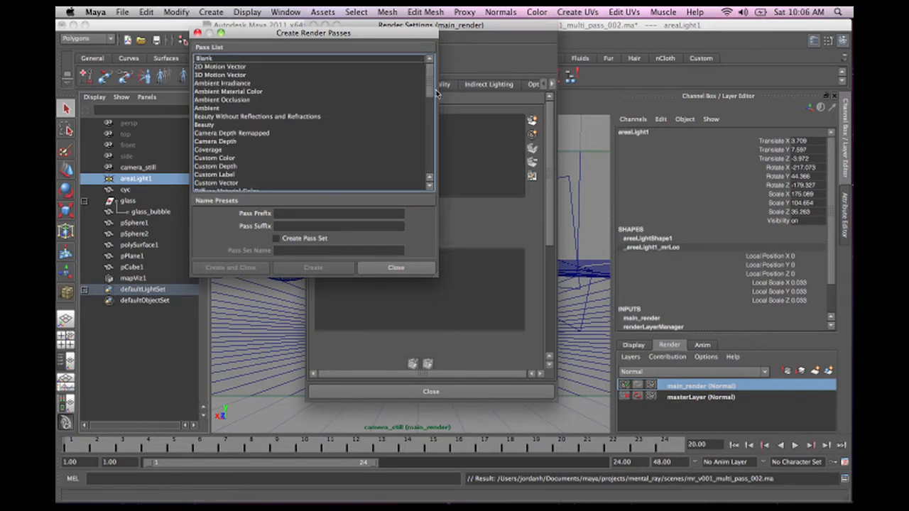
left_click(203, 124)
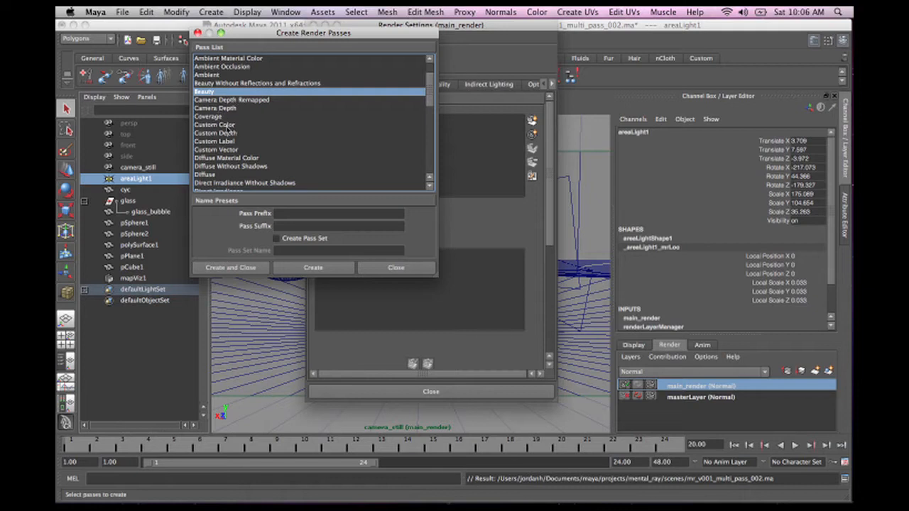
mouse_move(229, 115)
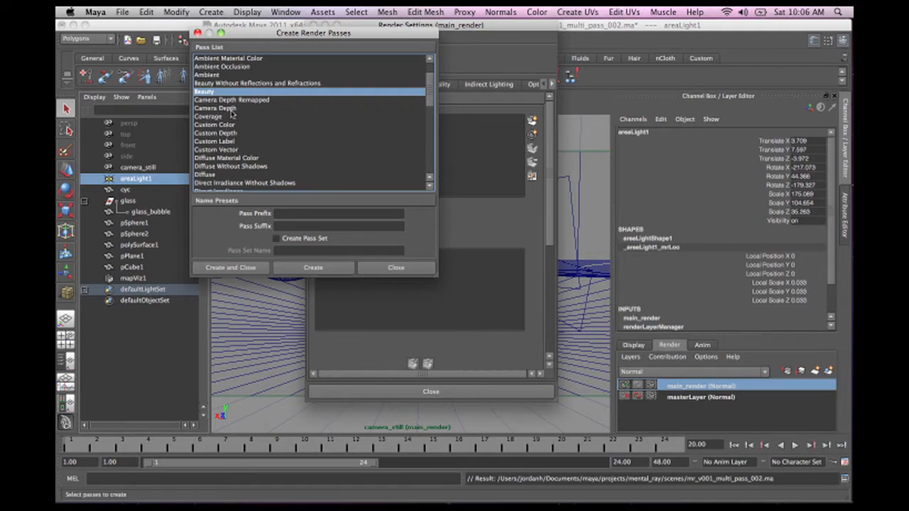
left_click(227, 108)
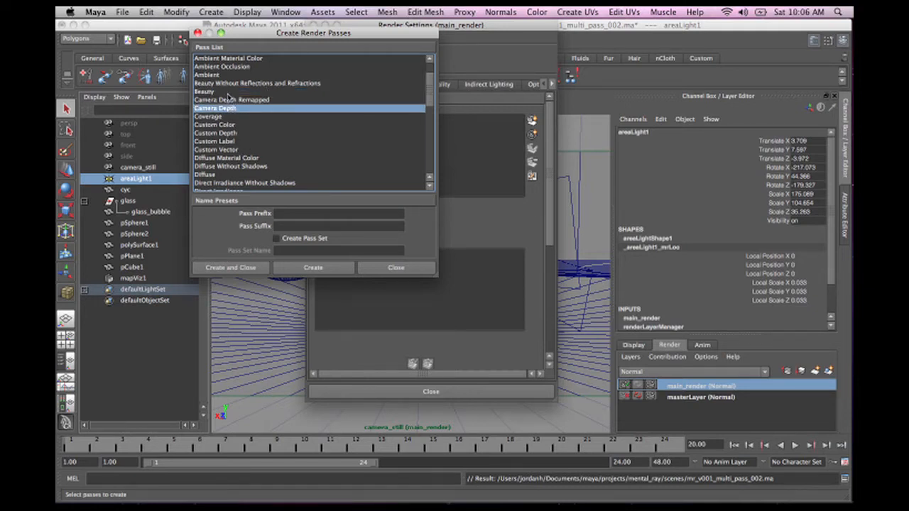
left_click(204, 91)
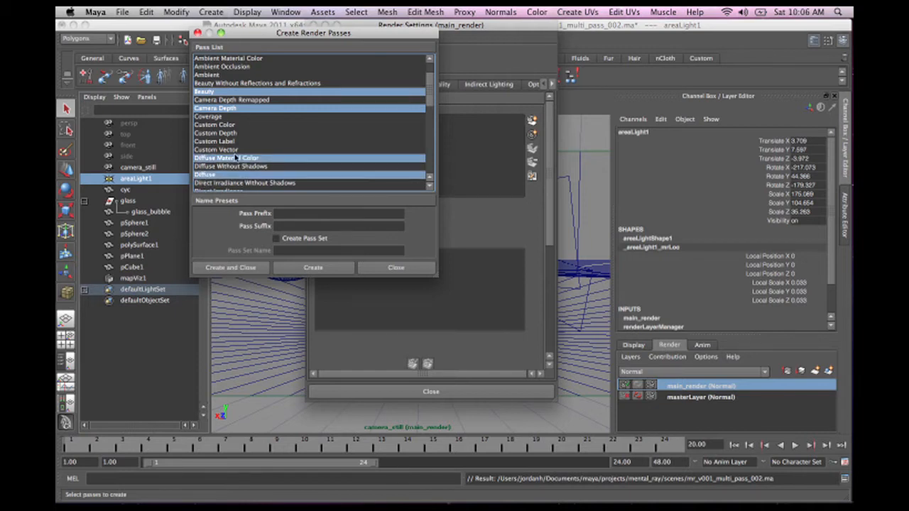
scroll("down", 3)
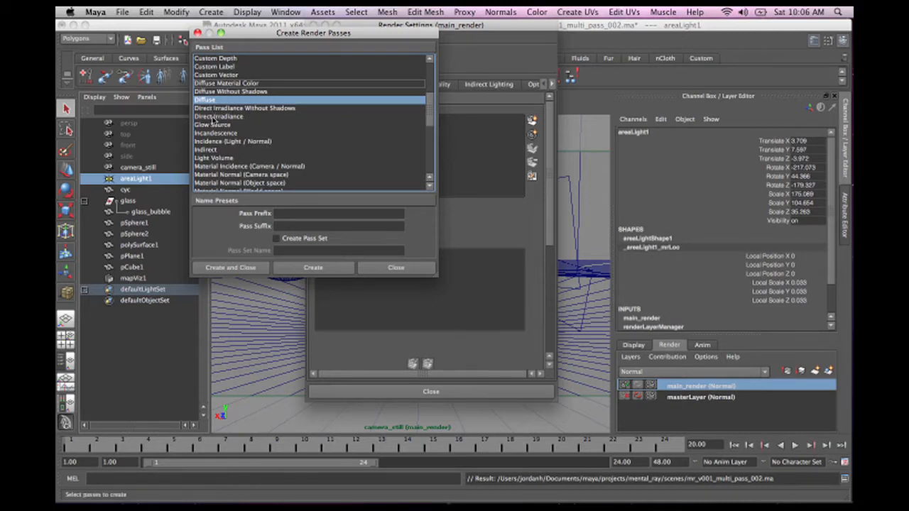
Add Diffuse, Direct Irradiance, Incandescence, Indirect, Opacity, Reflection, Refraction, Shadow, Specular and create them
left_click(218, 115)
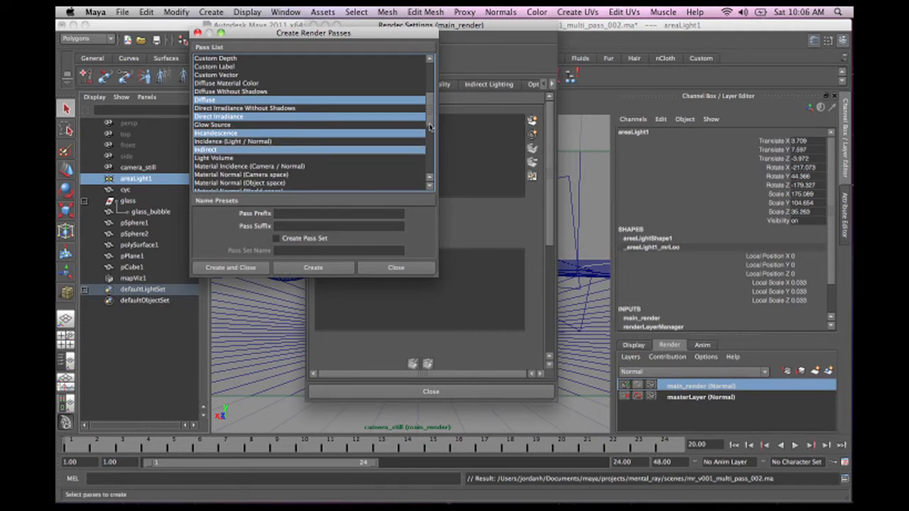
scroll("down", 3)
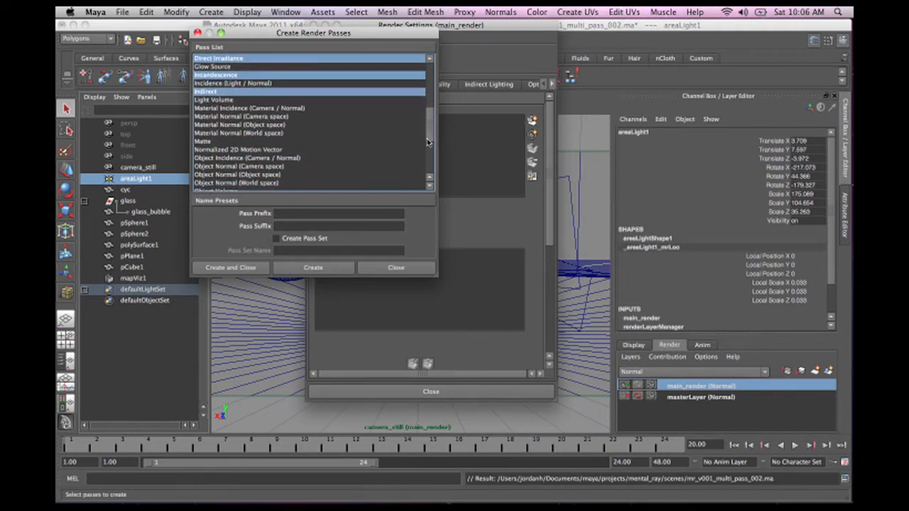
scroll("down", 3)
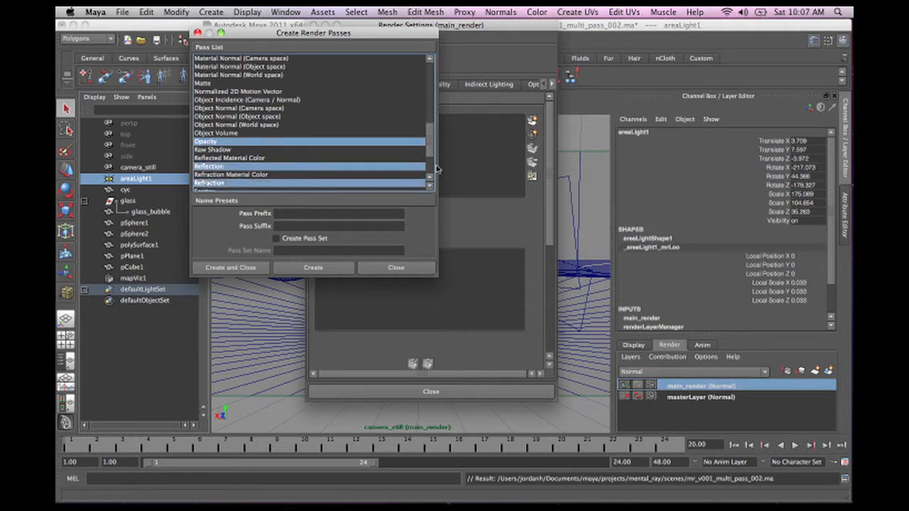
scroll("down", 3)
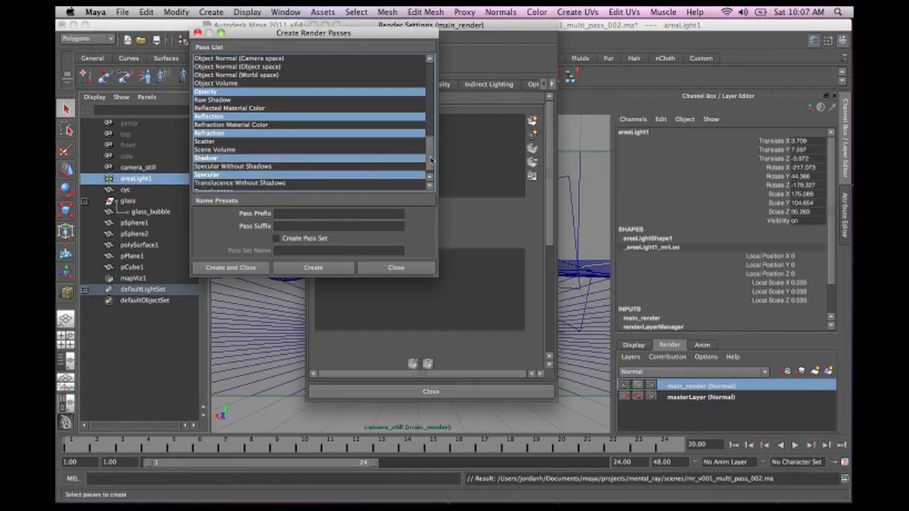
scroll("down", 3)
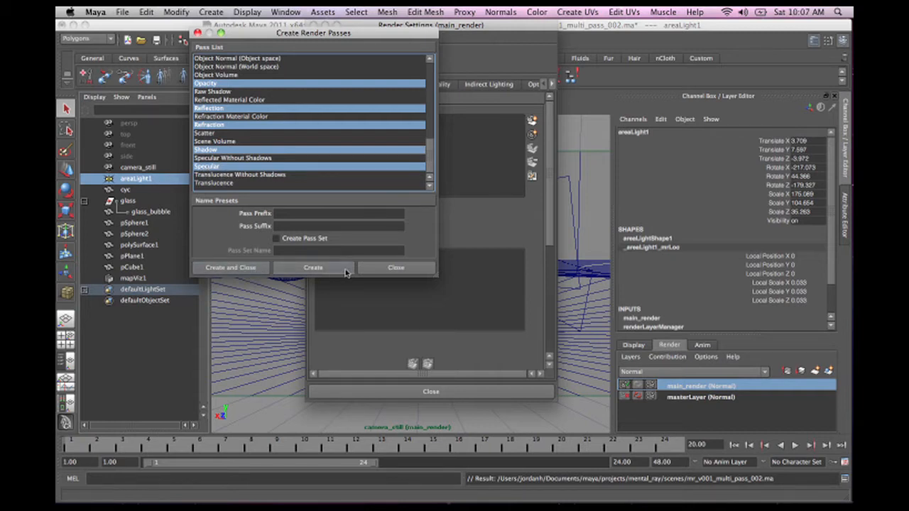
left_click(312, 268)
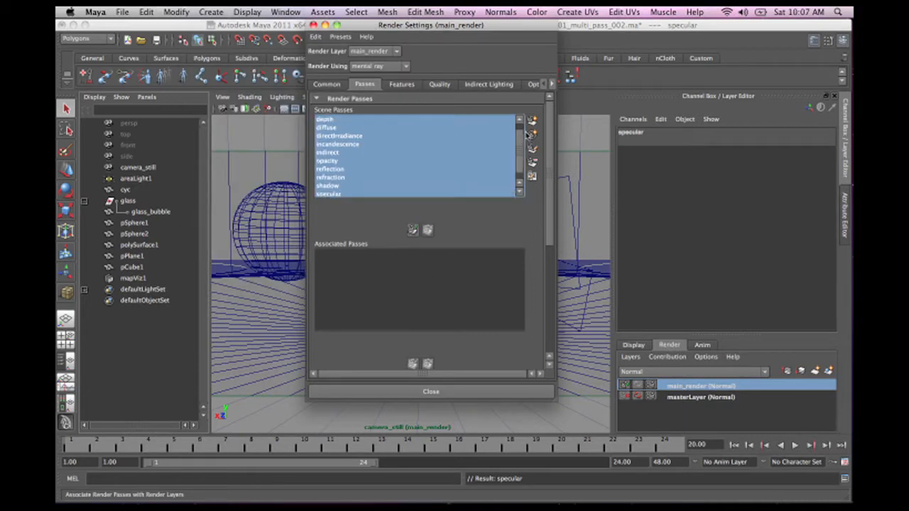
Link all scene passes to main_render and drag Render Settings aside
scroll("up", 3)
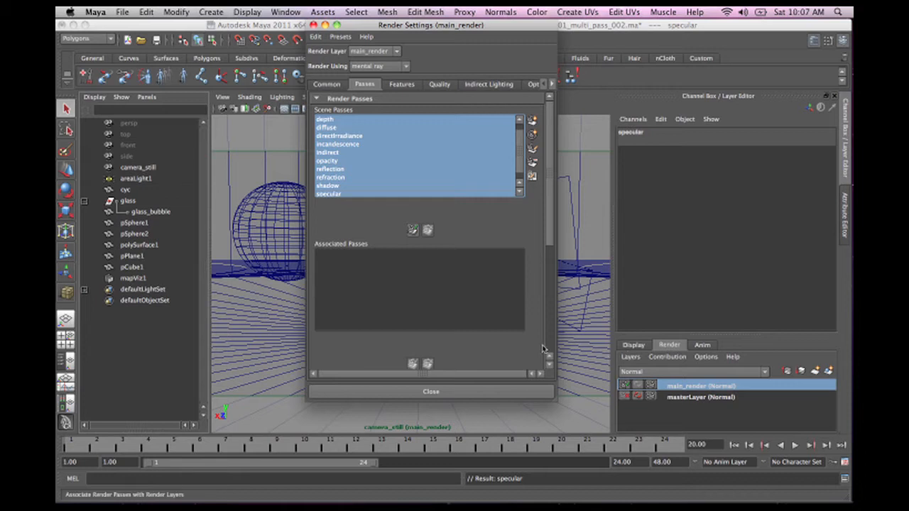
mouse_move(315, 273)
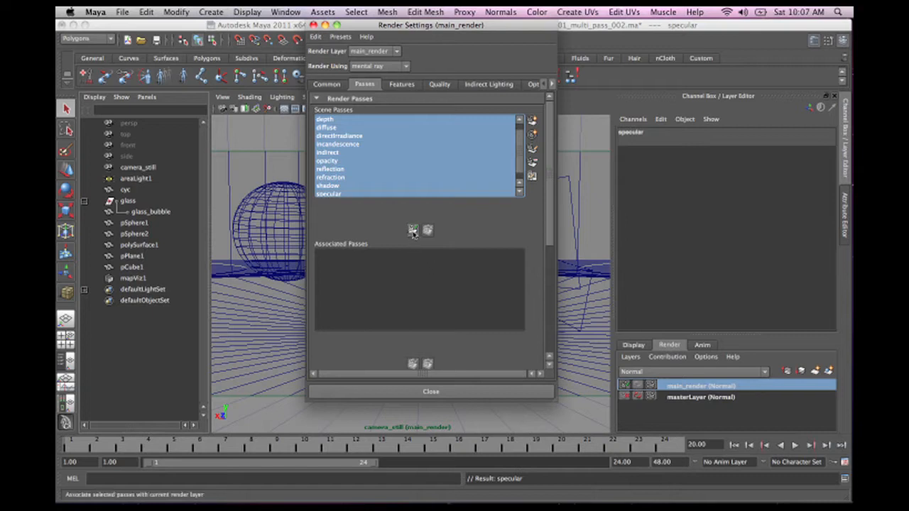
left_click(413, 230)
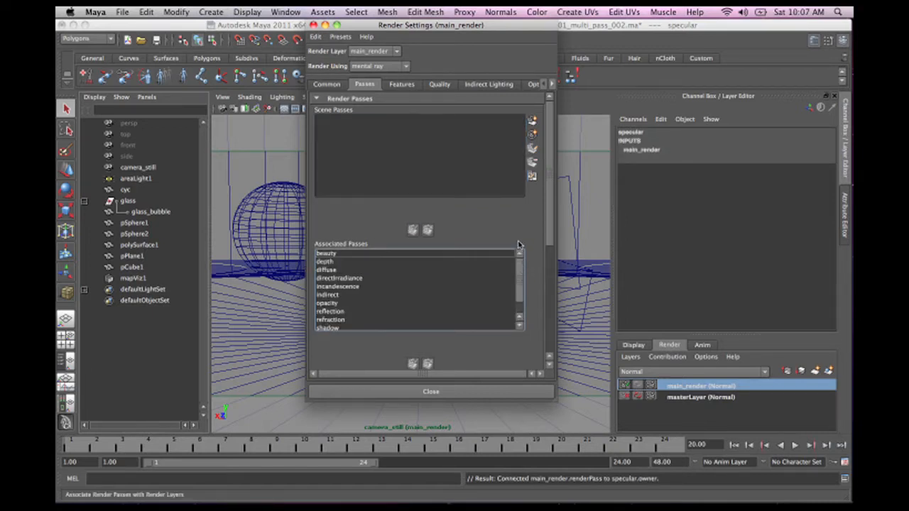
scroll("down", 3)
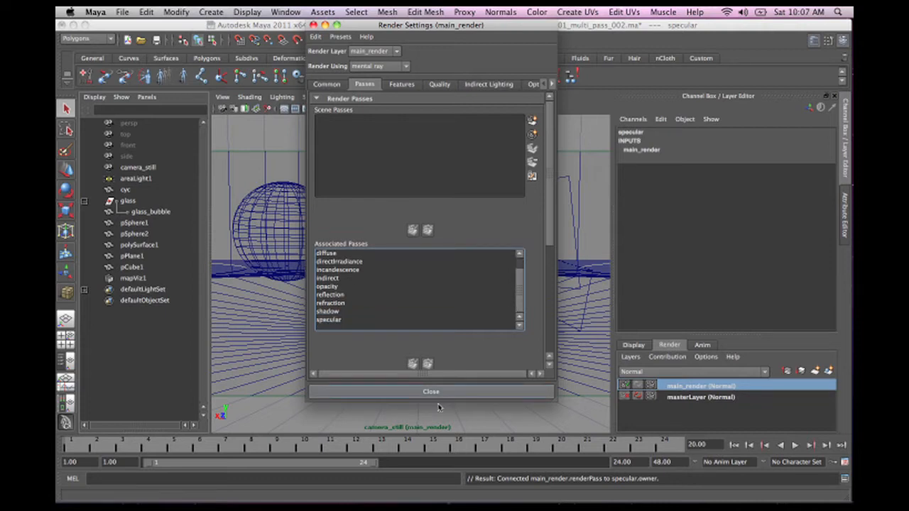
mouse_move(415, 39)
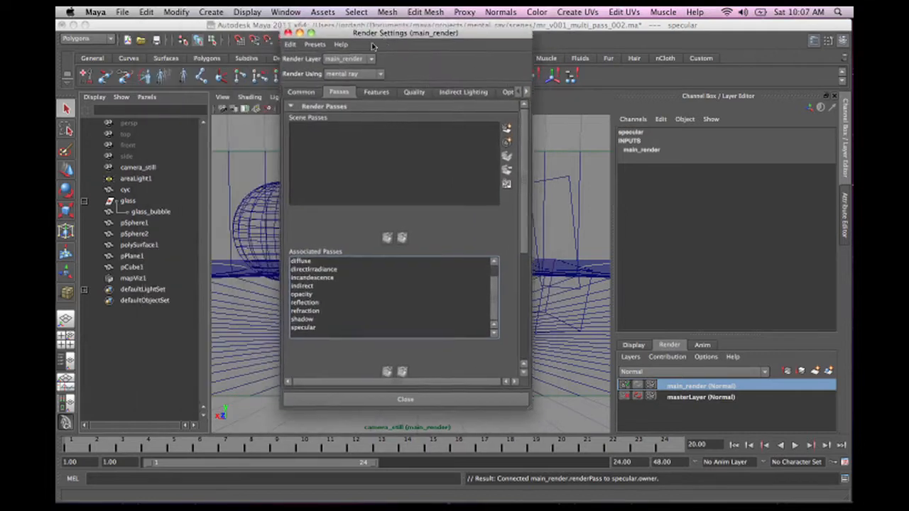
left_click_drag(405, 33, 338, 56)
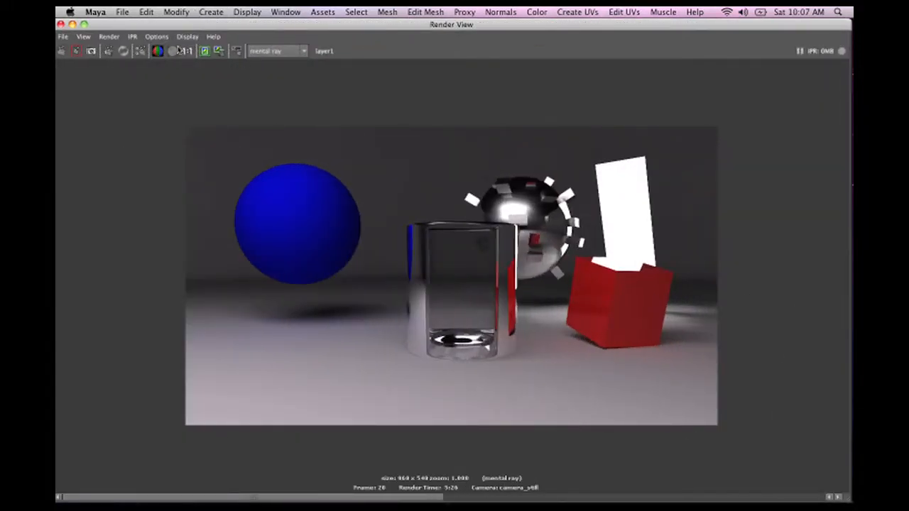
Review Common, Passes, Features, Quality and Options tabs, confirming OpenEXR 32-bit float, then close
left_click(141, 51)
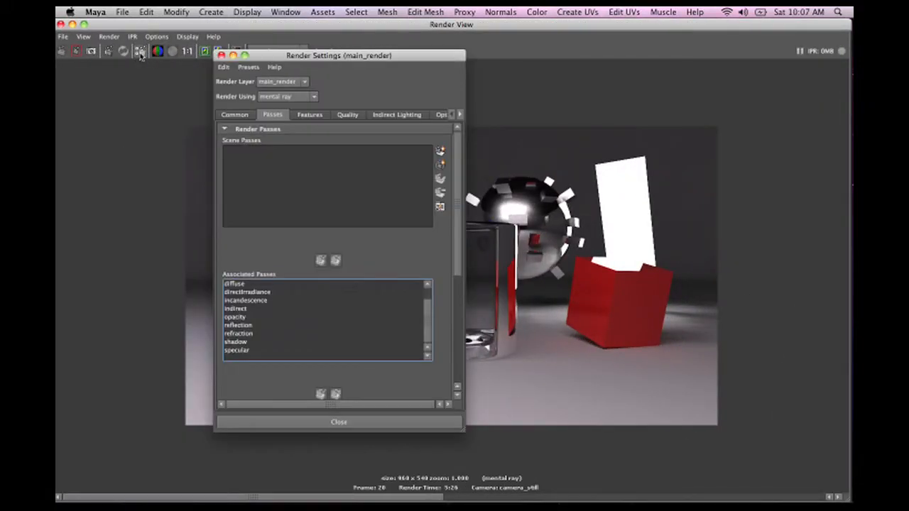
left_click_drag(338, 55, 224, 84)
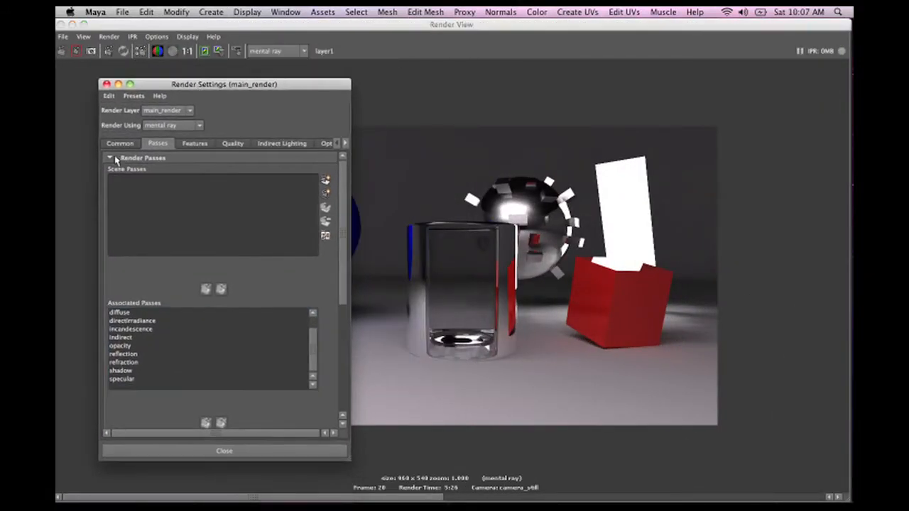
left_click(120, 143)
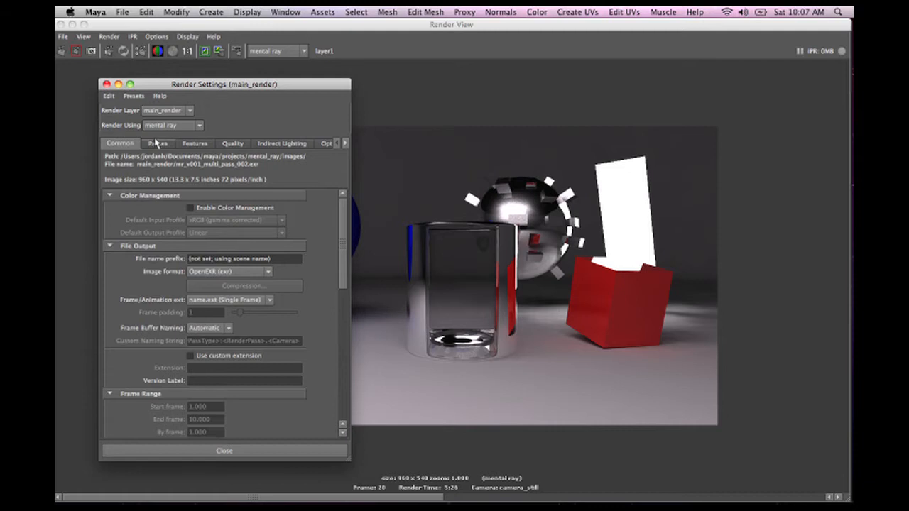
left_click(157, 143)
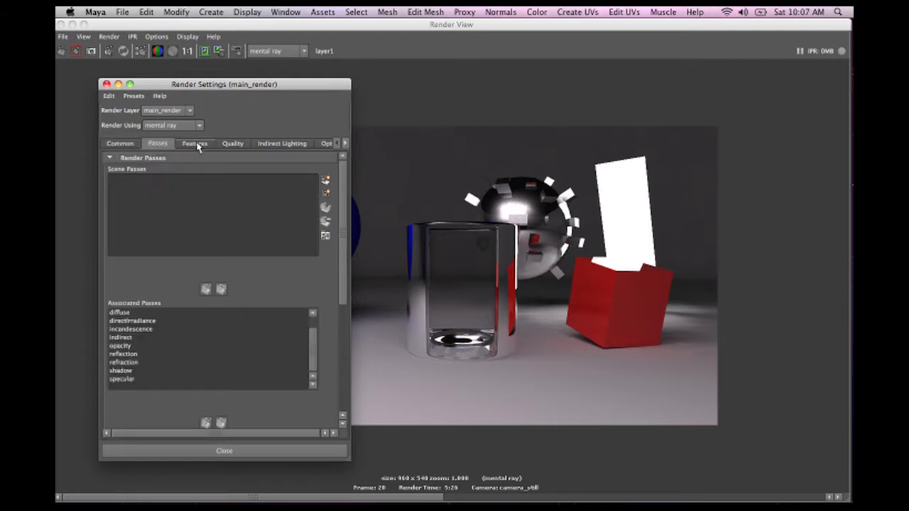
left_click(195, 143)
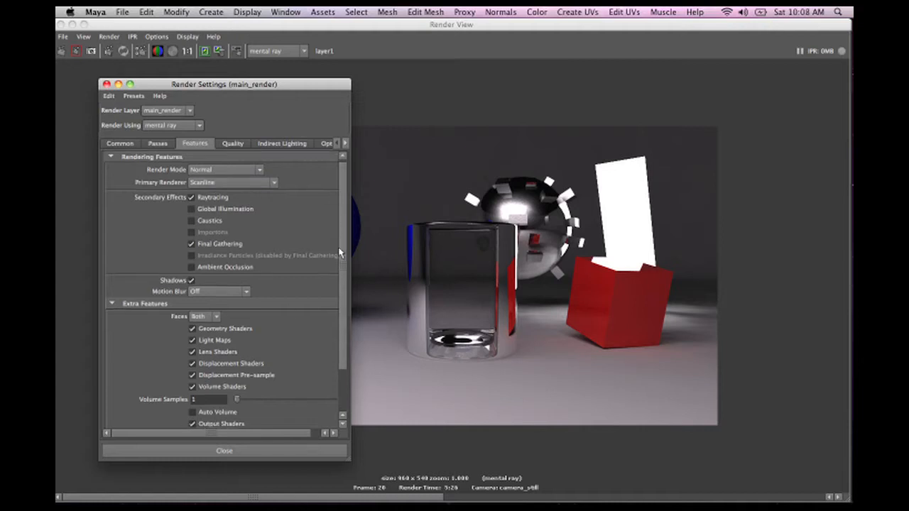
left_click(232, 143)
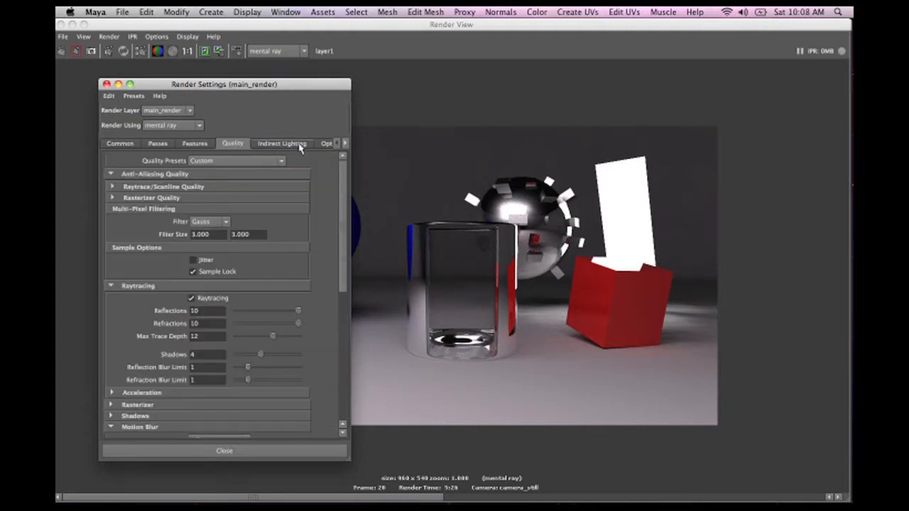
scroll("down", 3)
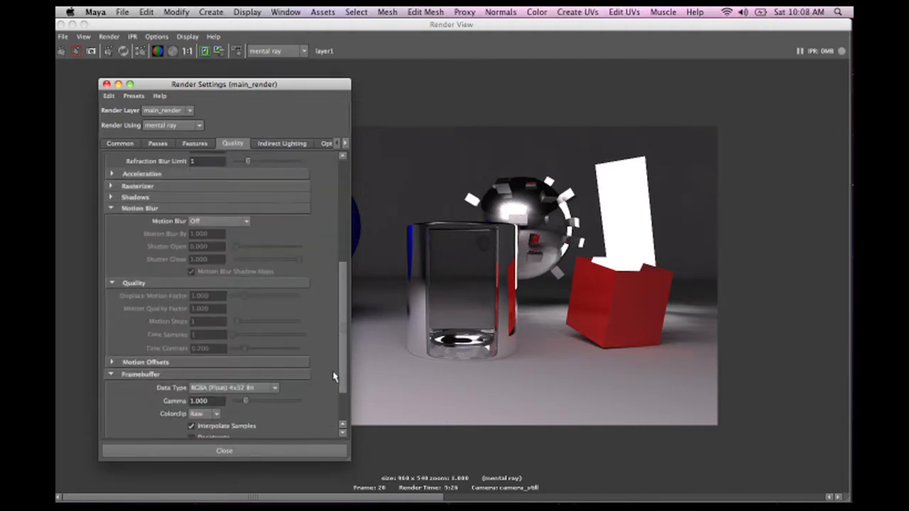
scroll("down", 3)
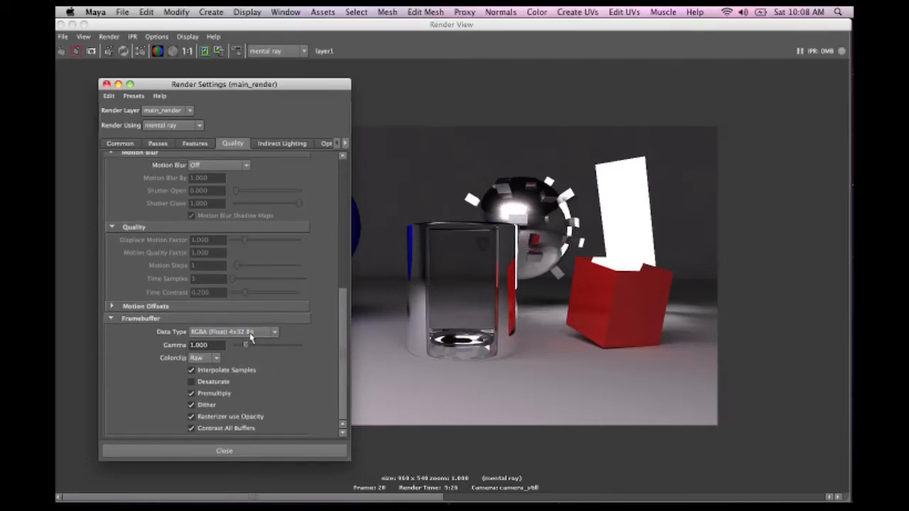
mouse_move(348, 242)
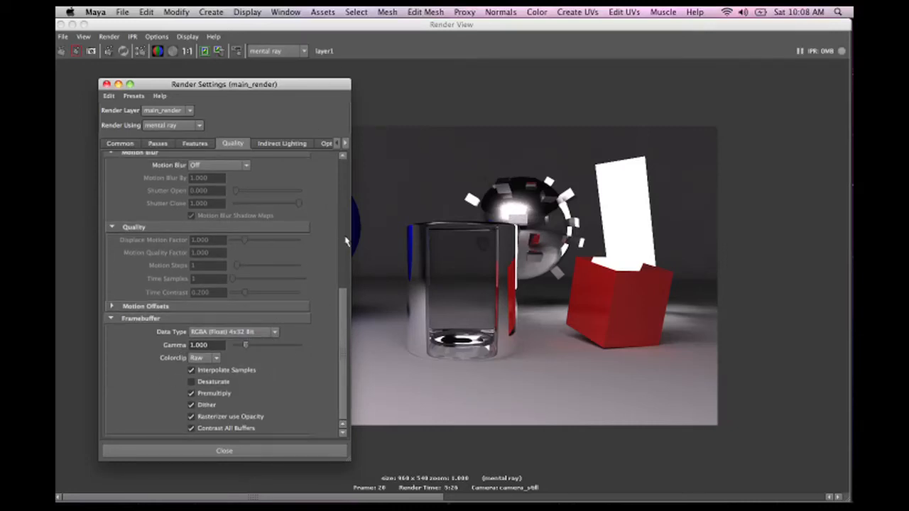
left_click(312, 143)
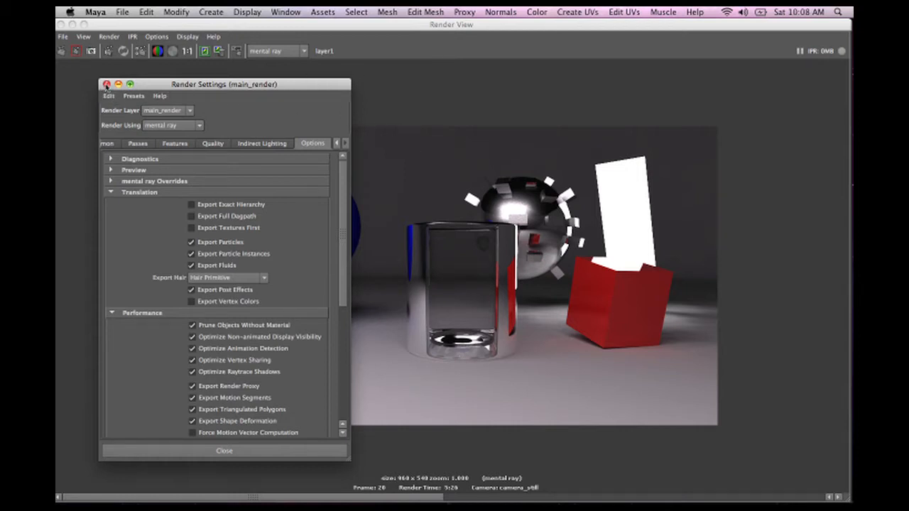
left_click(106, 84)
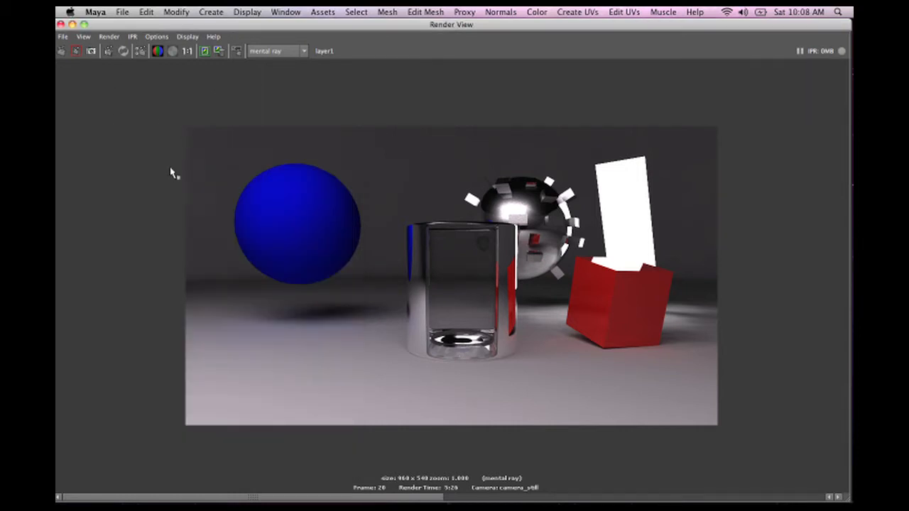
mouse_move(323, 144)
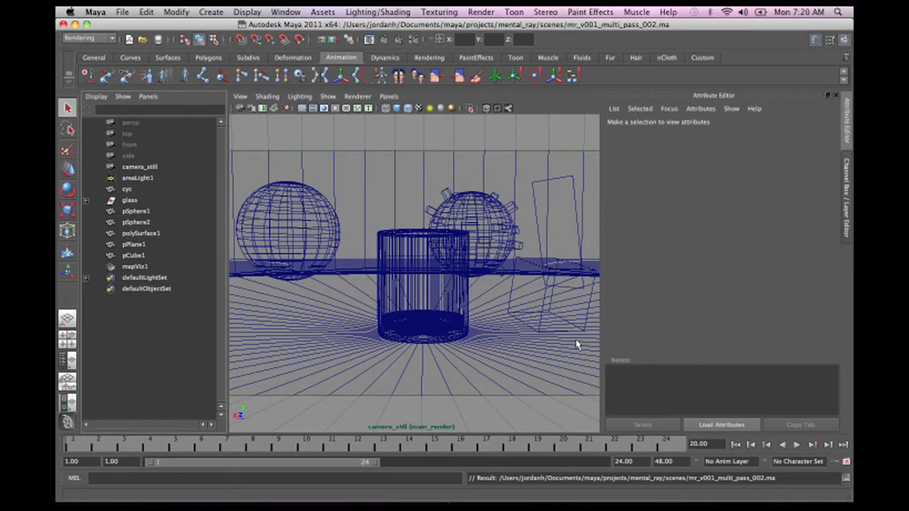
mouse_move(232, 168)
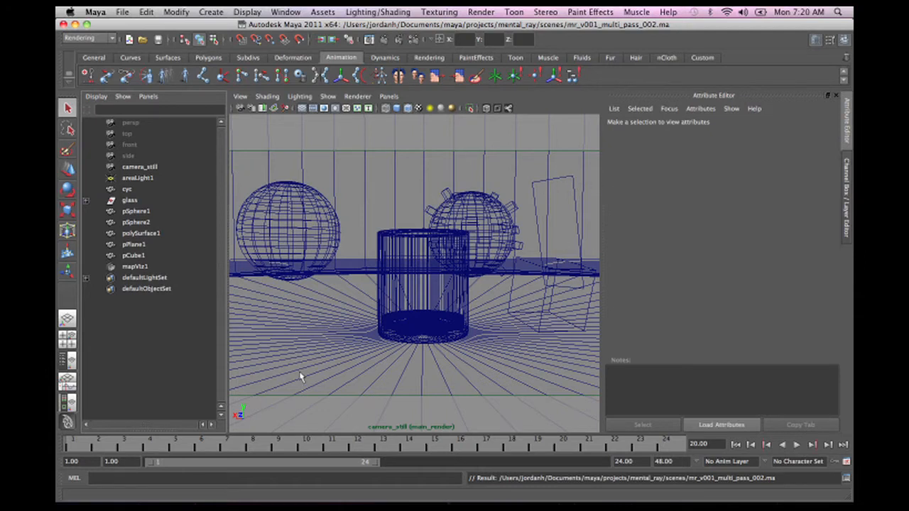
mouse_move(572, 433)
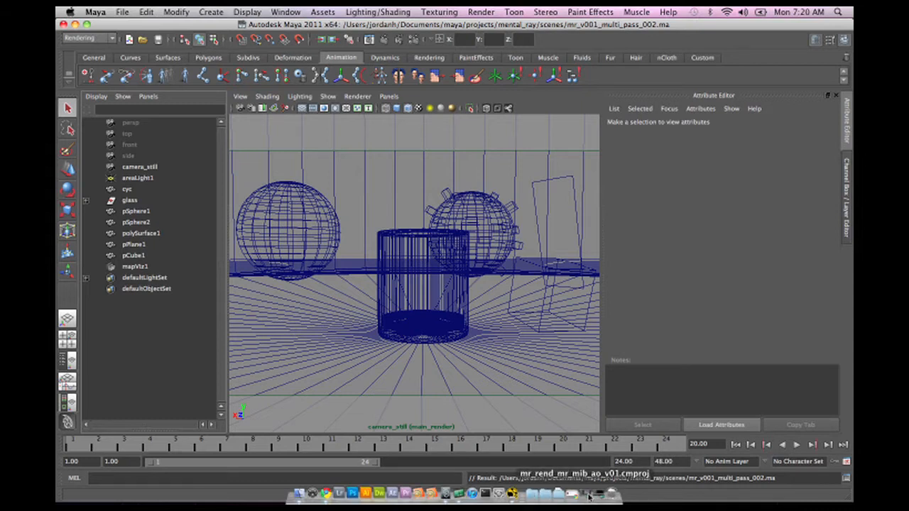
mouse_move(255, 213)
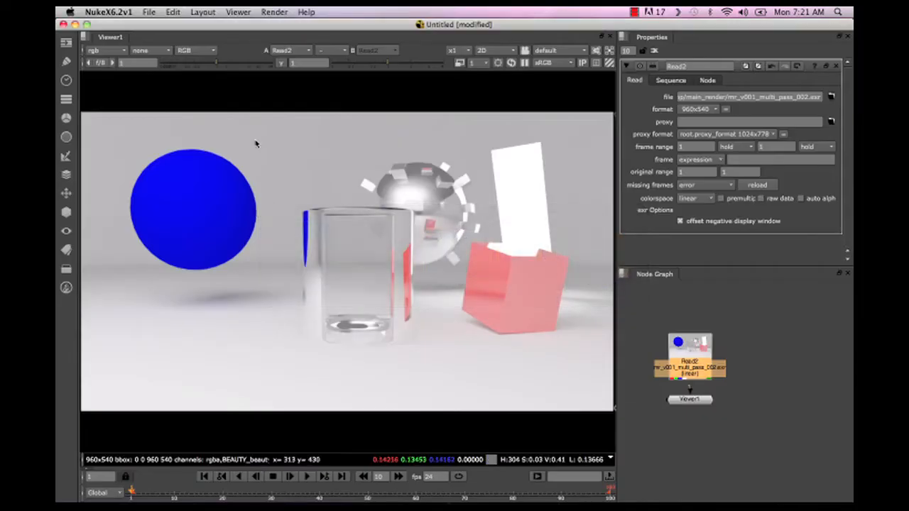
mouse_move(573, 317)
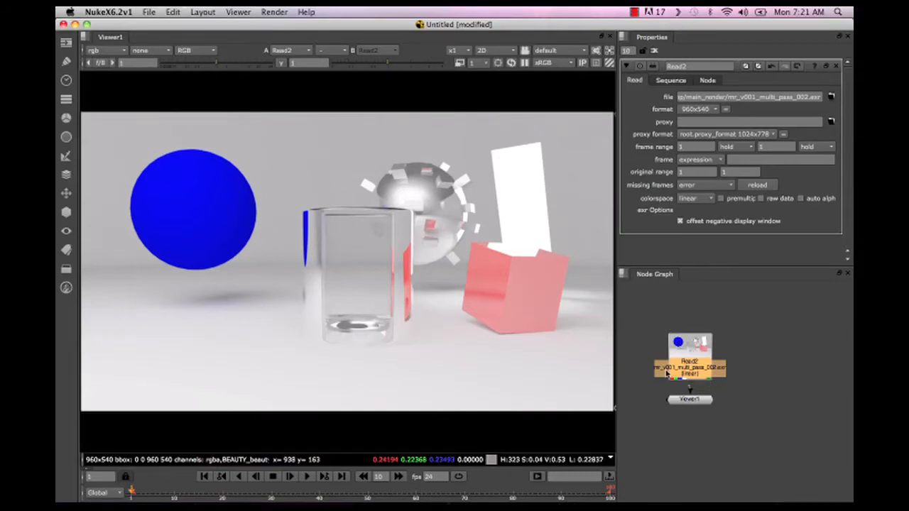
mouse_move(753, 357)
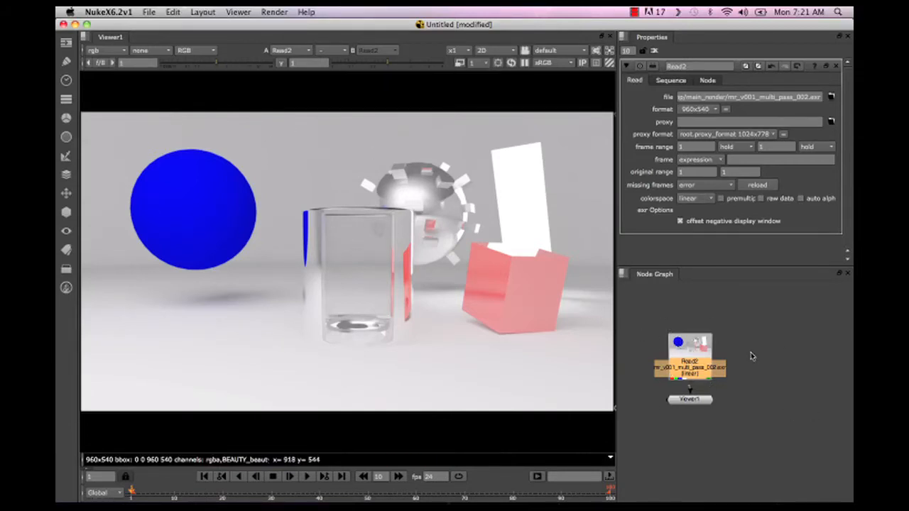
mouse_move(563, 134)
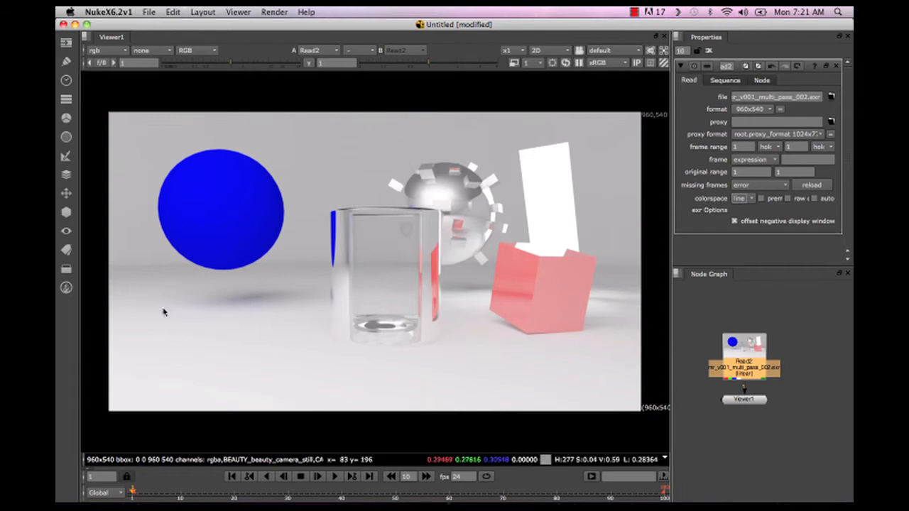
mouse_move(516, 176)
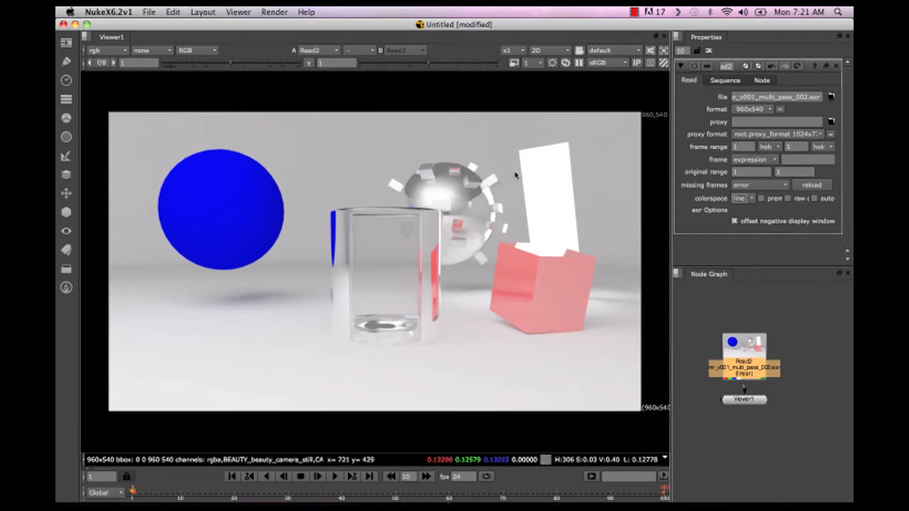
mouse_move(554, 180)
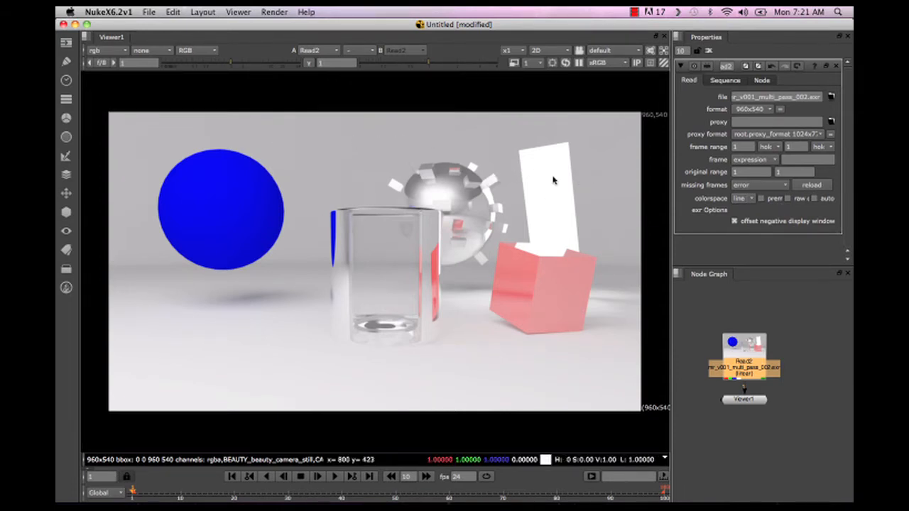
mouse_move(553, 187)
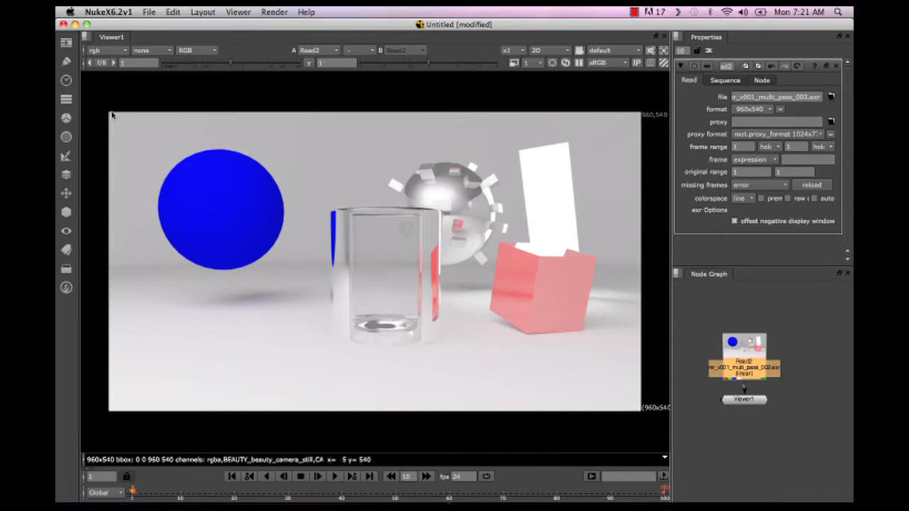
mouse_move(216, 93)
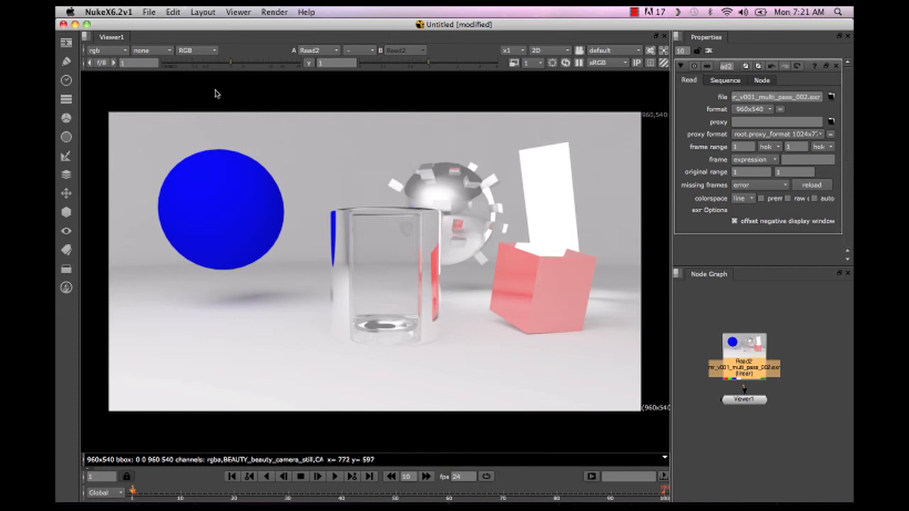
mouse_move(401, 243)
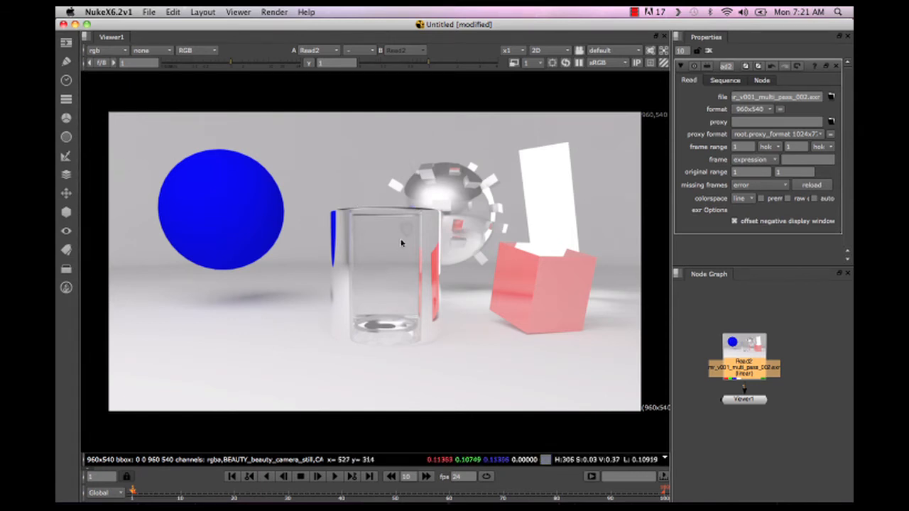
mouse_move(547, 365)
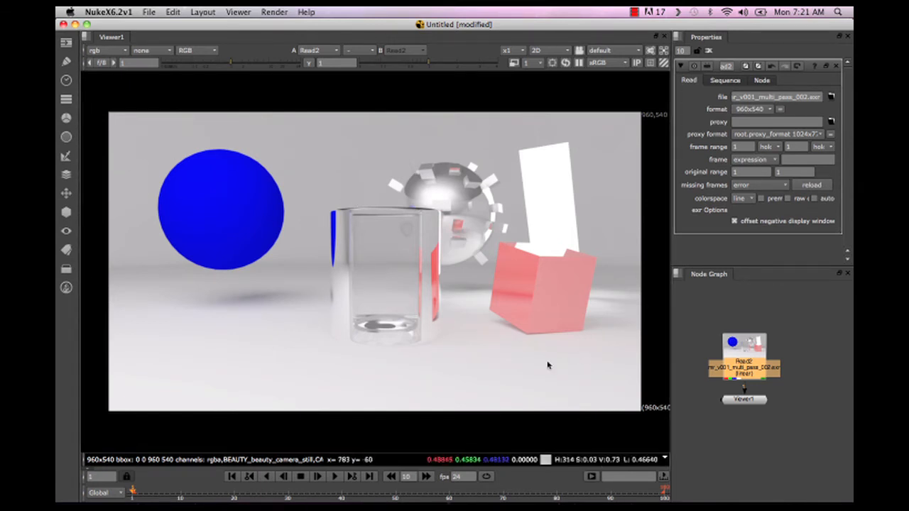
mouse_move(336, 219)
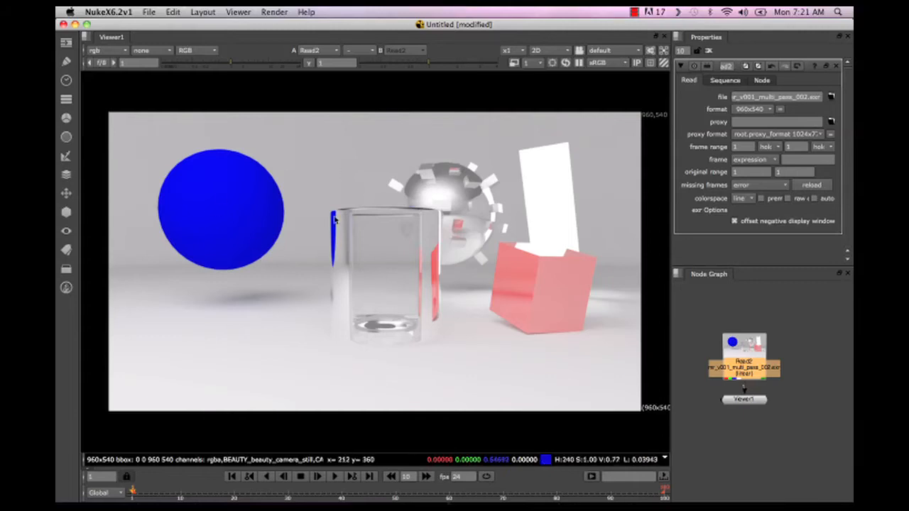
mouse_move(105, 123)
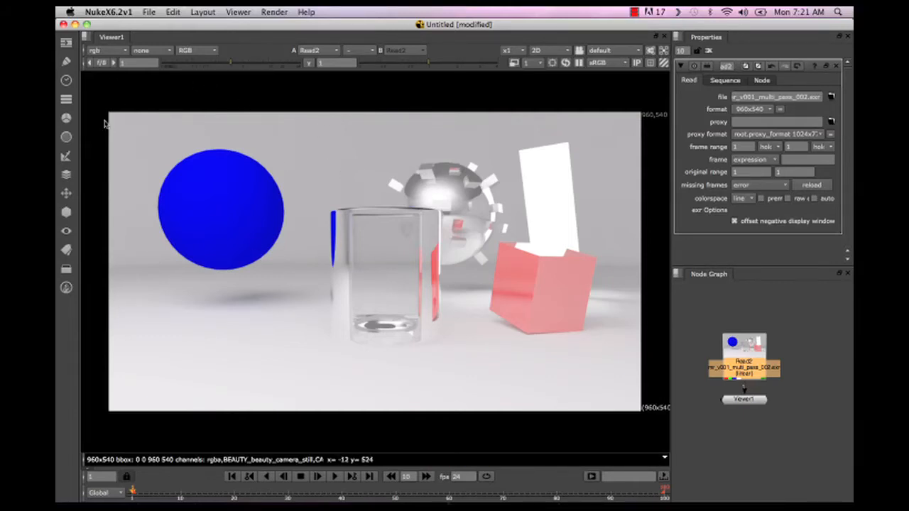
mouse_move(583, 100)
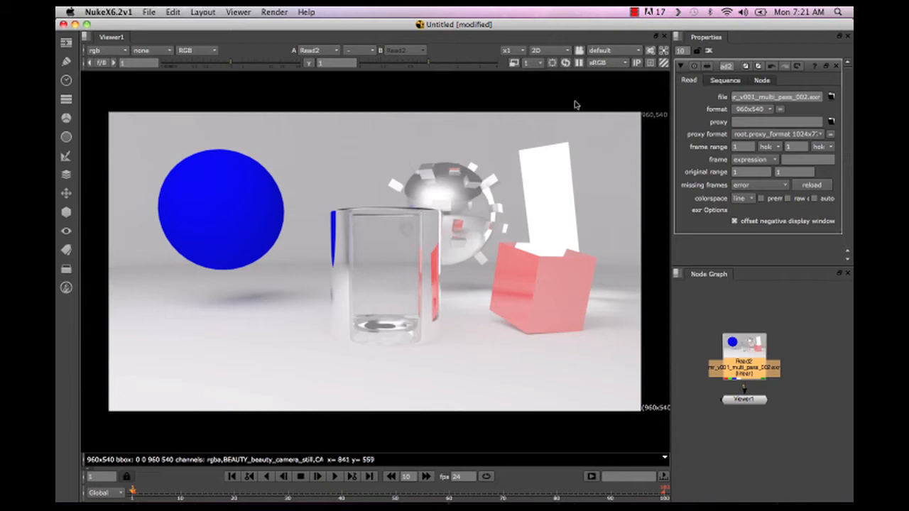
mouse_move(753, 477)
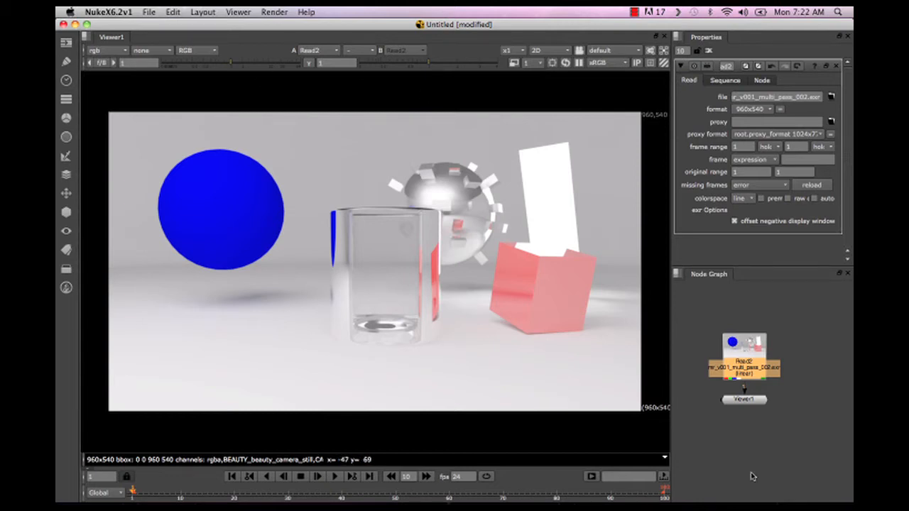
mouse_move(494, 348)
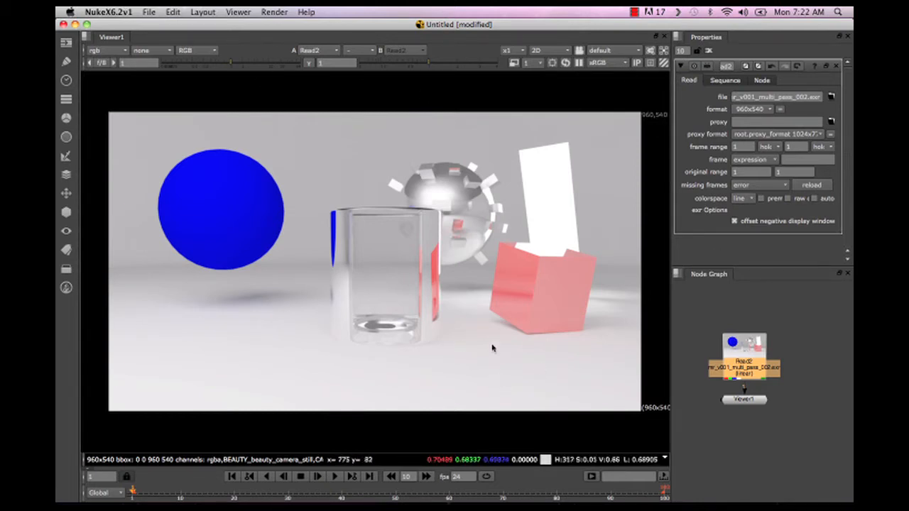
mouse_move(462, 346)
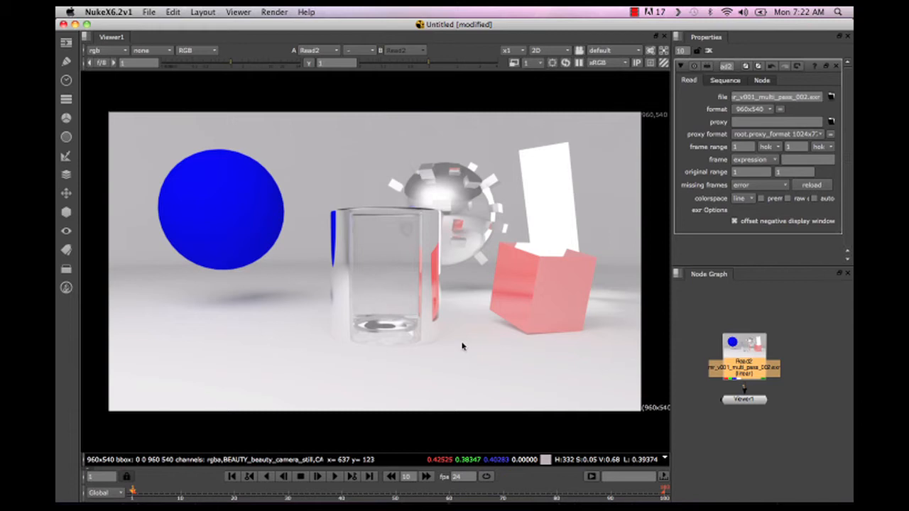
mouse_move(59, 87)
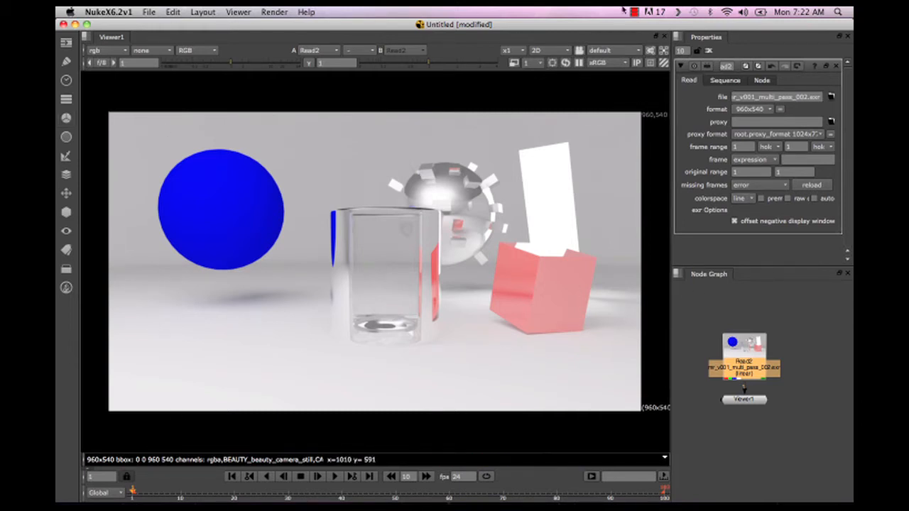
mouse_move(349, 369)
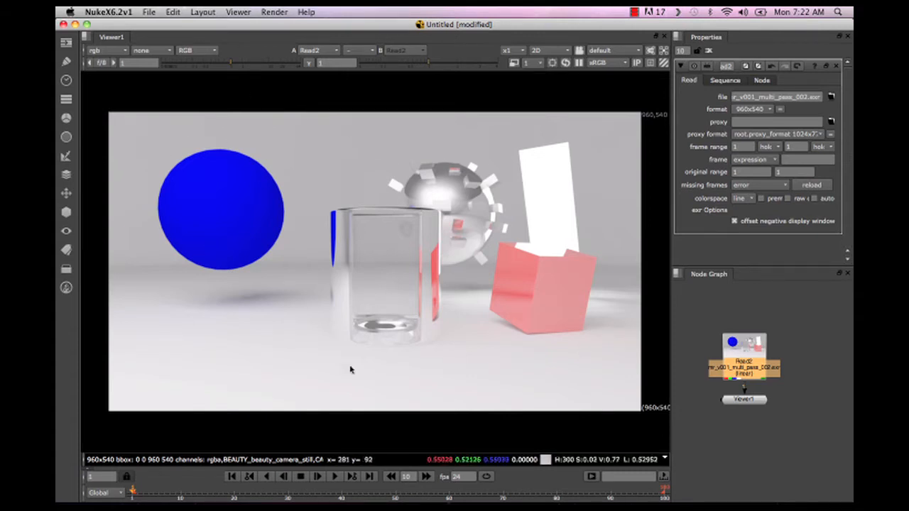
mouse_move(672, 416)
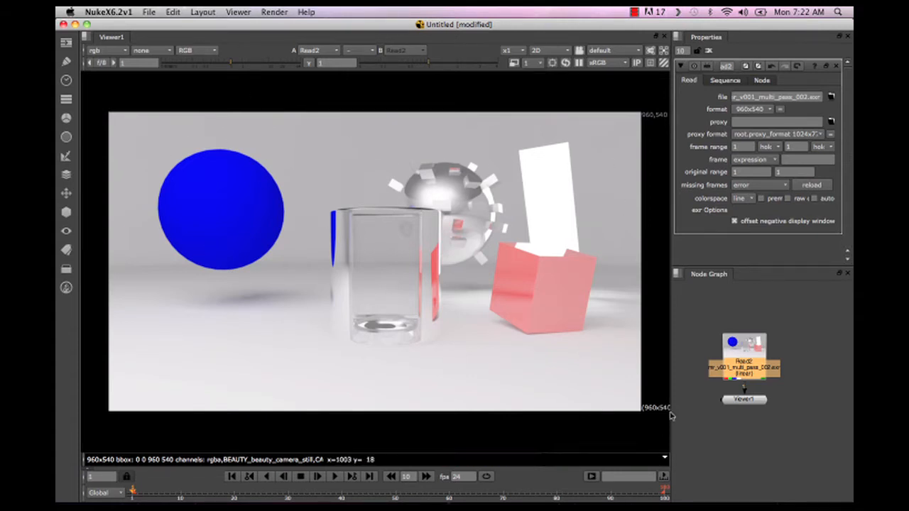
Nudge Read2 and try sRGB, rec709 and Cineon as its colorspace
left_click_drag(744, 355, 730, 326)
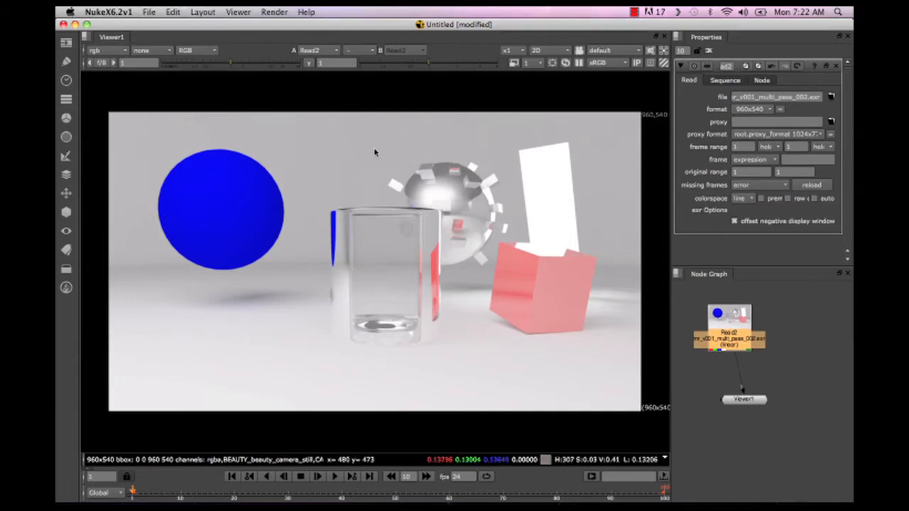
mouse_move(480, 245)
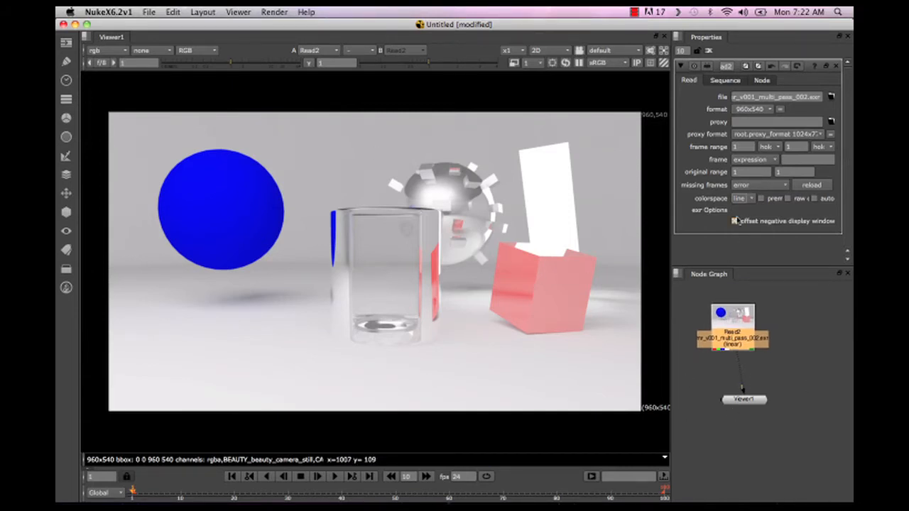
left_click(760, 199)
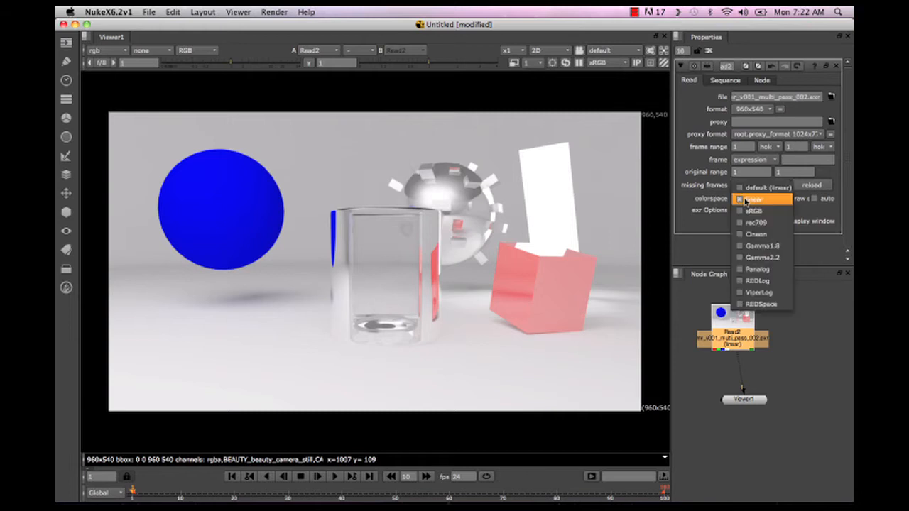
left_click(754, 210)
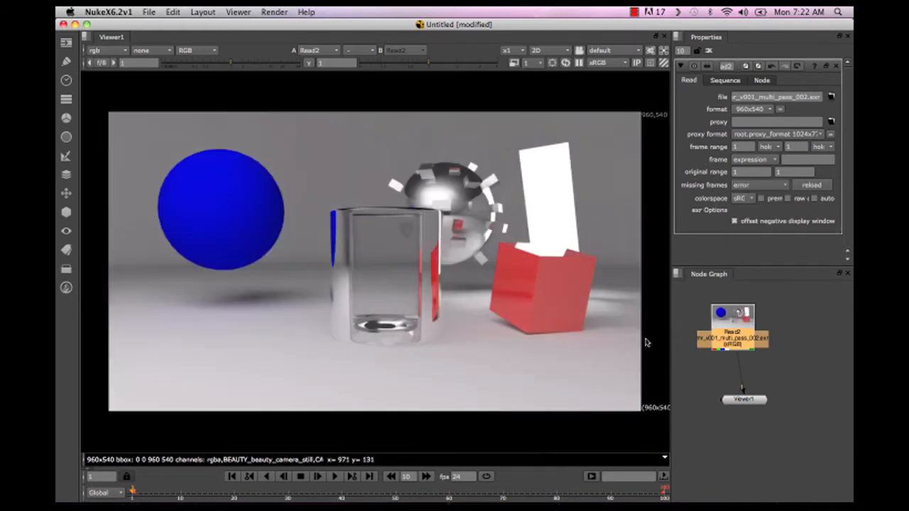
left_click(742, 198)
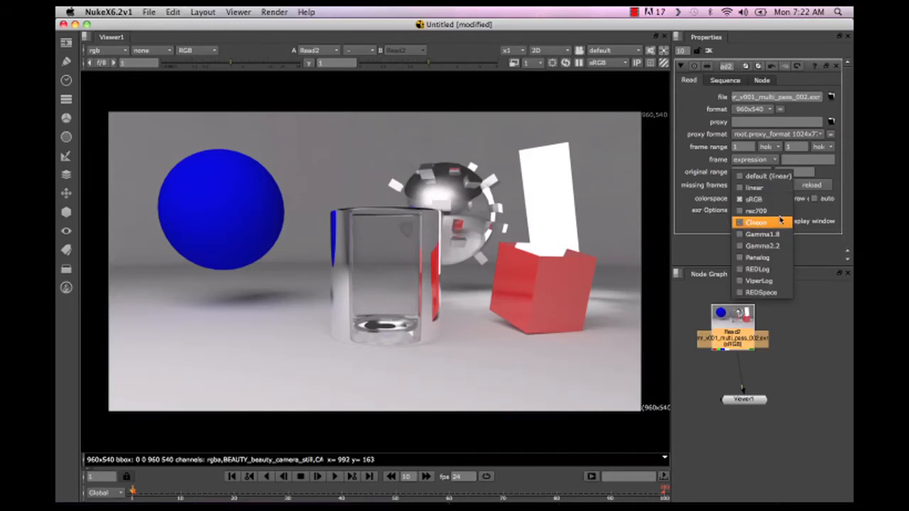
left_click(755, 210)
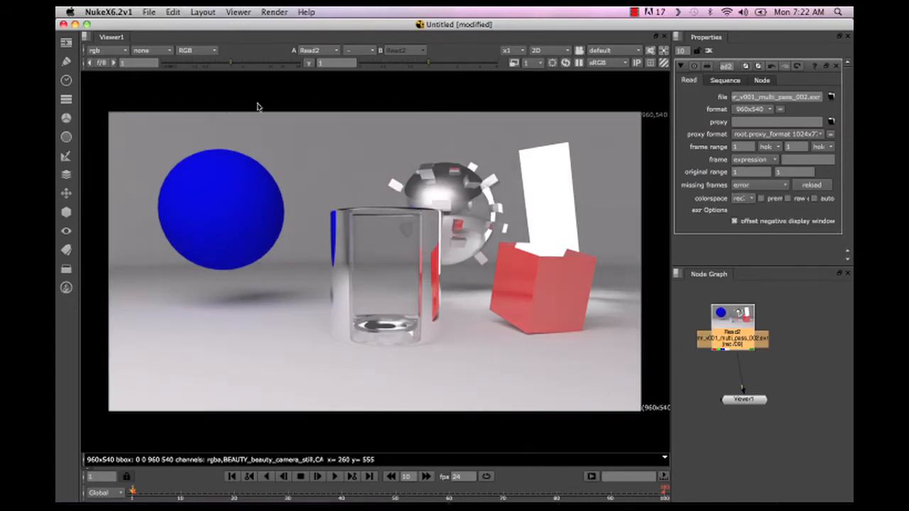
left_click(742, 198)
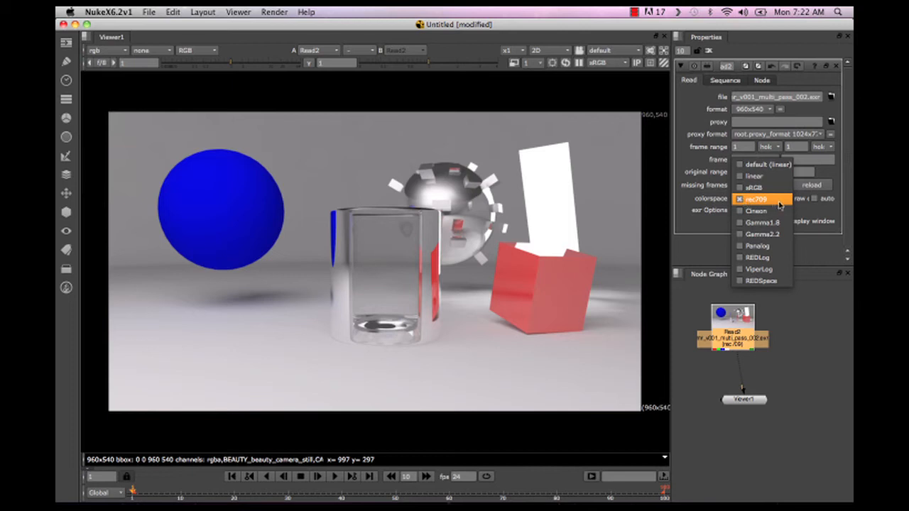
left_click(756, 211)
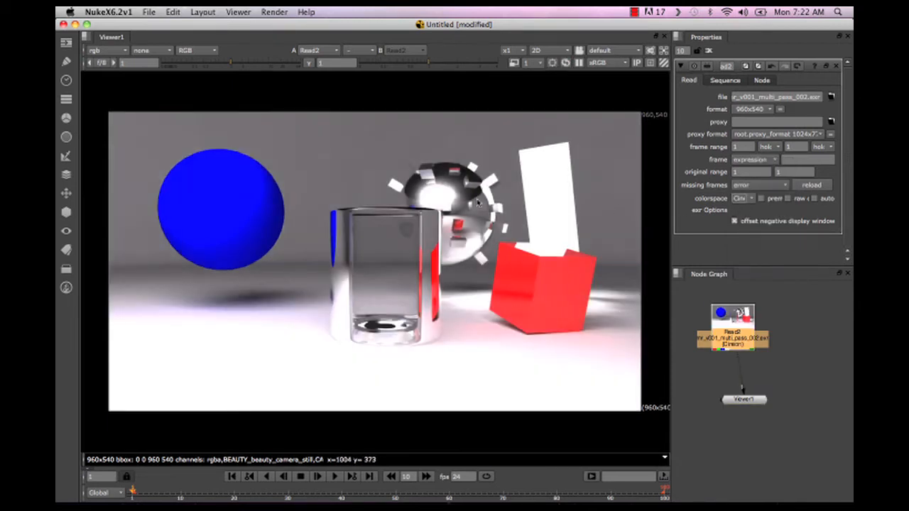
mouse_move(751, 193)
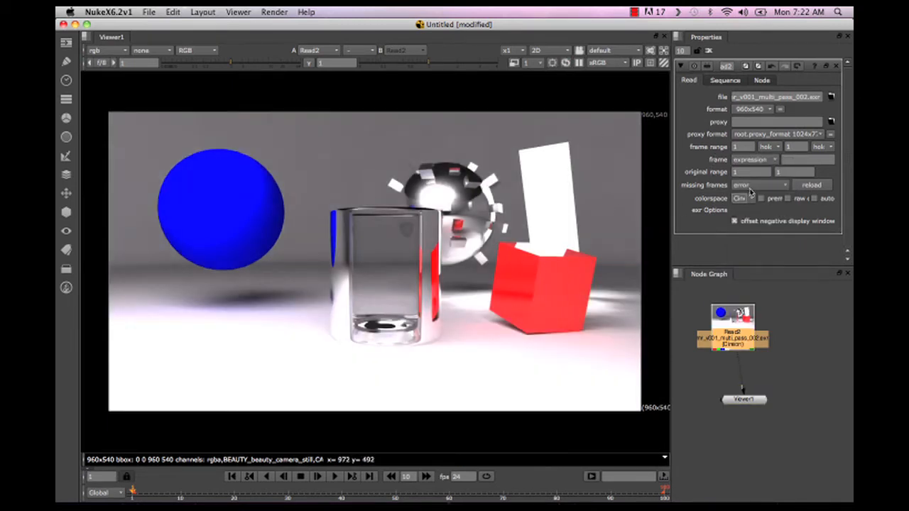
Try Gamma1.8 and Gamma2.2, settle Read2 on sRGB, and move Viewer1 lower
left_click(760, 184)
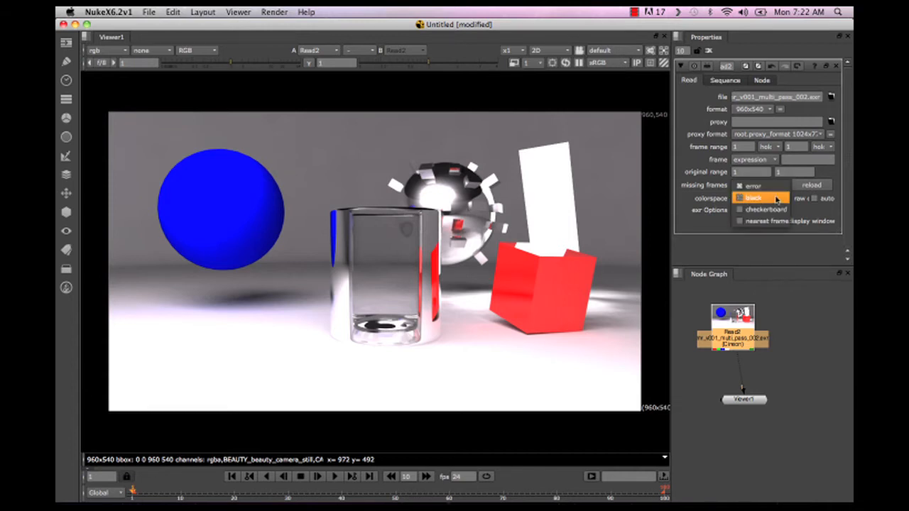
left_click(764, 198)
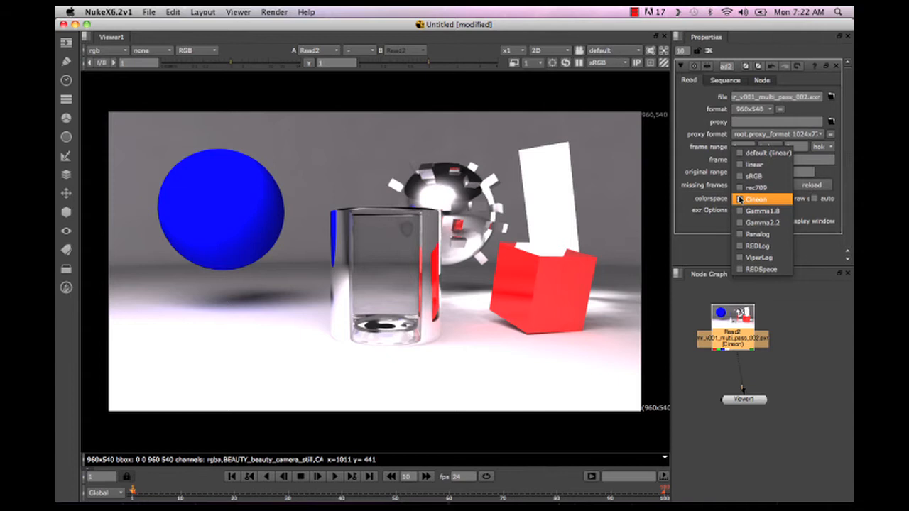
left_click(762, 211)
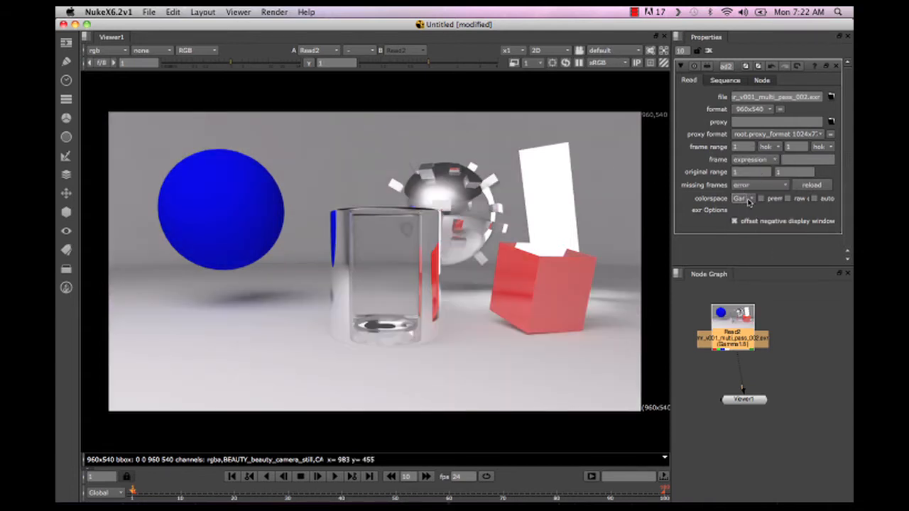
left_click(740, 198)
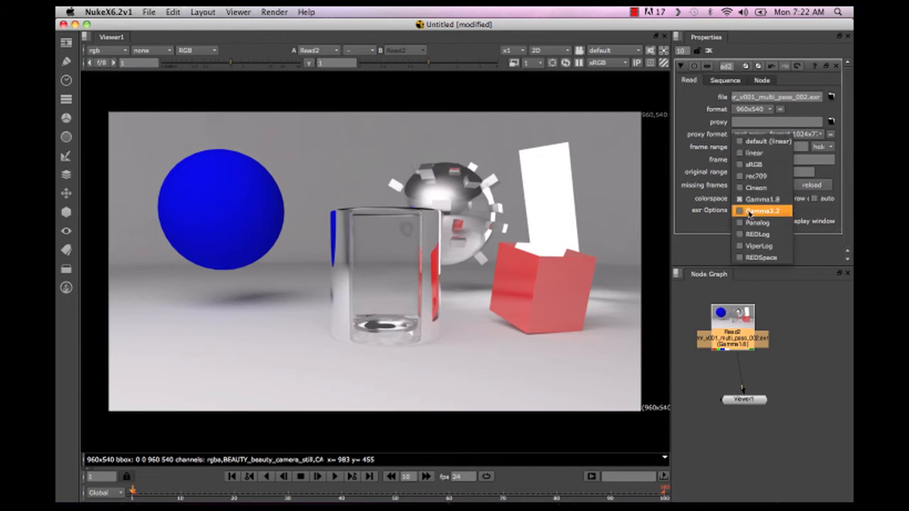
left_click(763, 211)
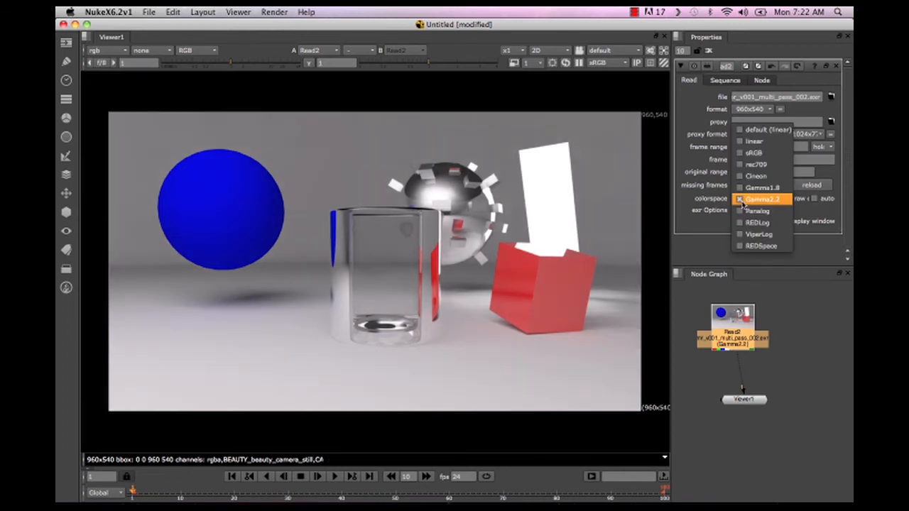
left_click(755, 153)
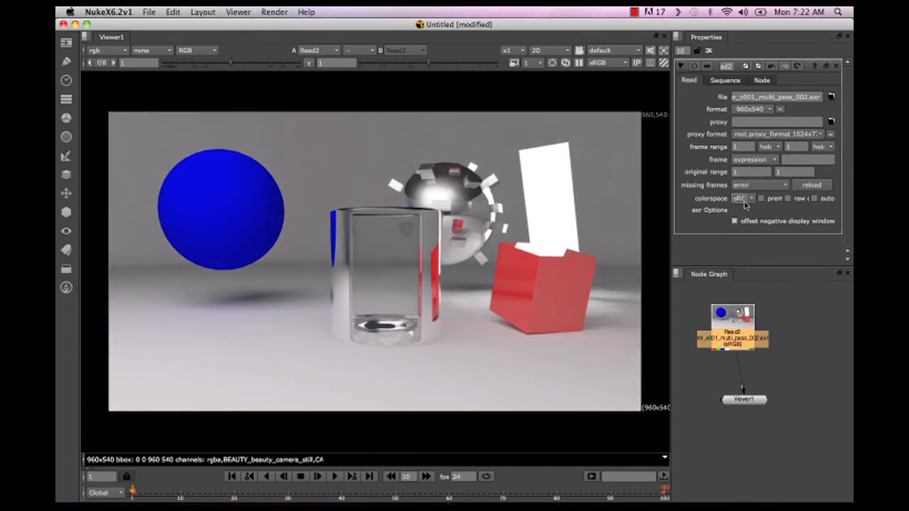
left_click(743, 198)
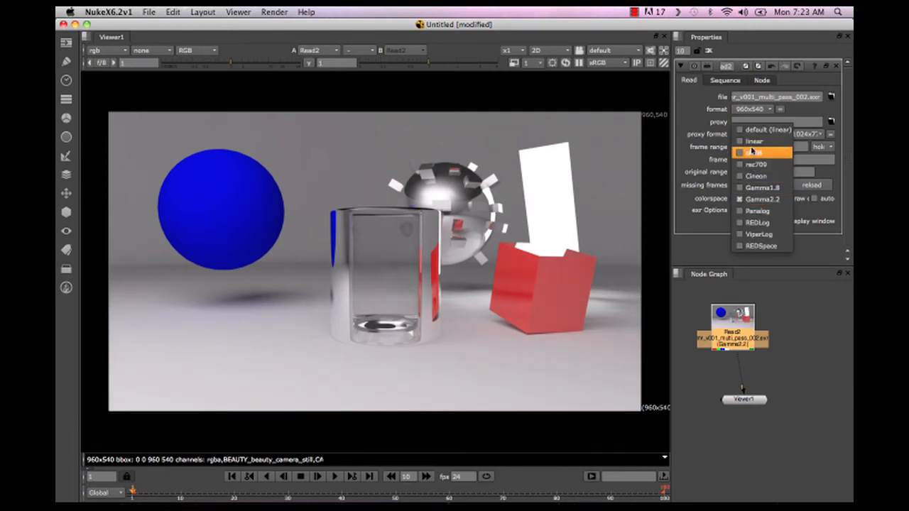
left_click(757, 152)
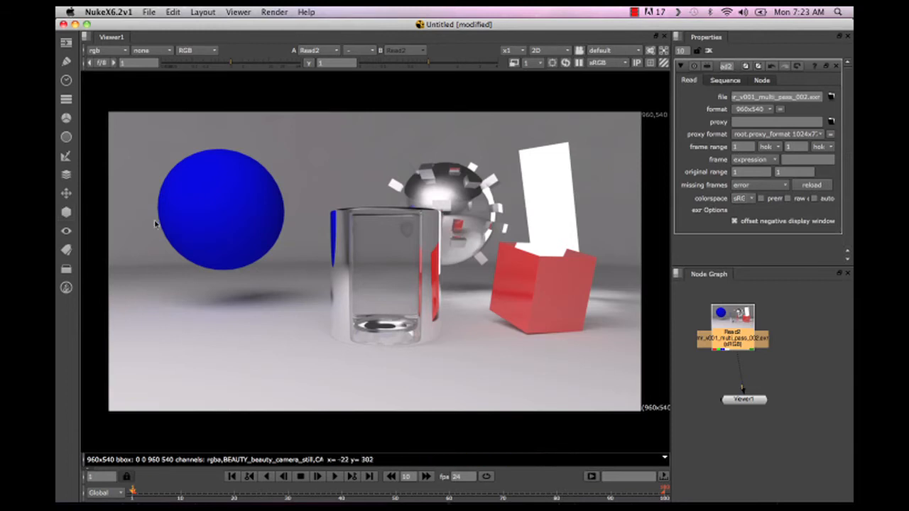
mouse_move(146, 255)
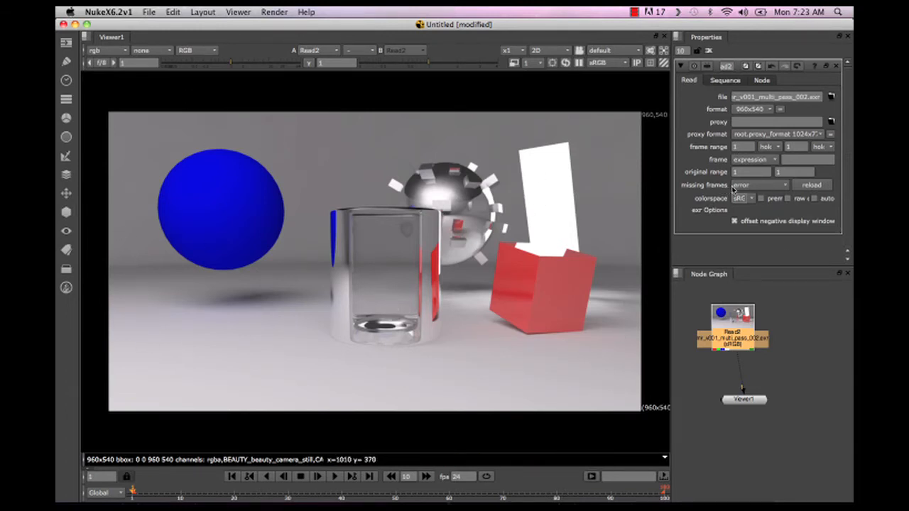
left_click(740, 198)
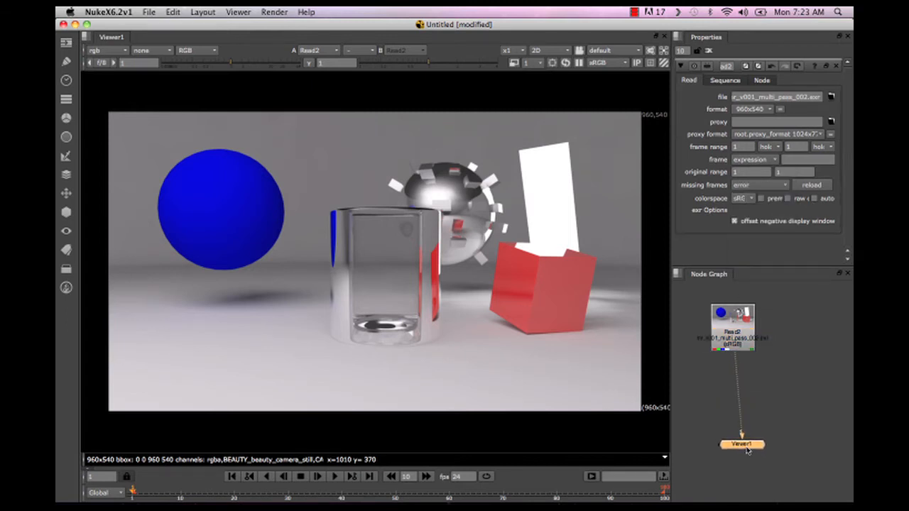
left_click(742, 328)
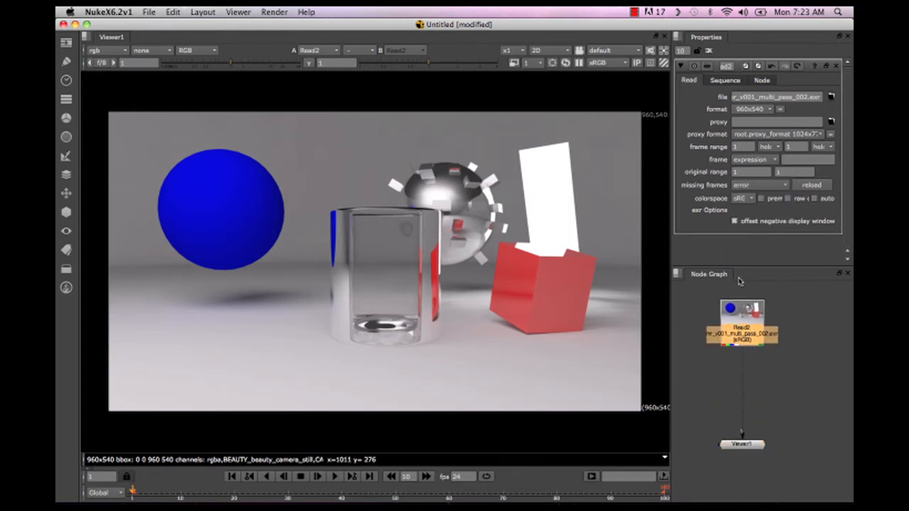
mouse_move(120, 52)
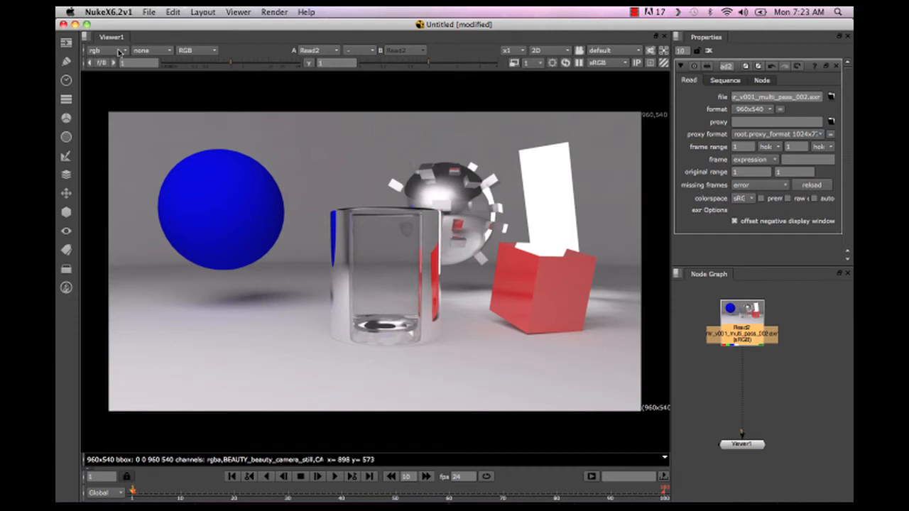
mouse_move(91, 60)
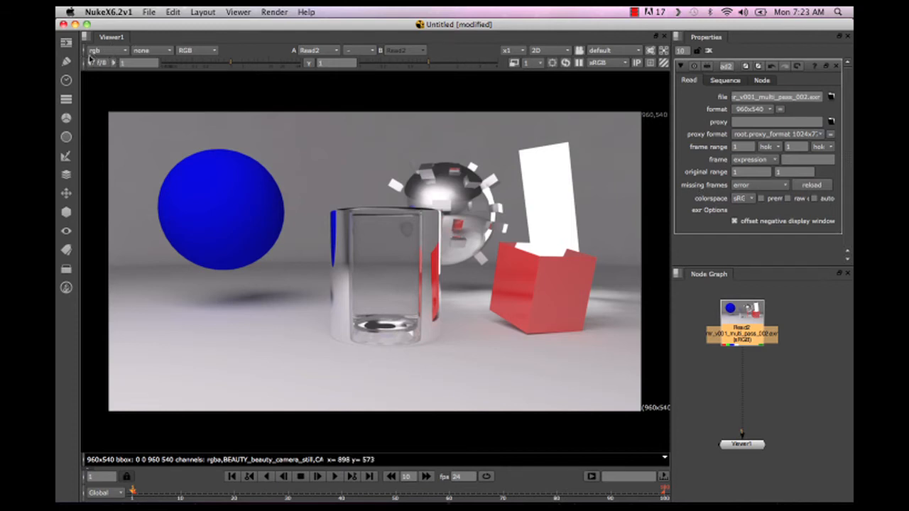
View the BEAUTY_beauty_camera_still layer, then switch the viewer to CAMZ_depth_camera_still
left_click(106, 51)
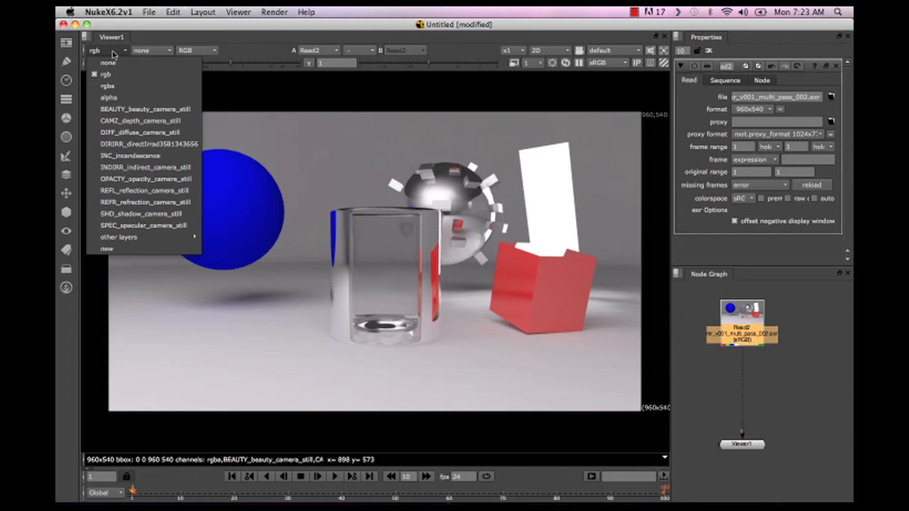
mouse_move(142, 143)
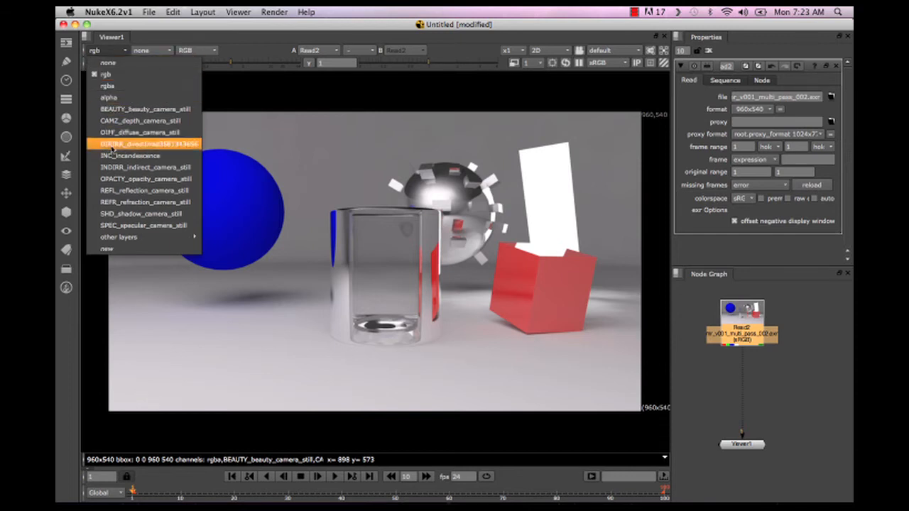
mouse_move(139, 156)
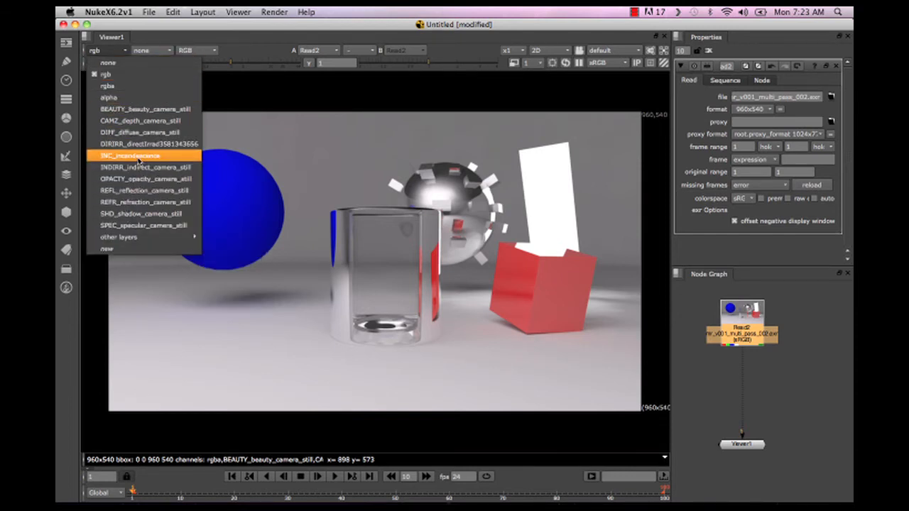
mouse_move(139, 132)
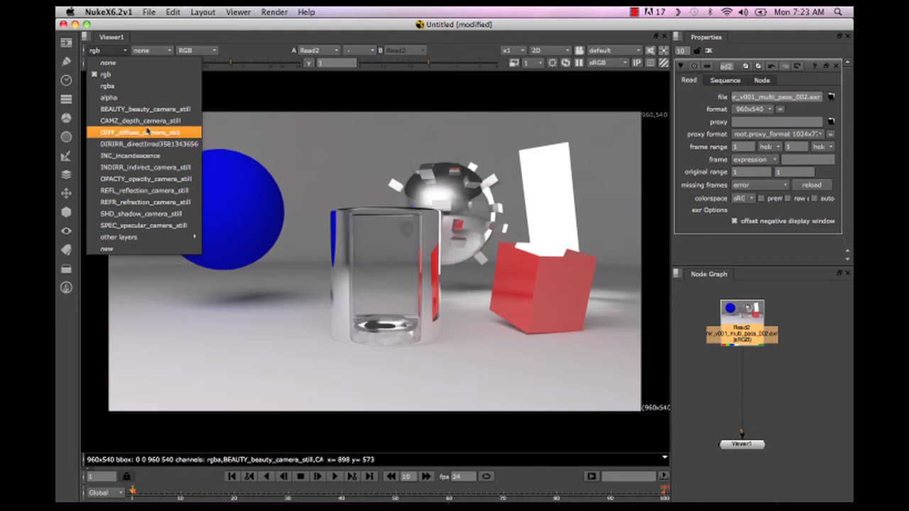
mouse_move(145, 109)
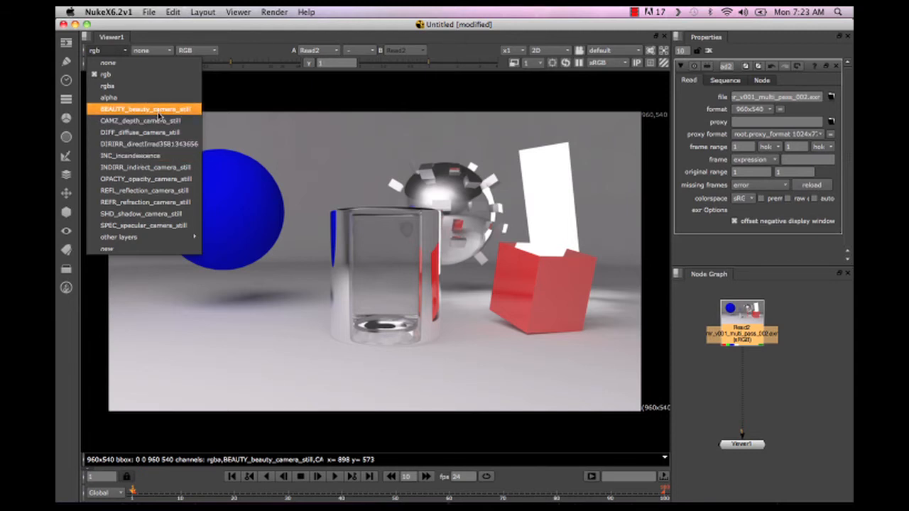
left_click(145, 108)
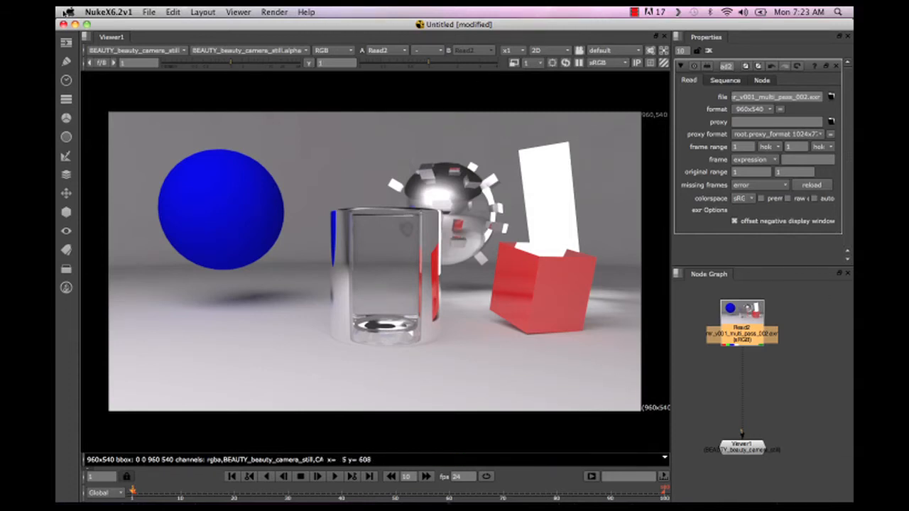
left_click(135, 50)
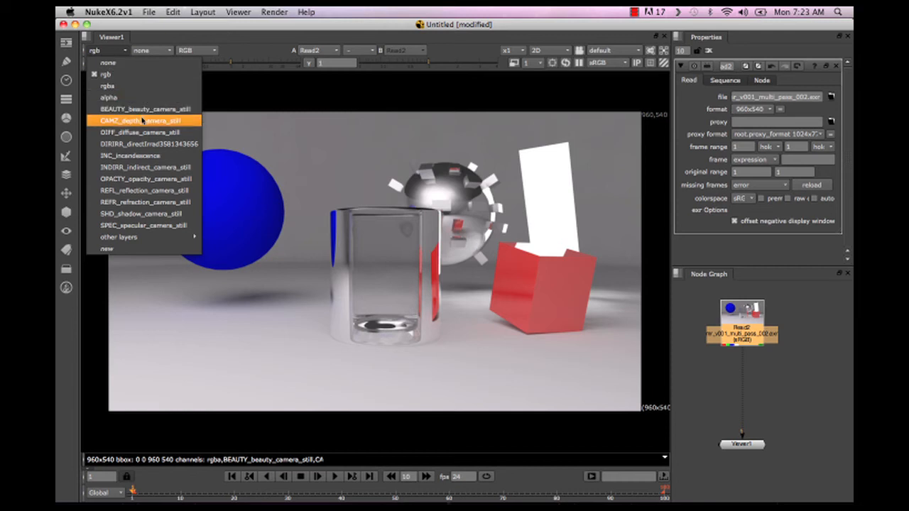
left_click(145, 120)
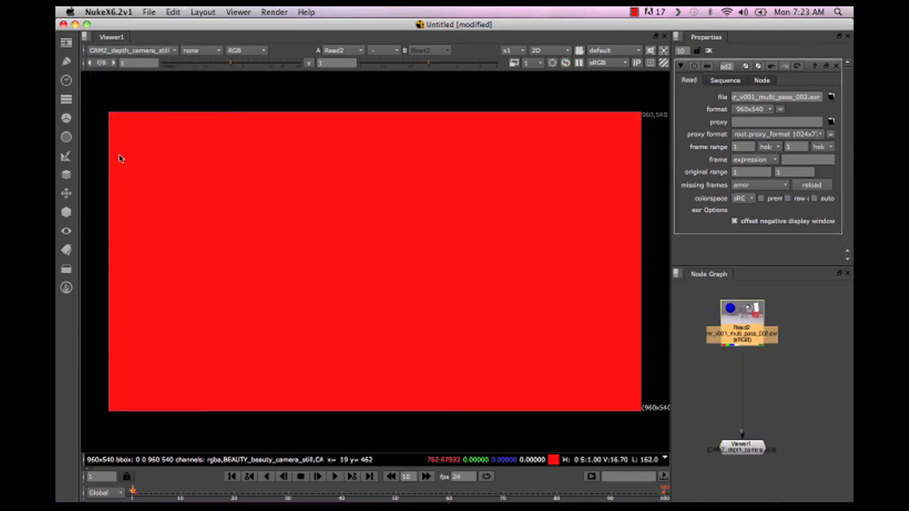
mouse_move(534, 330)
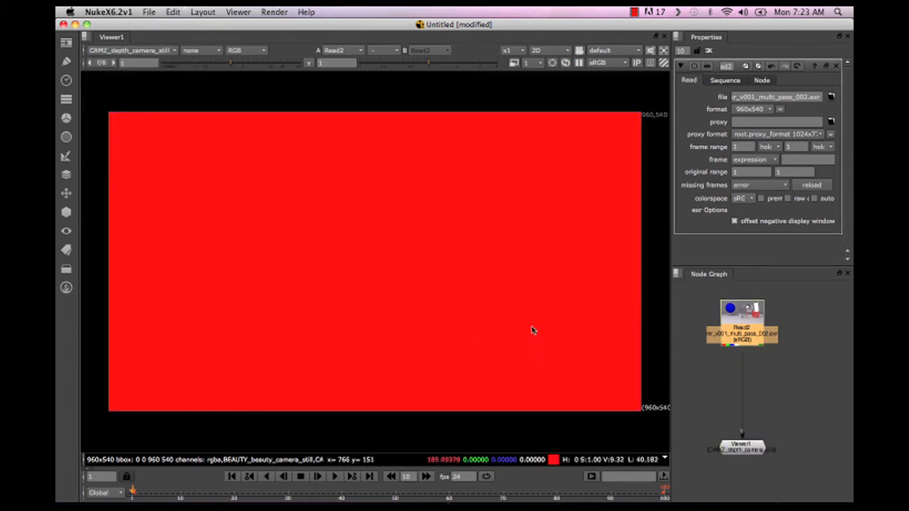
mouse_move(413, 188)
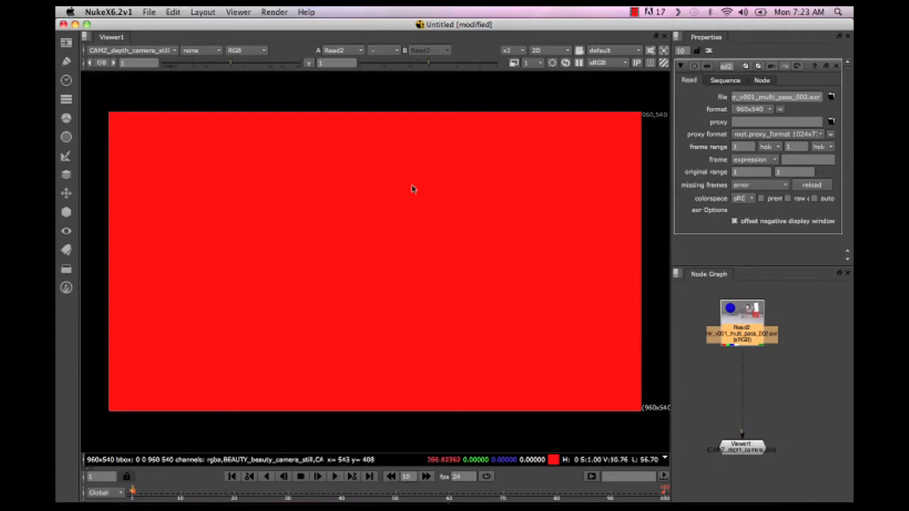
mouse_move(511, 192)
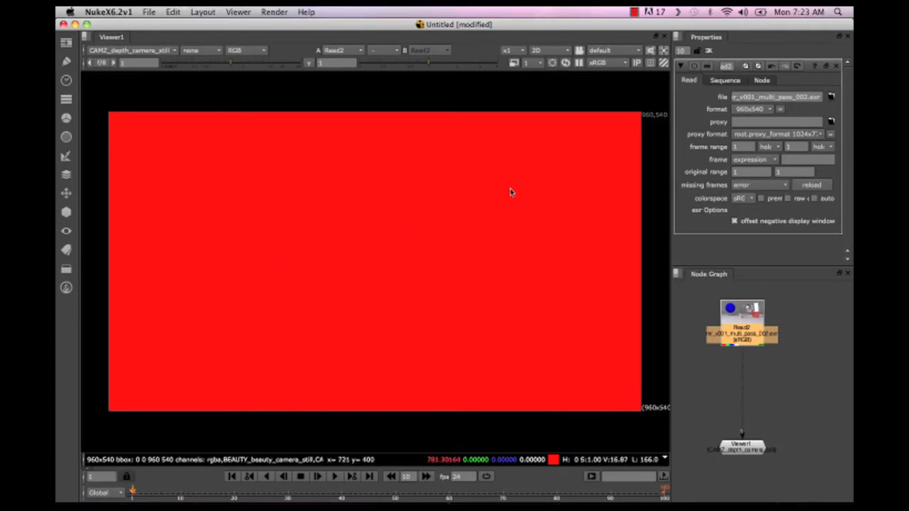
mouse_move(617, 128)
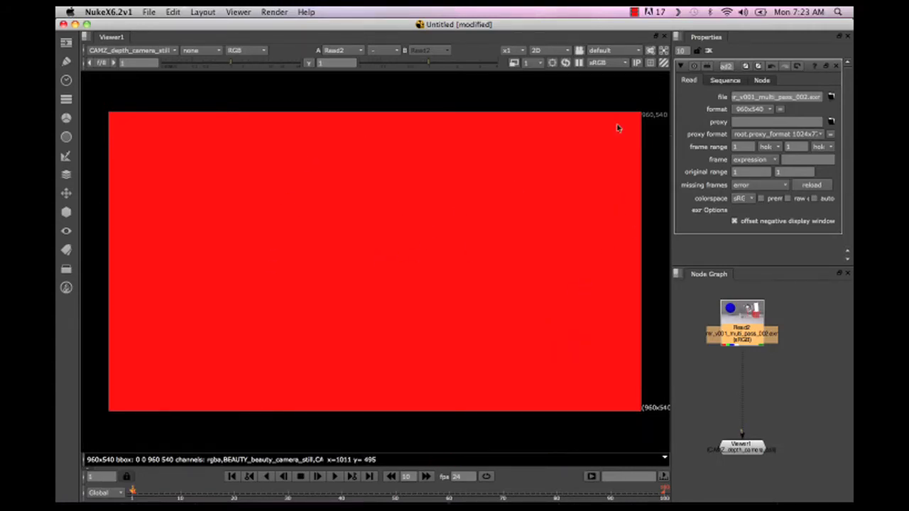
mouse_move(489, 169)
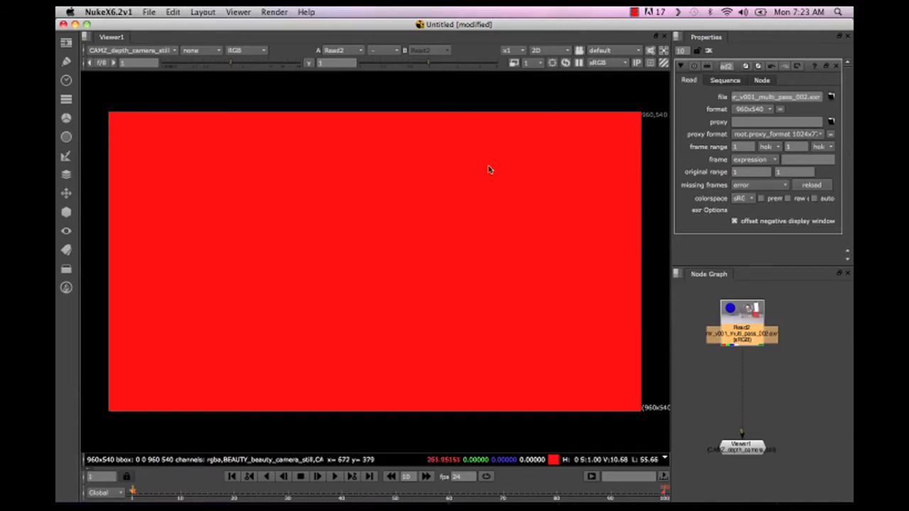
mouse_move(108, 66)
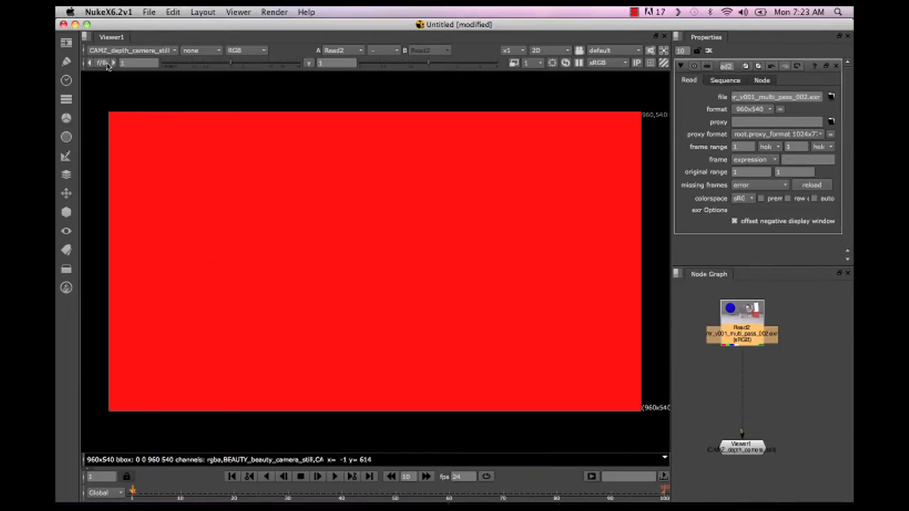
View the DIFF_diffuse_camera_still, DIRIRR_directIrrad and INC_incandescence layers in turn
left_click(131, 49)
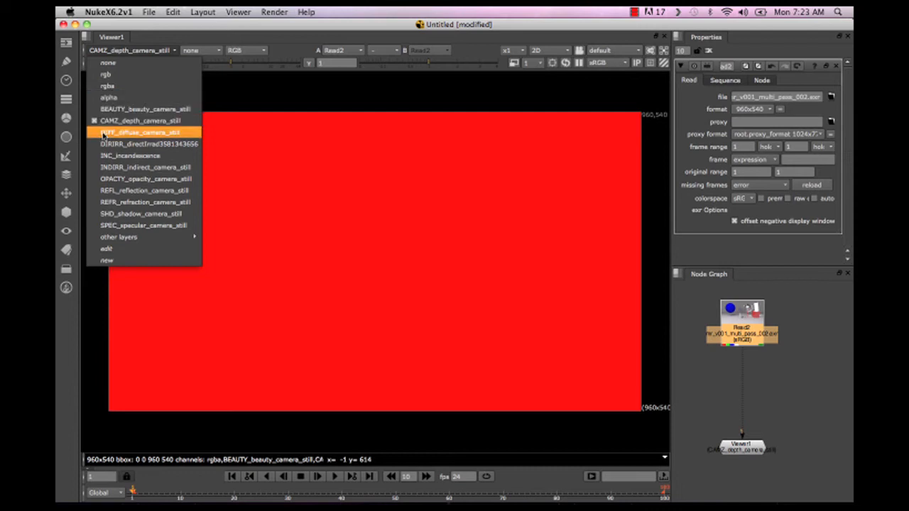
left_click(139, 132)
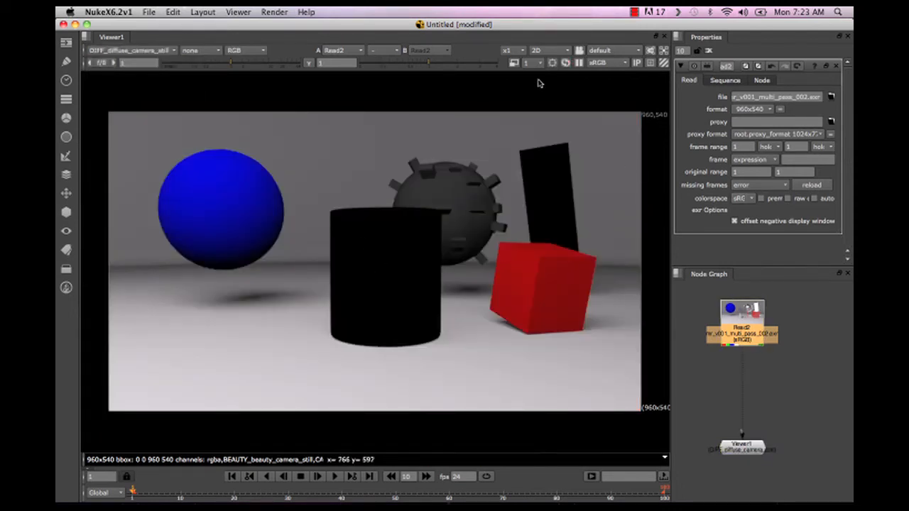
mouse_move(113, 66)
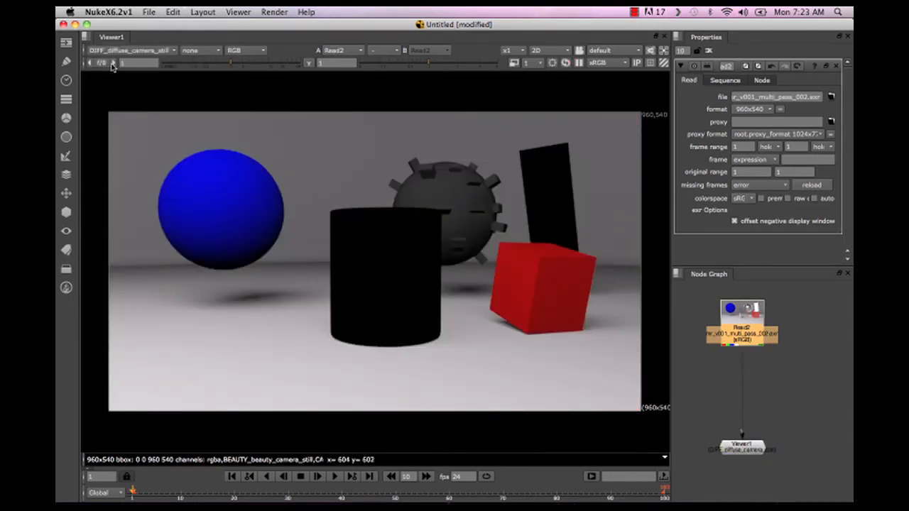
left_click(131, 50)
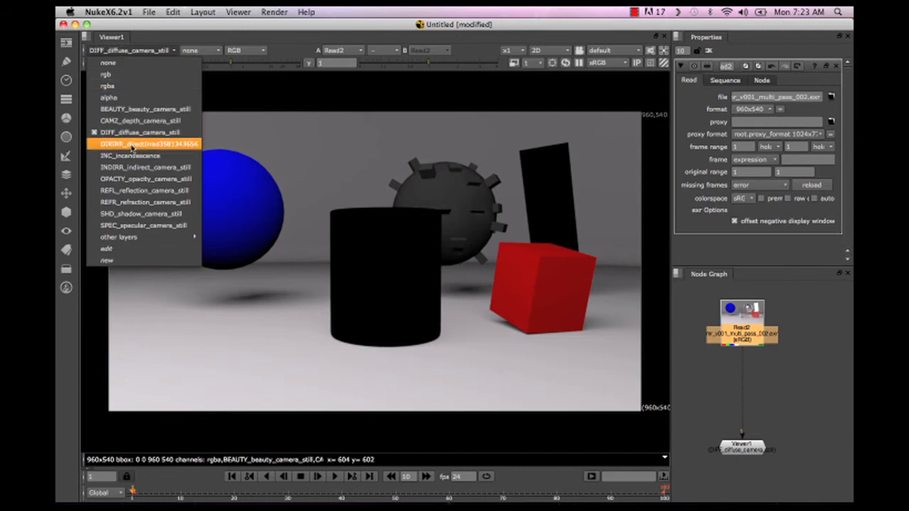
left_click(146, 144)
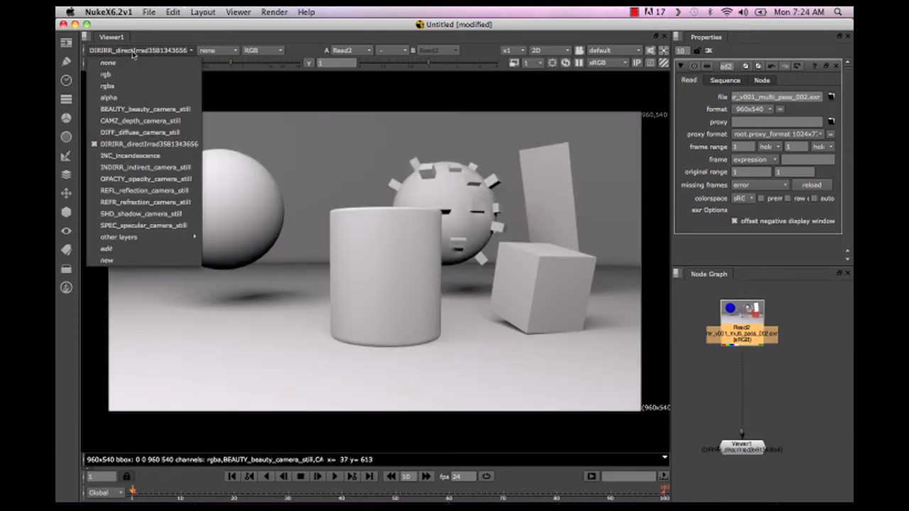
mouse_move(129, 154)
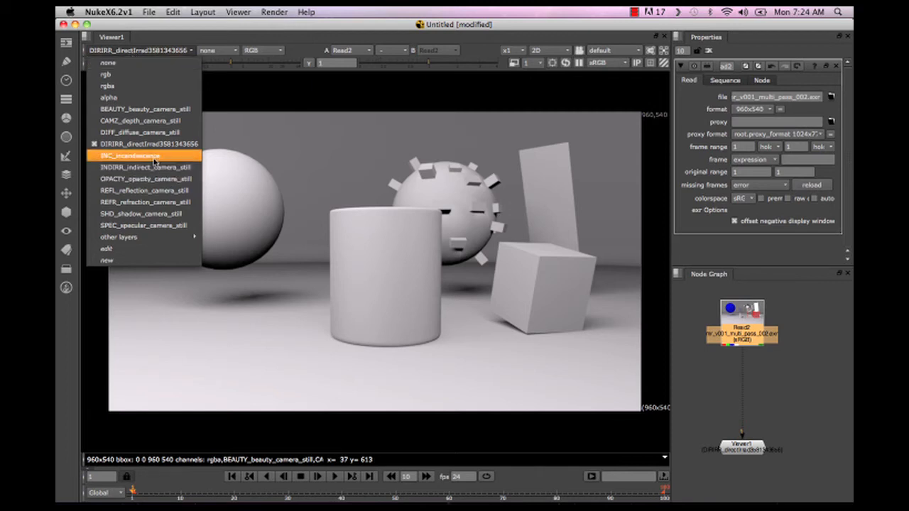
mouse_move(156, 158)
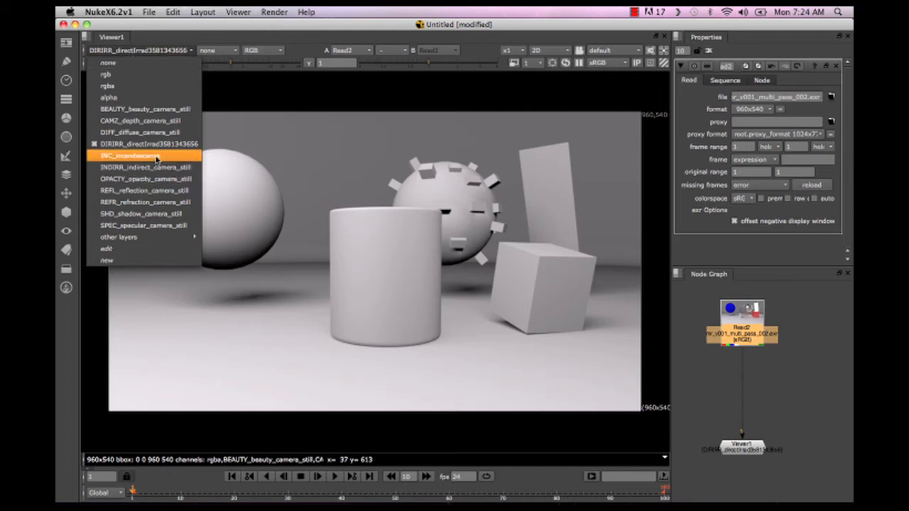
left_click(132, 156)
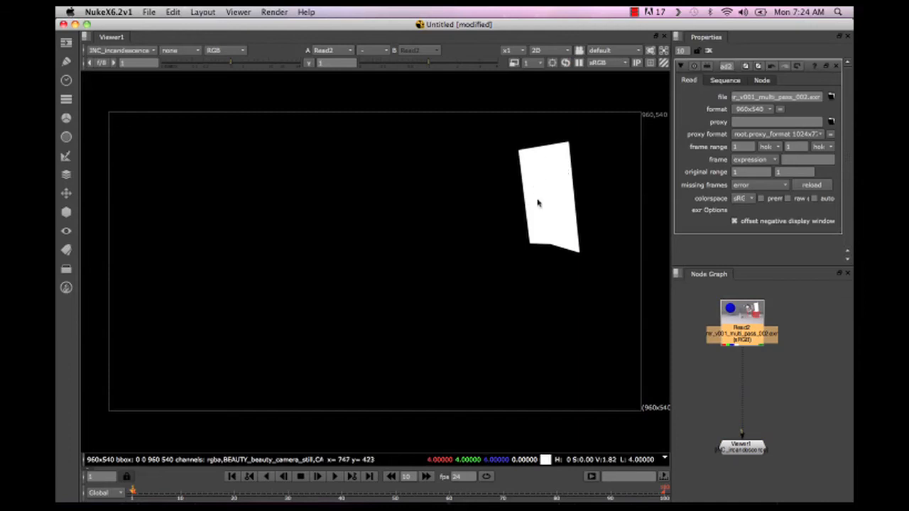
mouse_move(126, 54)
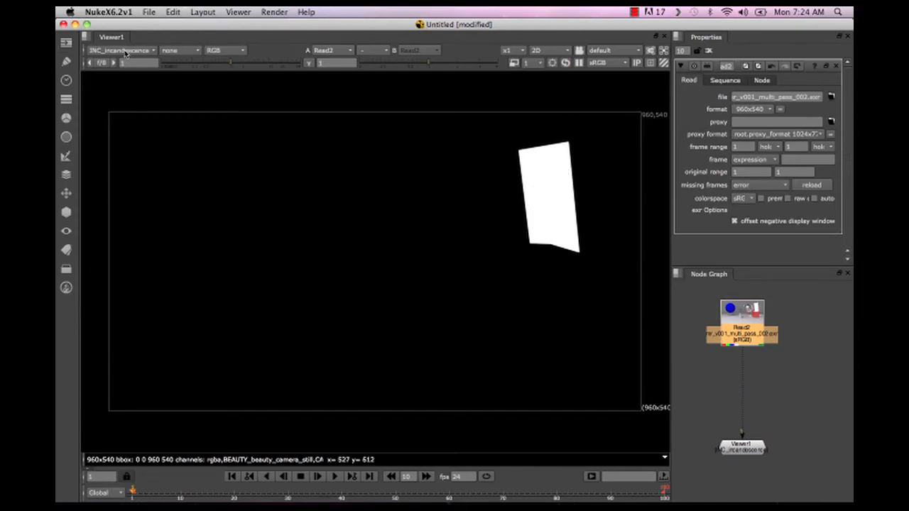
left_click(121, 49)
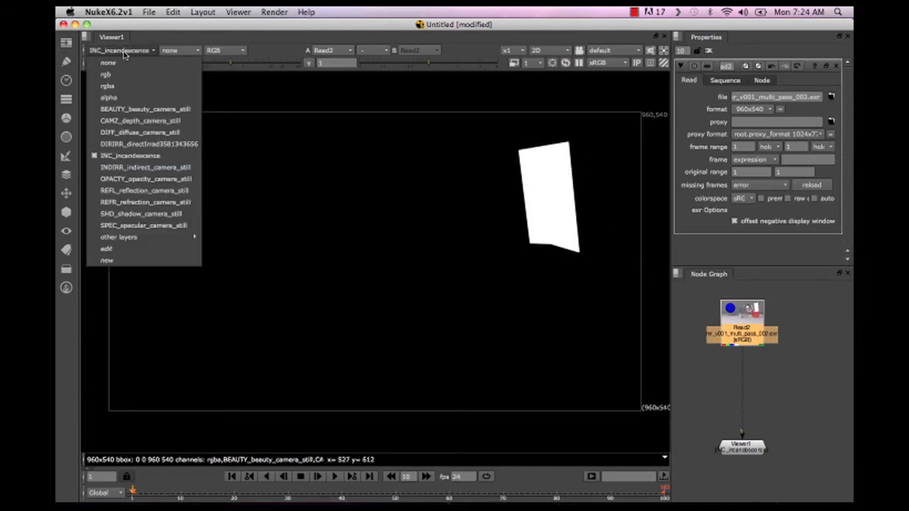
left_click(144, 167)
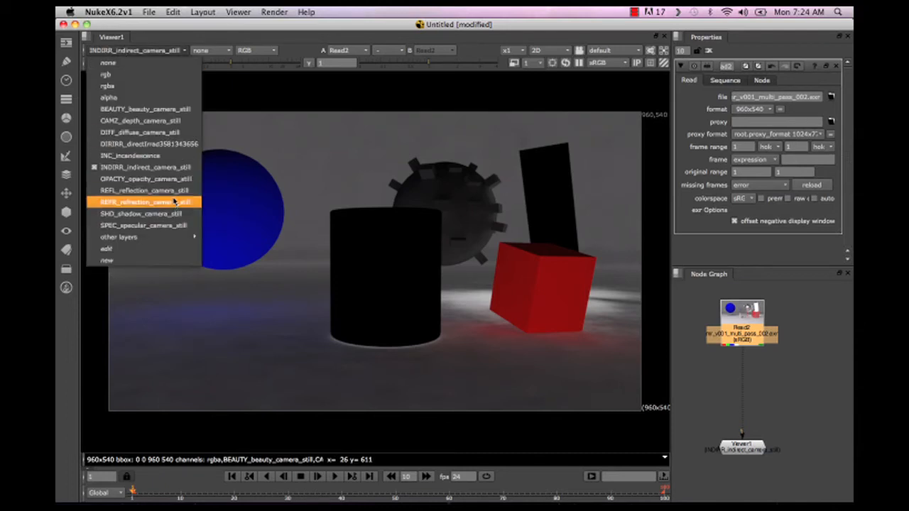
left_click(145, 178)
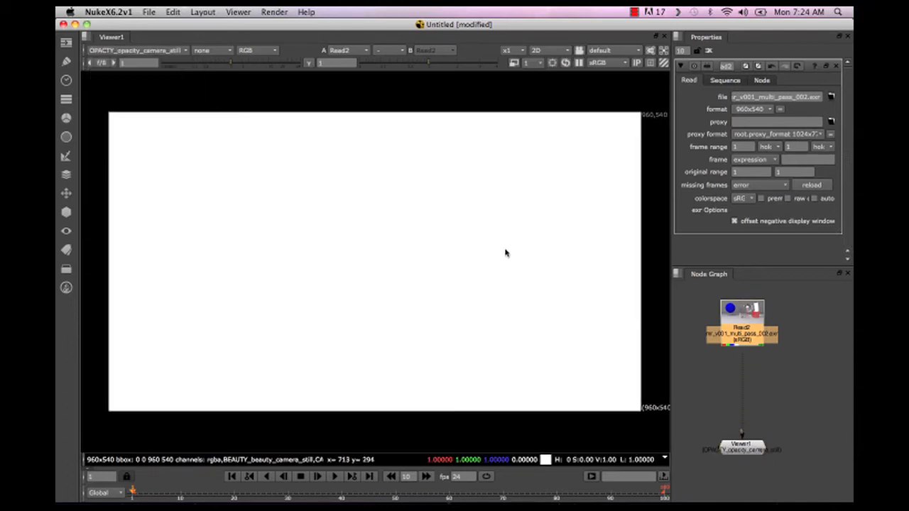
mouse_move(75, 94)
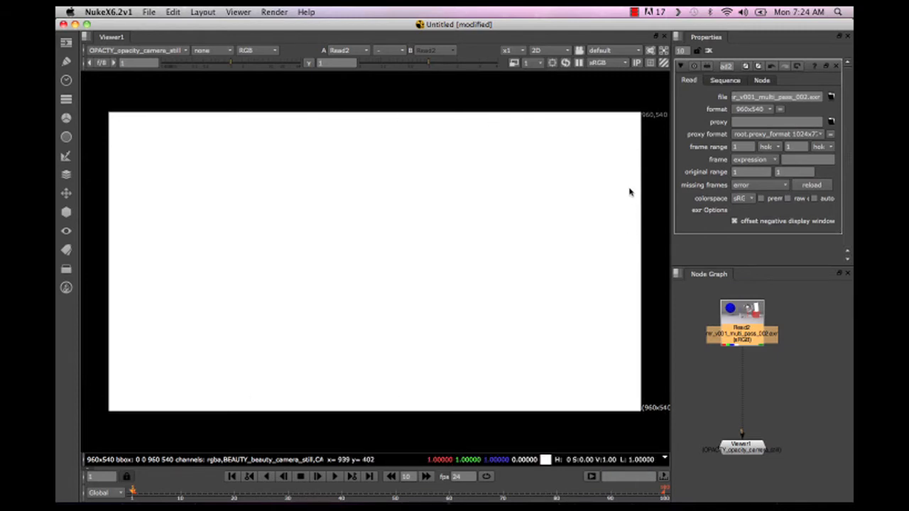
mouse_move(89, 64)
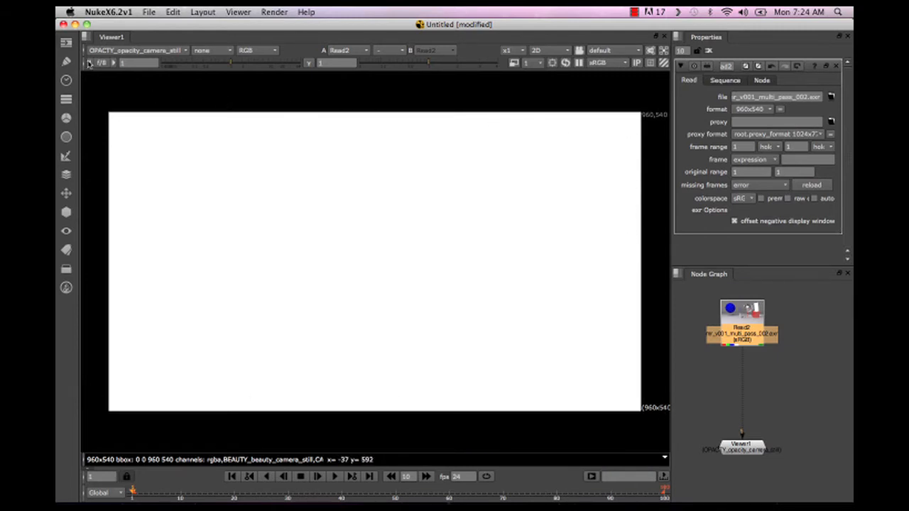
mouse_move(595, 240)
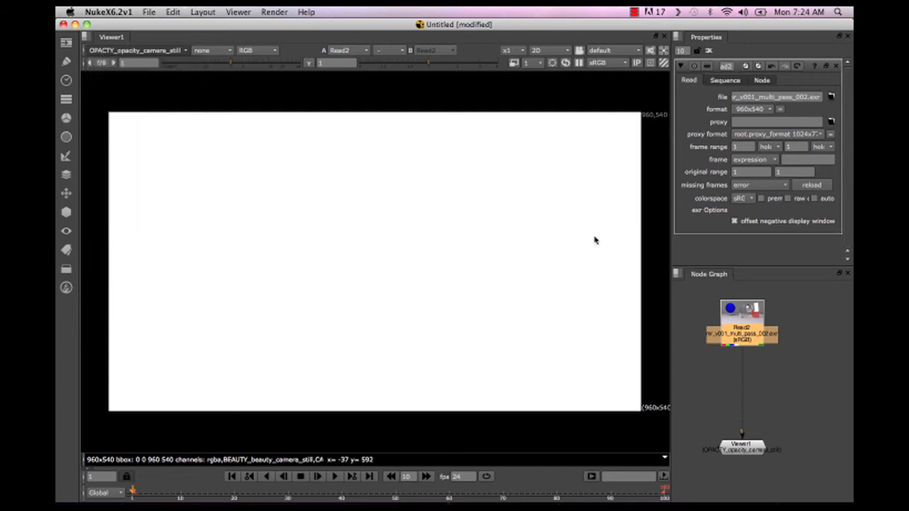
mouse_move(144, 128)
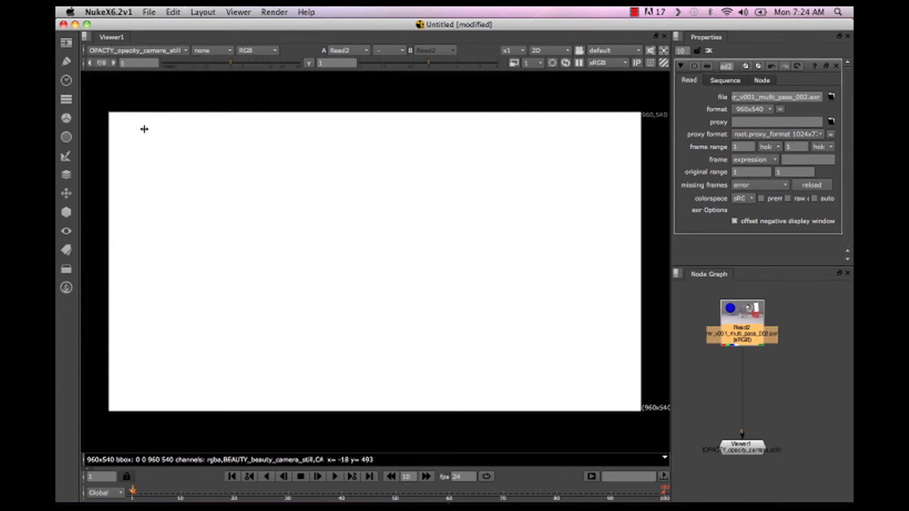
mouse_move(378, 288)
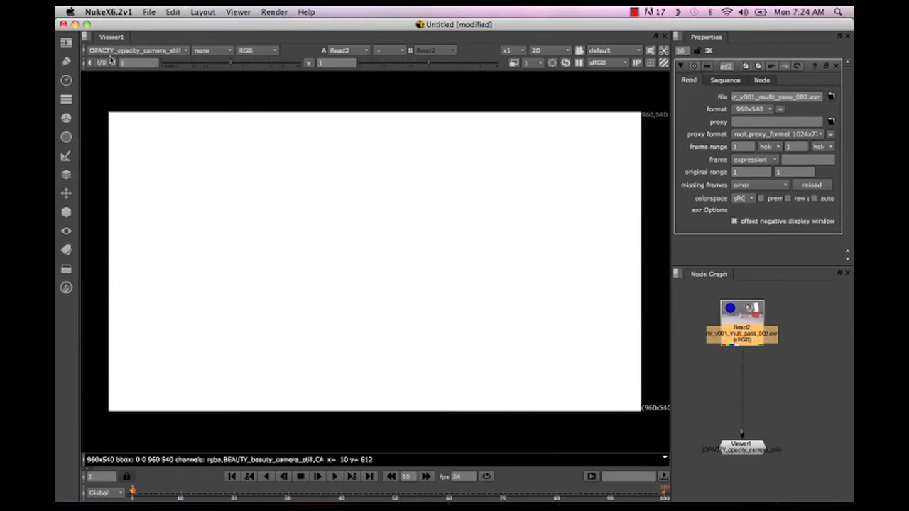
Show Read2's SHD_shadow_camera_still layer in the viewer
left_click(135, 50)
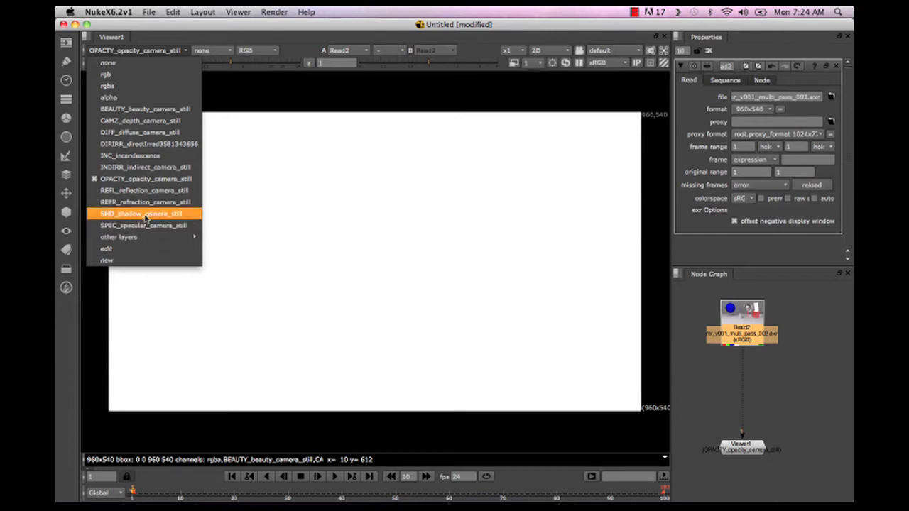
left_click(144, 214)
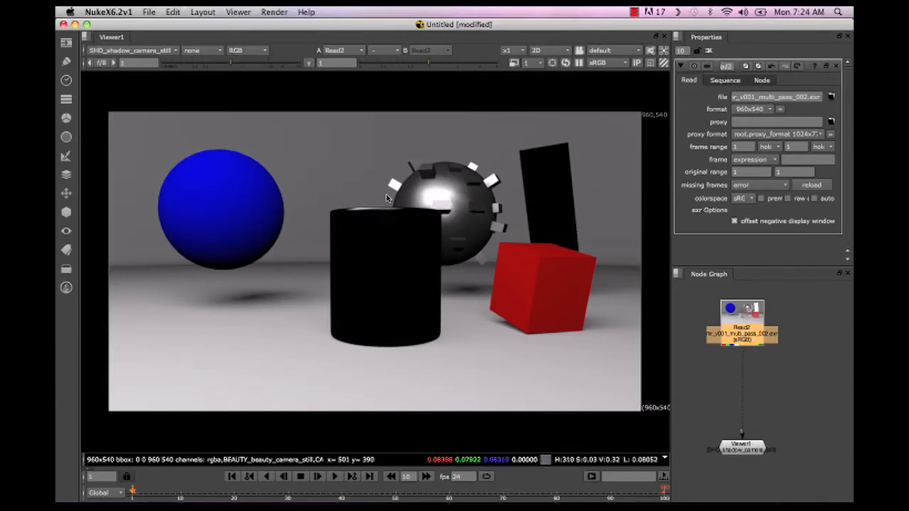
mouse_move(418, 231)
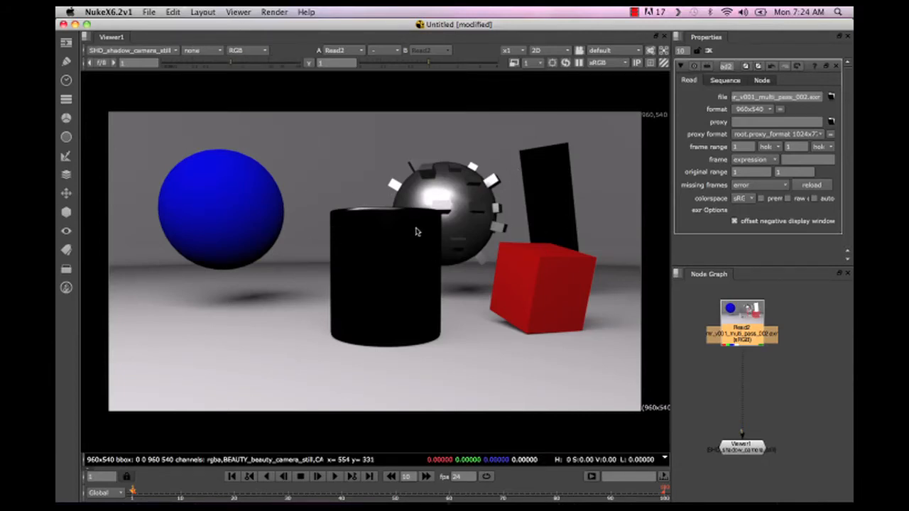
mouse_move(434, 242)
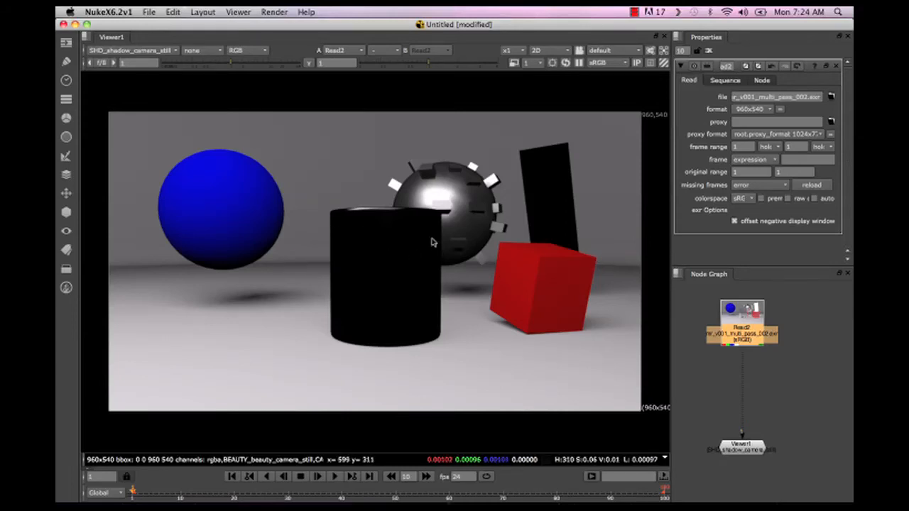
mouse_move(542, 166)
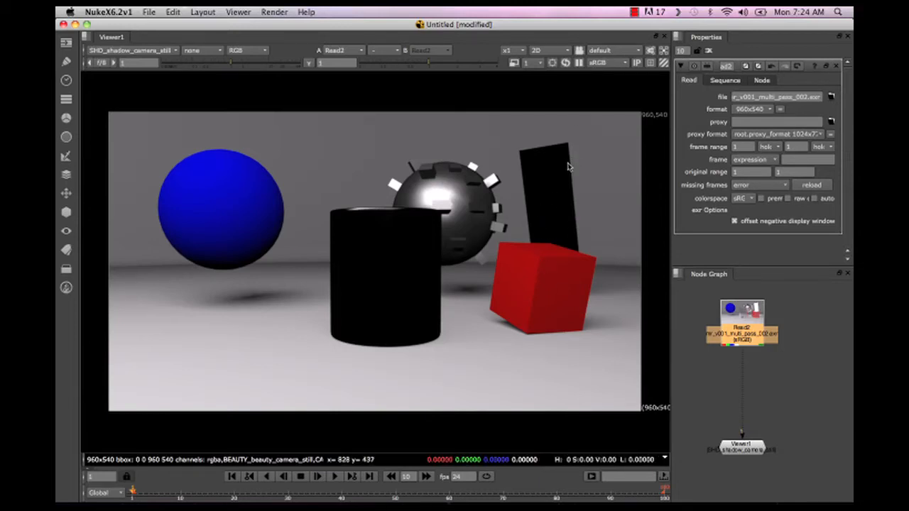
mouse_move(572, 190)
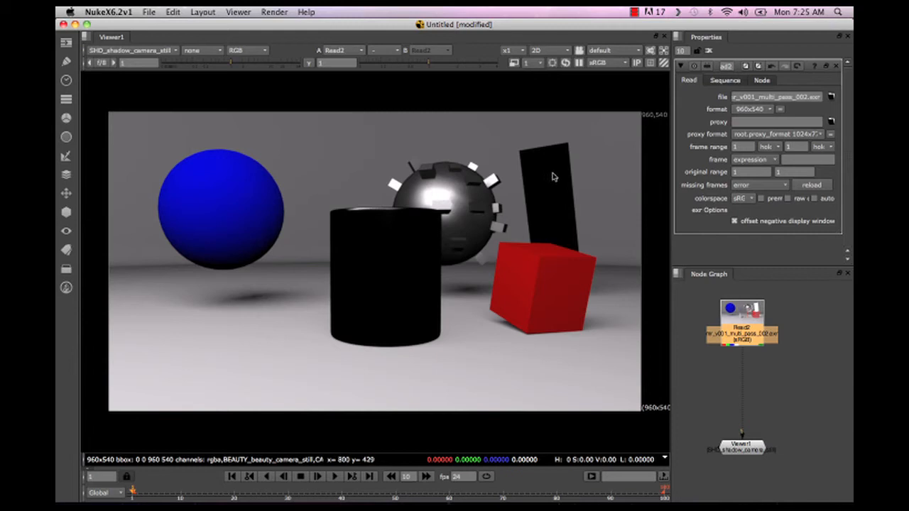
mouse_move(549, 184)
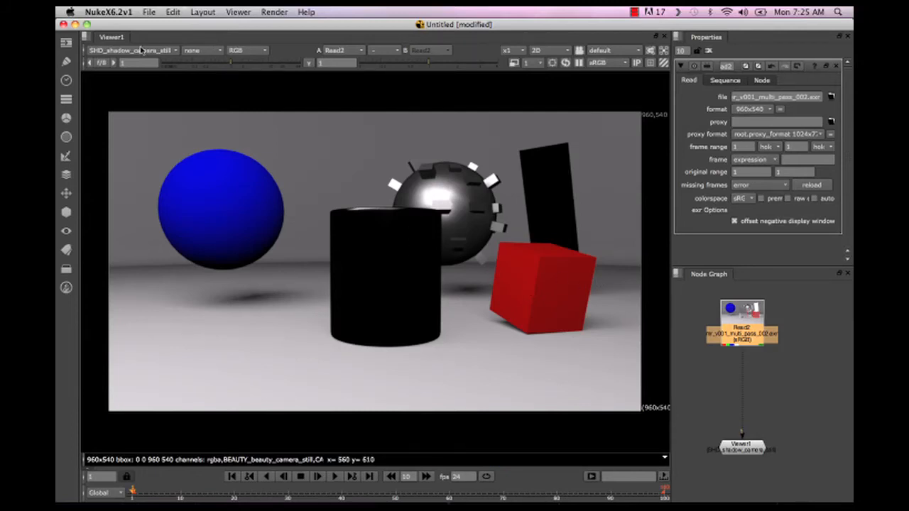
Cycle the viewer through REFR_refraction, INC_incandescence, then SPEC_specular_camera_still layers
left_click(133, 50)
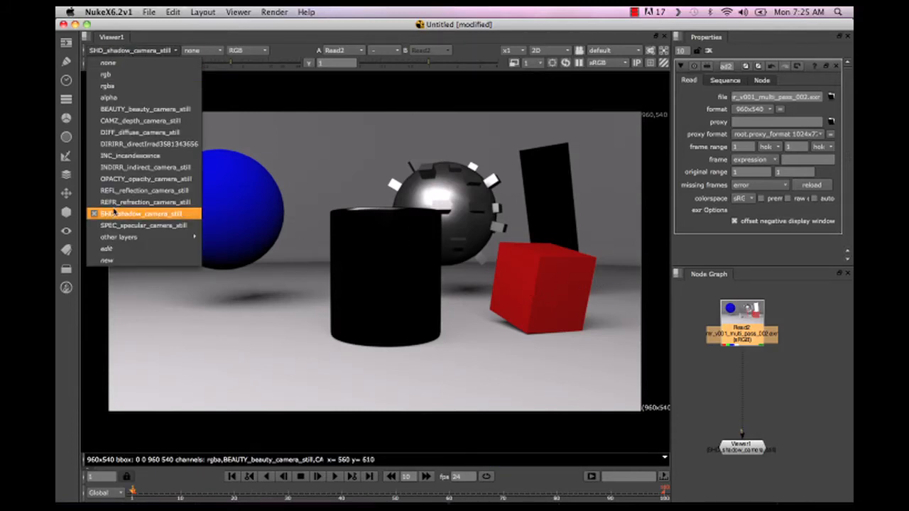
left_click(145, 201)
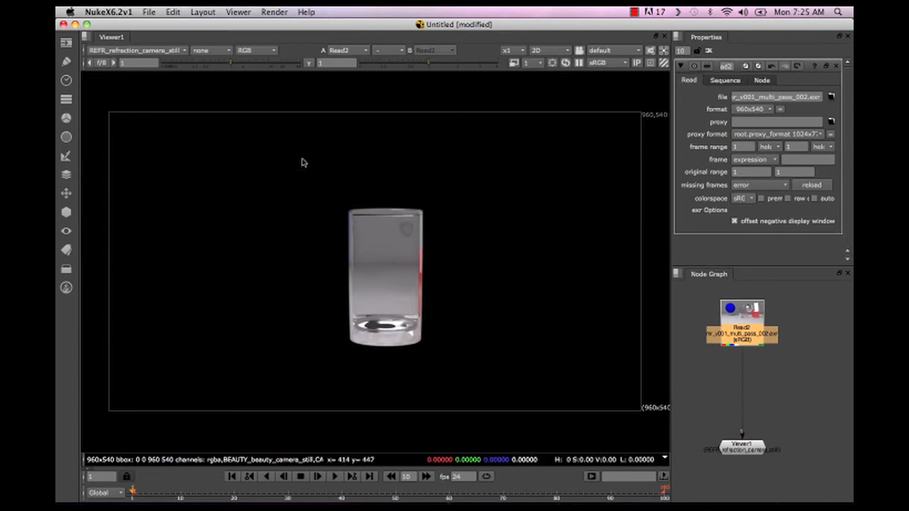
mouse_move(375, 288)
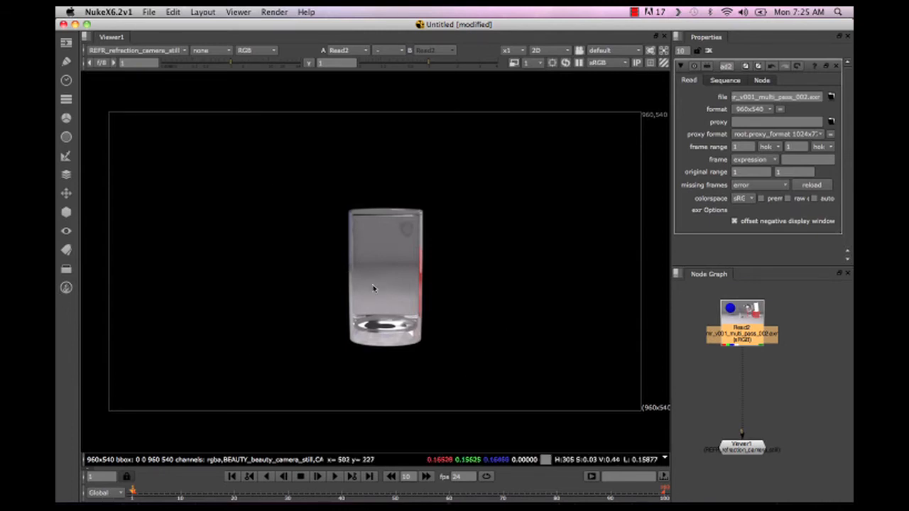
mouse_move(482, 142)
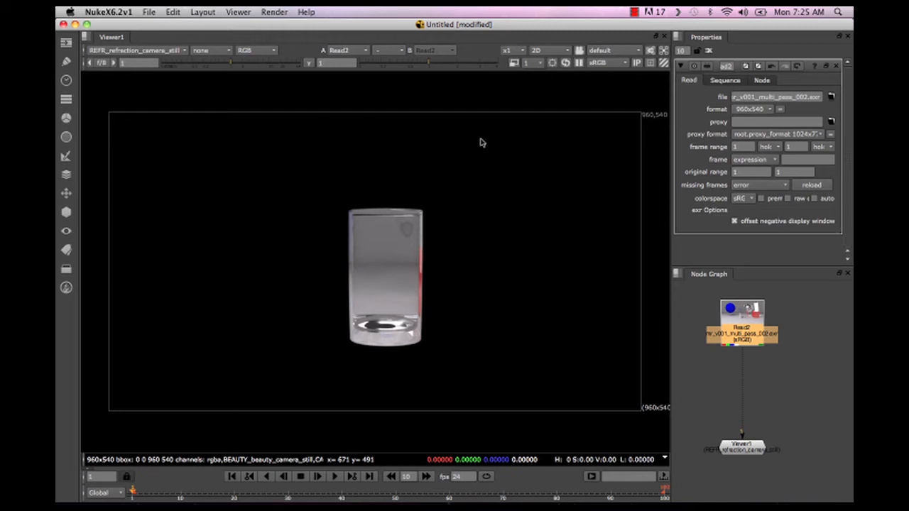
mouse_move(599, 164)
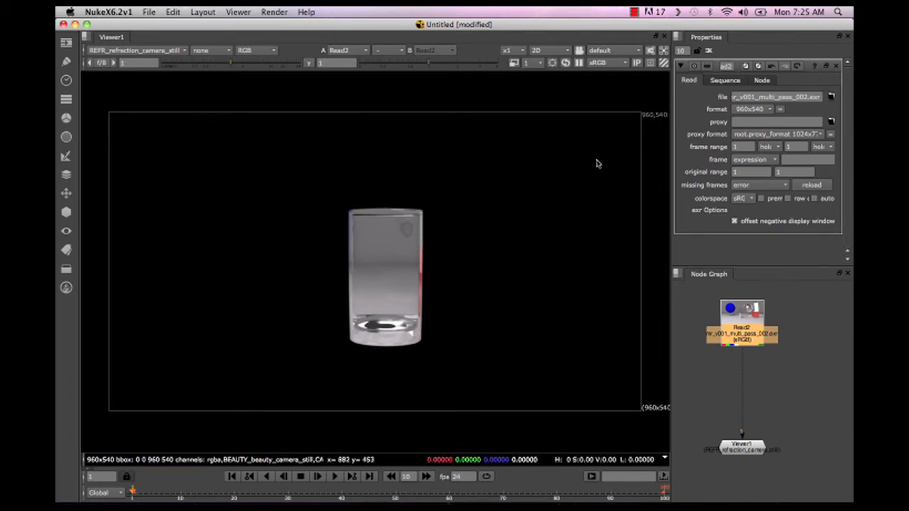
mouse_move(311, 209)
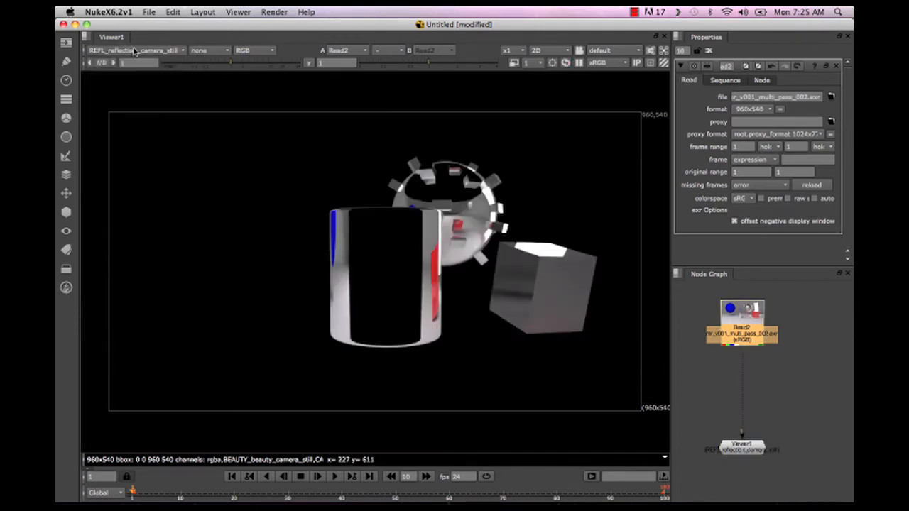
left_click(136, 50)
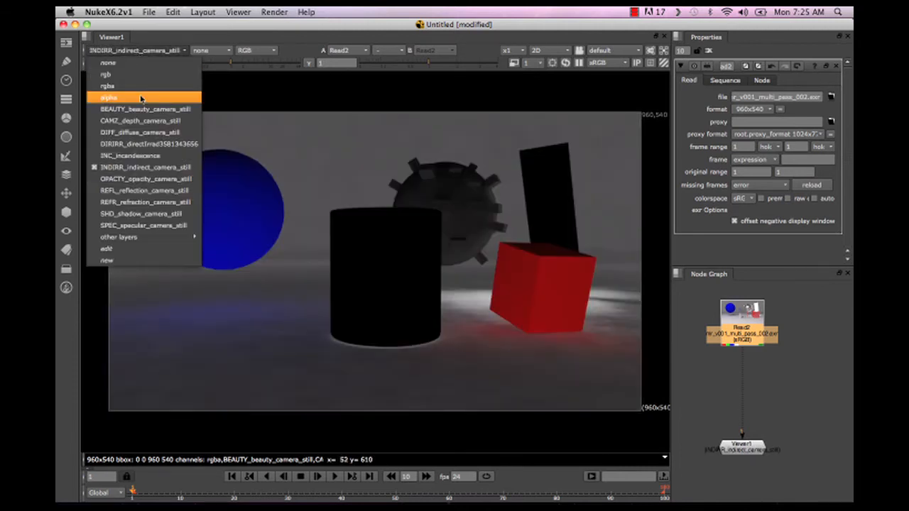
left_click(130, 156)
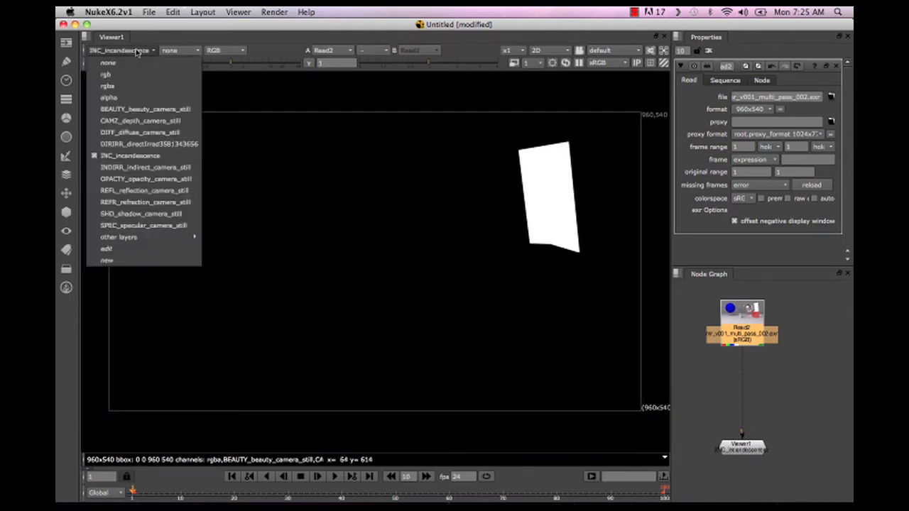
left_click(143, 214)
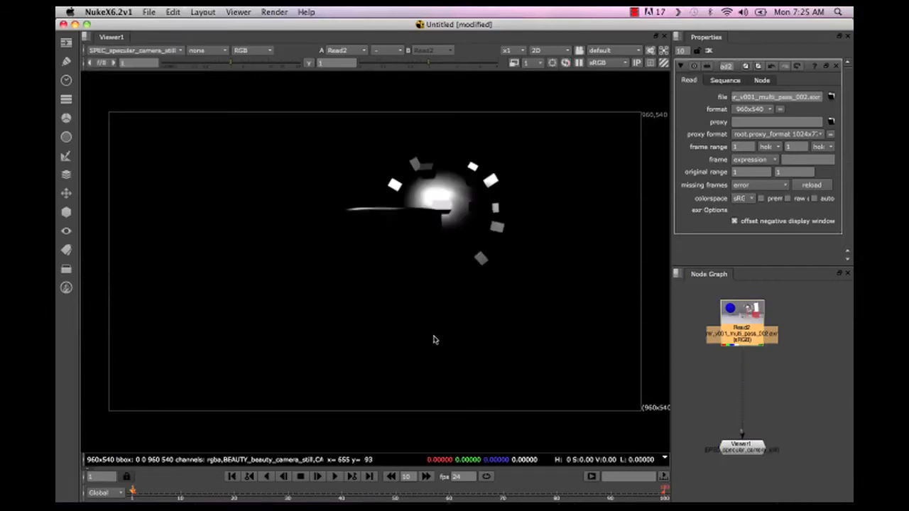
mouse_move(673, 231)
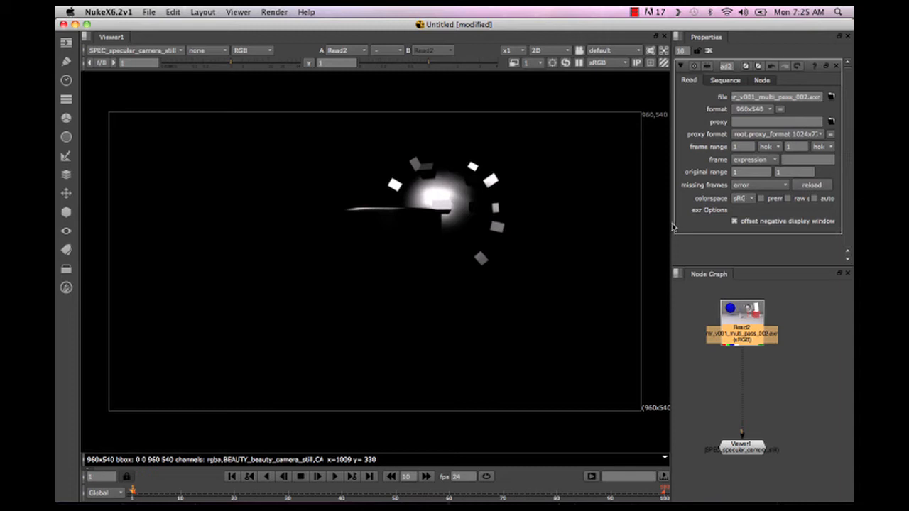
mouse_move(438, 256)
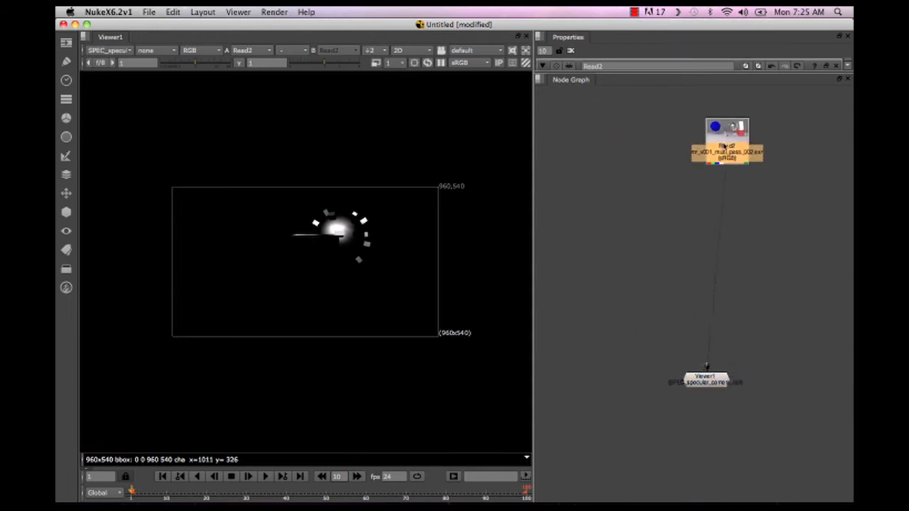
Add a Shuffle on Read2 taking DIFF_diffuse_camera_still into rgb and view it
left_click_drag(726, 145, 705, 135)
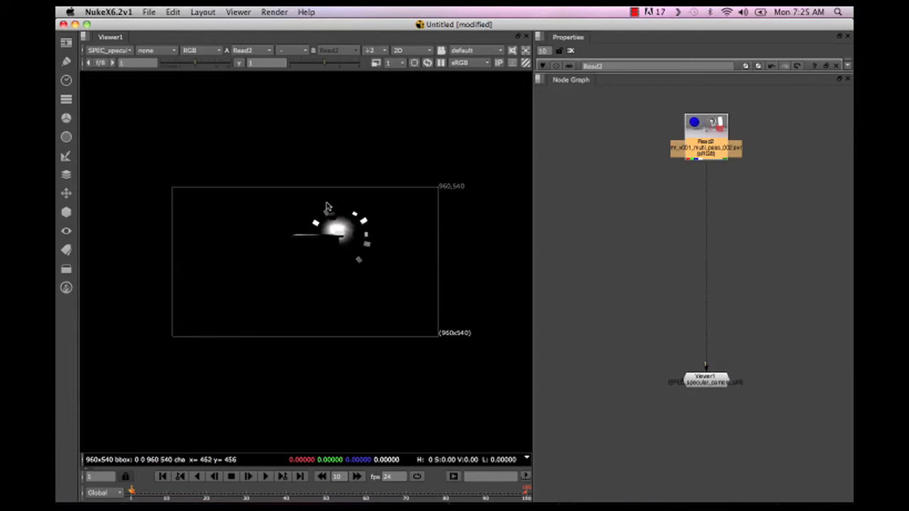
mouse_move(476, 185)
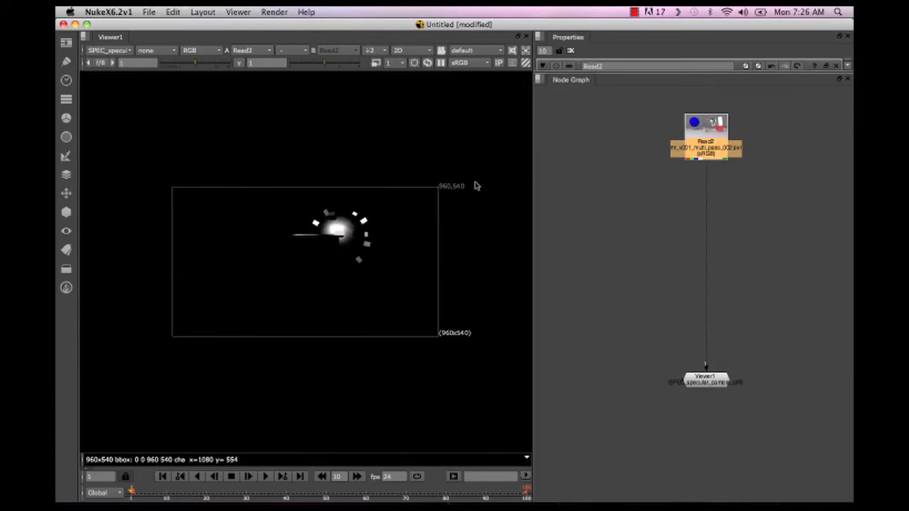
mouse_move(342, 347)
type("sh")
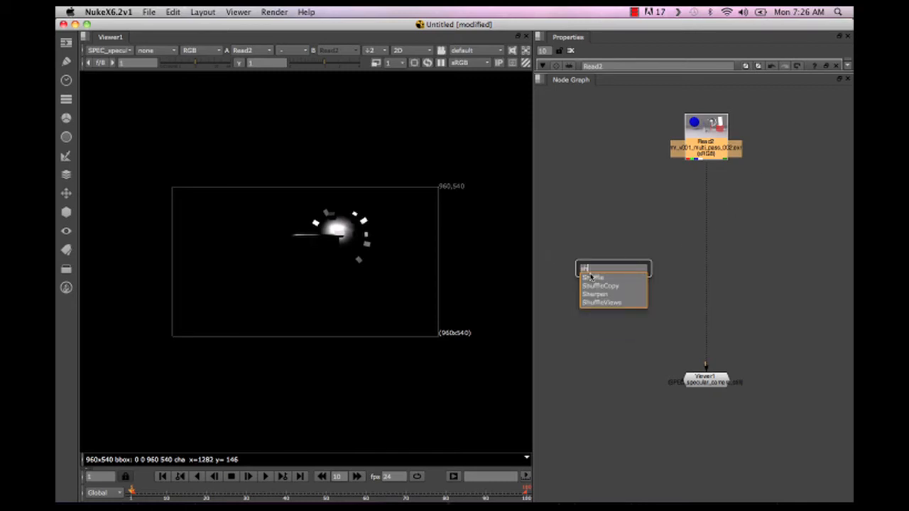
left_click(593, 276)
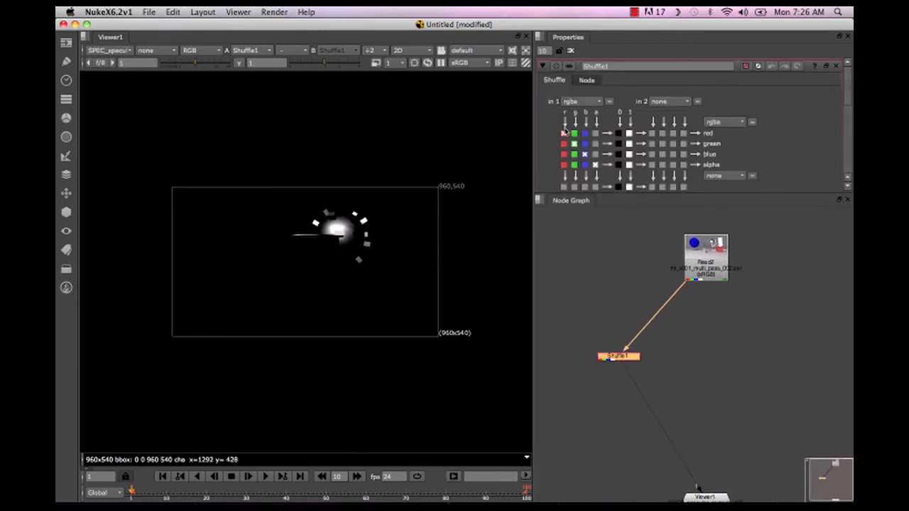
left_click(581, 101)
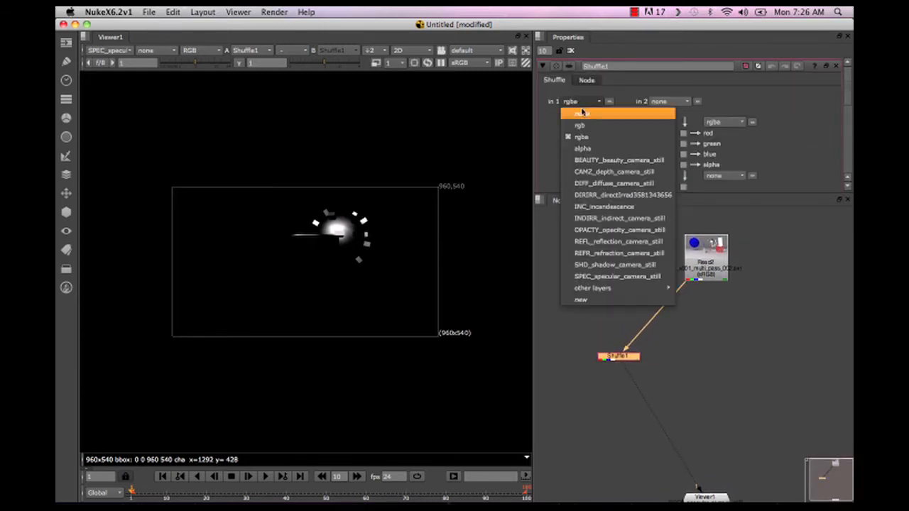
left_click(613, 184)
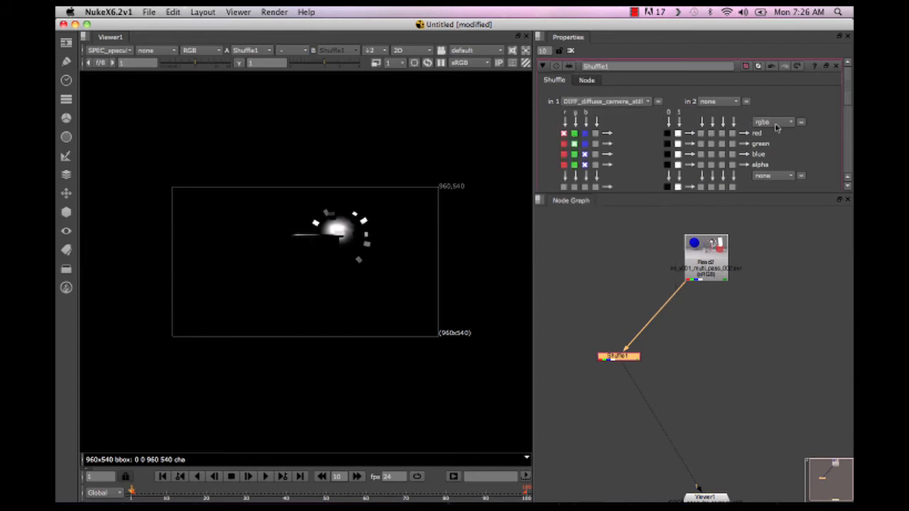
left_click(773, 122)
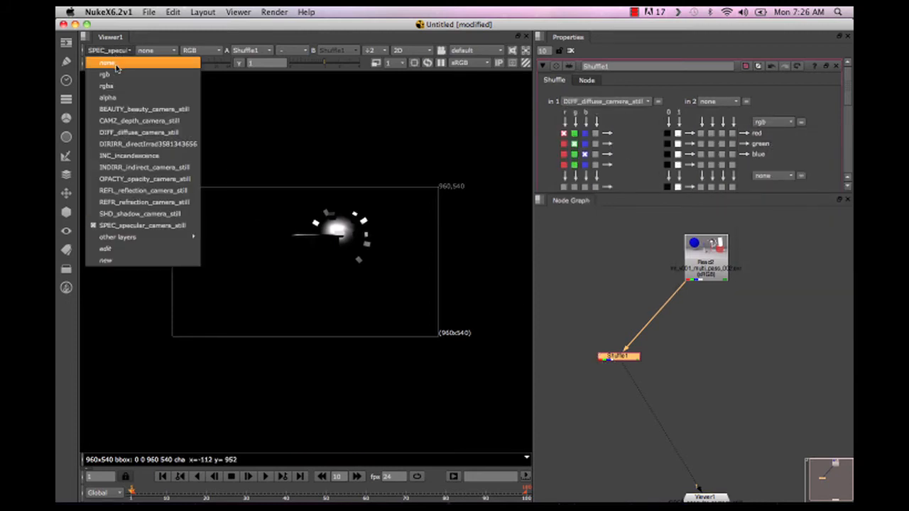
left_click(104, 74)
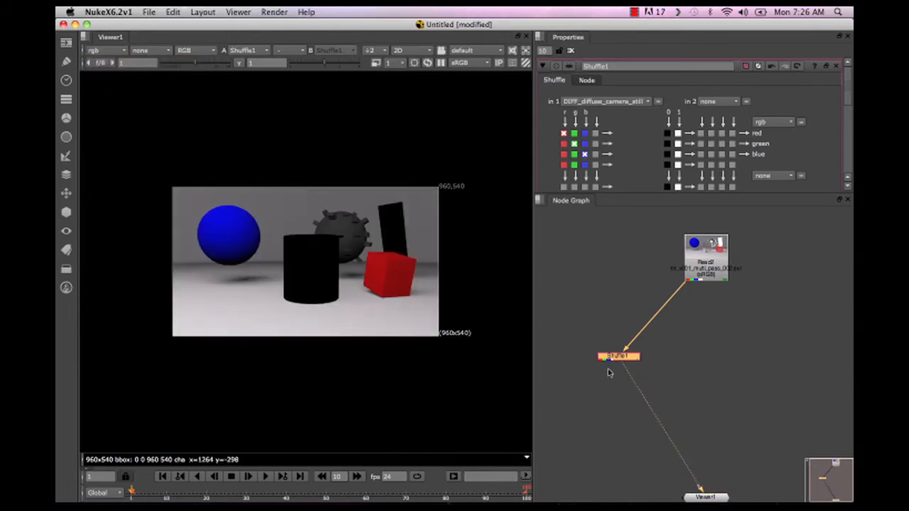
mouse_move(628, 377)
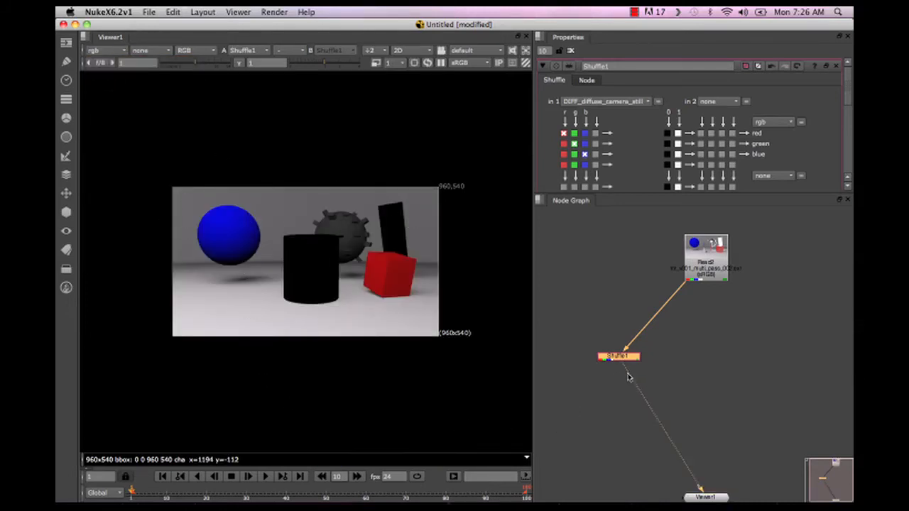
left_click_drag(618, 357, 604, 355)
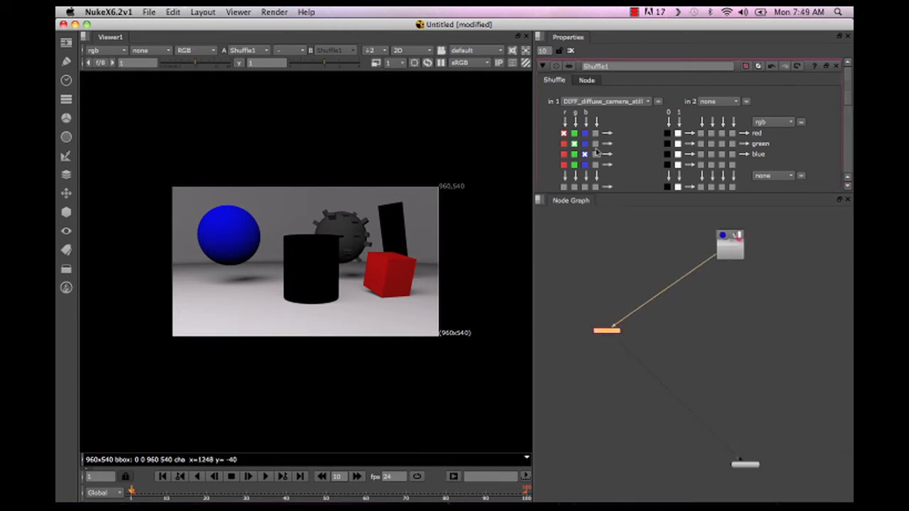
Line up four pasted Shuffle copies off Read2, setting Shuffle2 to REFL_reflection_camera_still
left_click(605, 332)
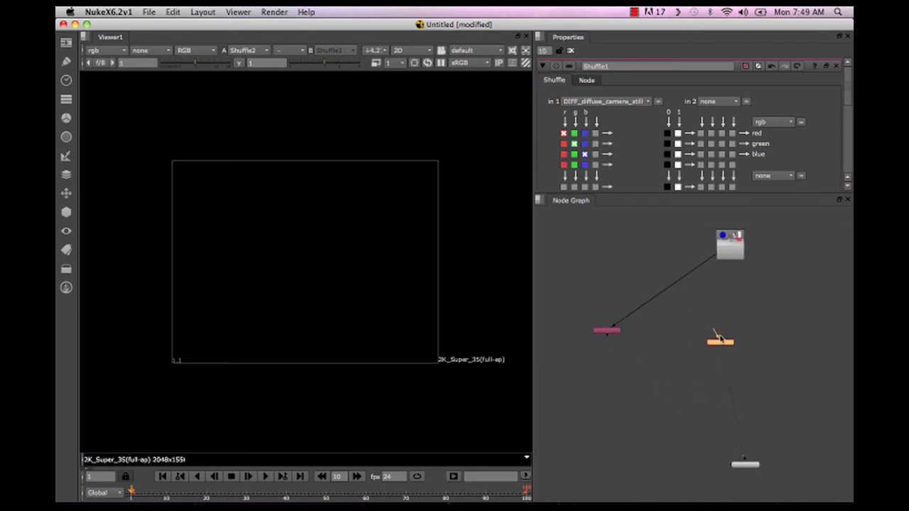
left_click_drag(721, 339, 664, 331)
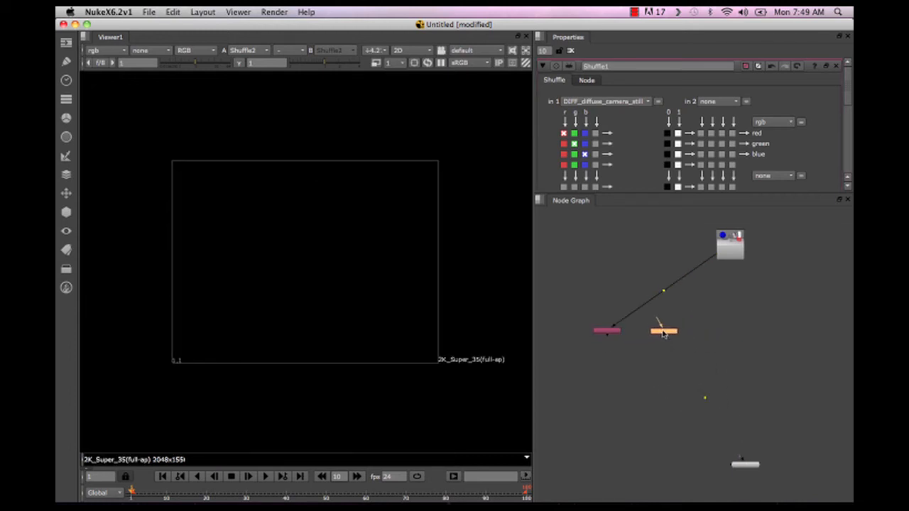
left_click_drag(663, 332, 706, 332)
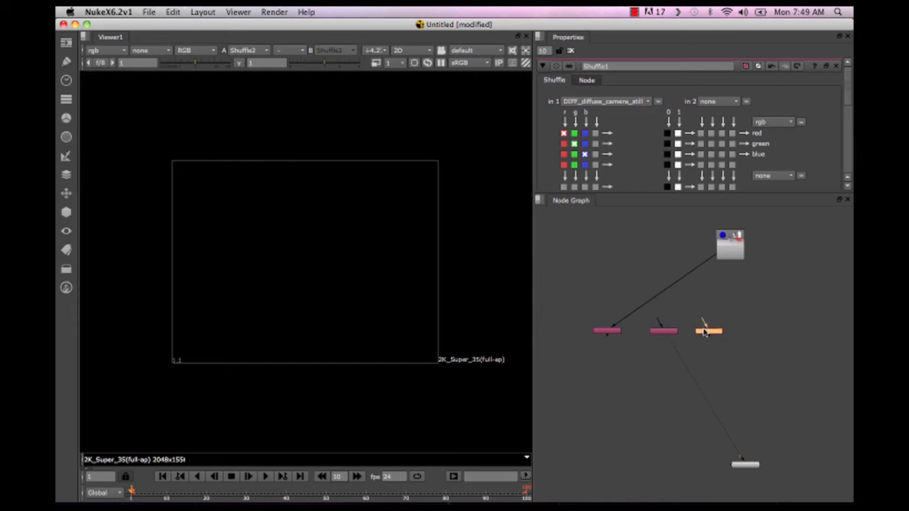
left_click_drag(709, 332, 749, 331)
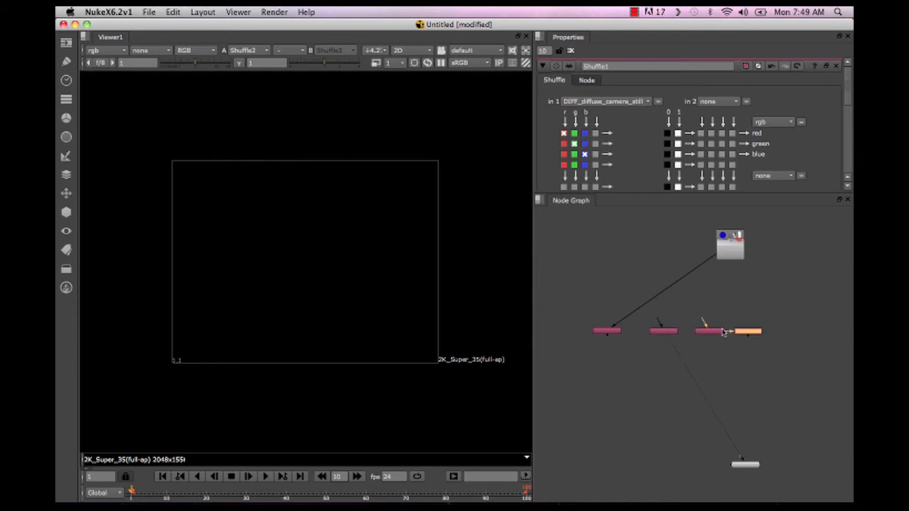
left_click_drag(749, 332, 748, 339)
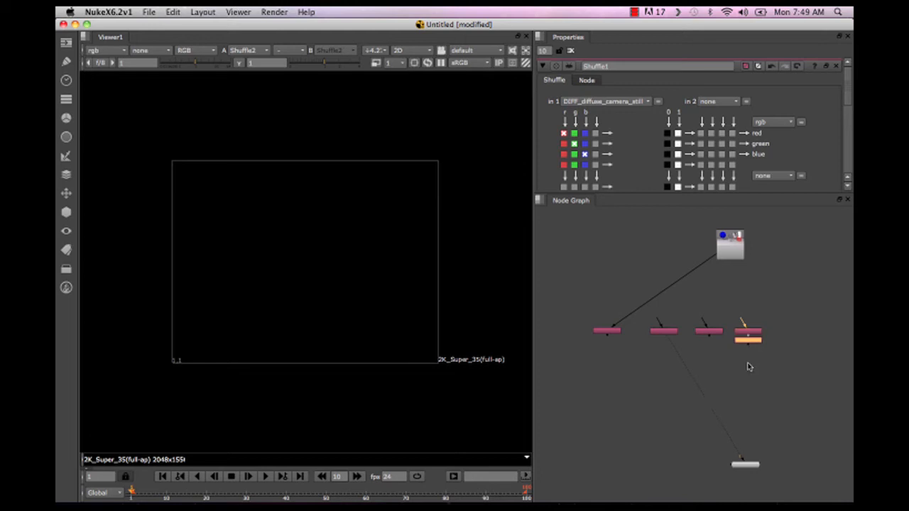
left_click_drag(748, 336, 787, 332)
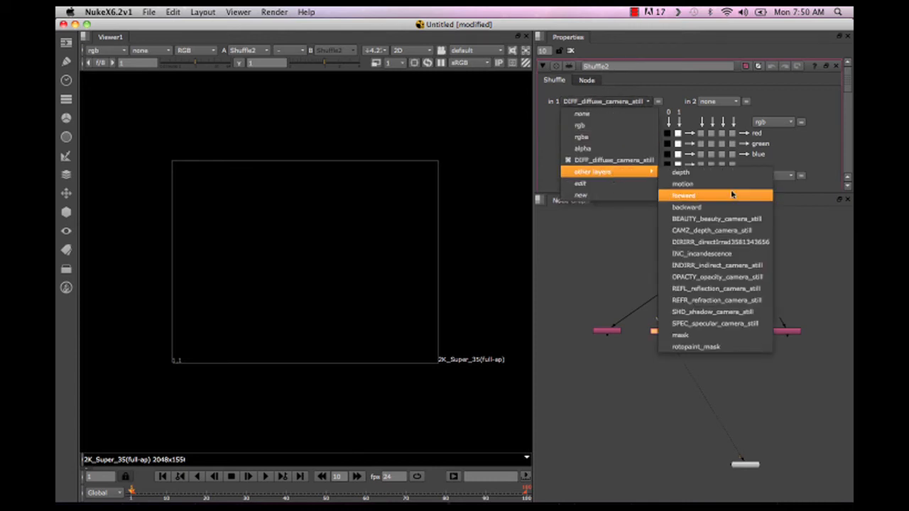
left_click(715, 300)
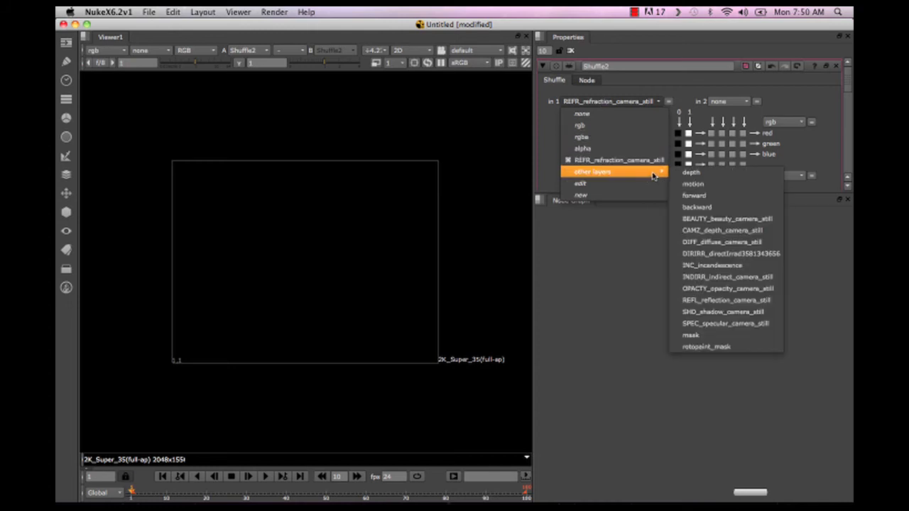
mouse_move(727, 277)
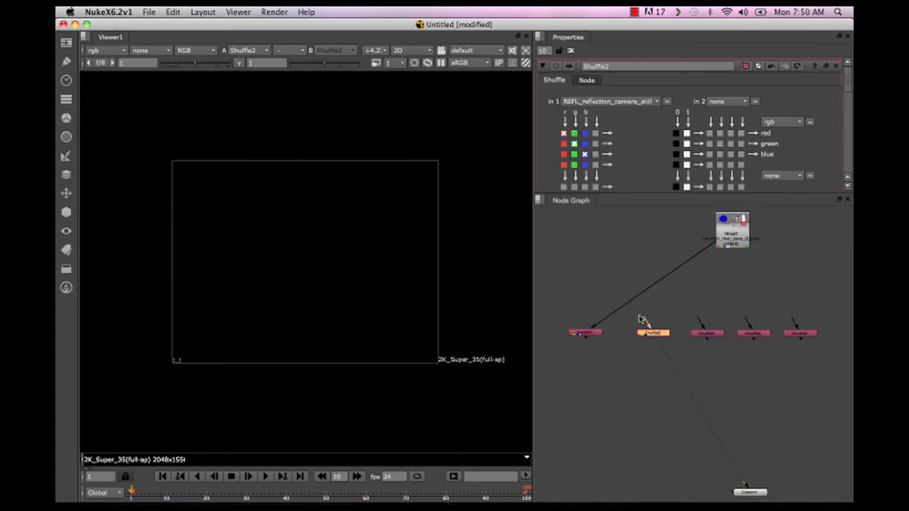
left_click(652, 333)
type("me")
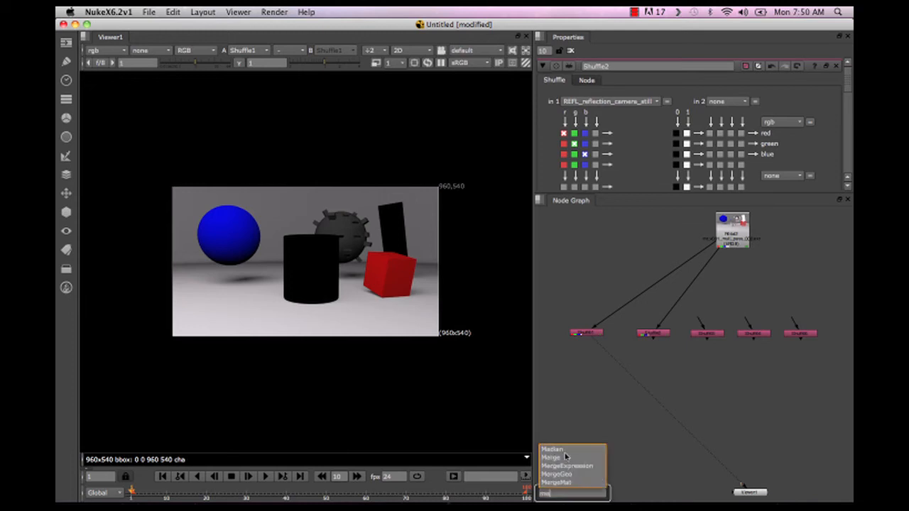
Add a Merge fed by Shuffle1 and Shuffle2 with operation set to plus
left_click(553, 456)
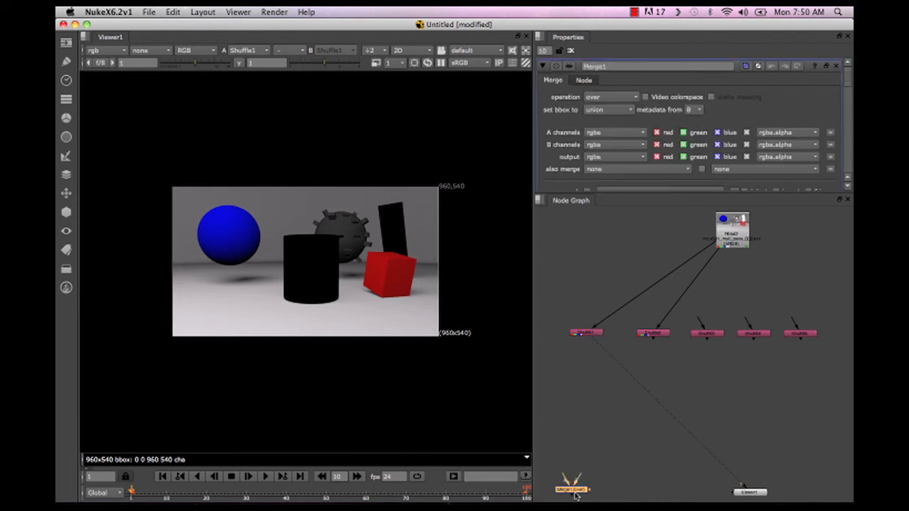
left_click_drag(574, 488, 563, 406)
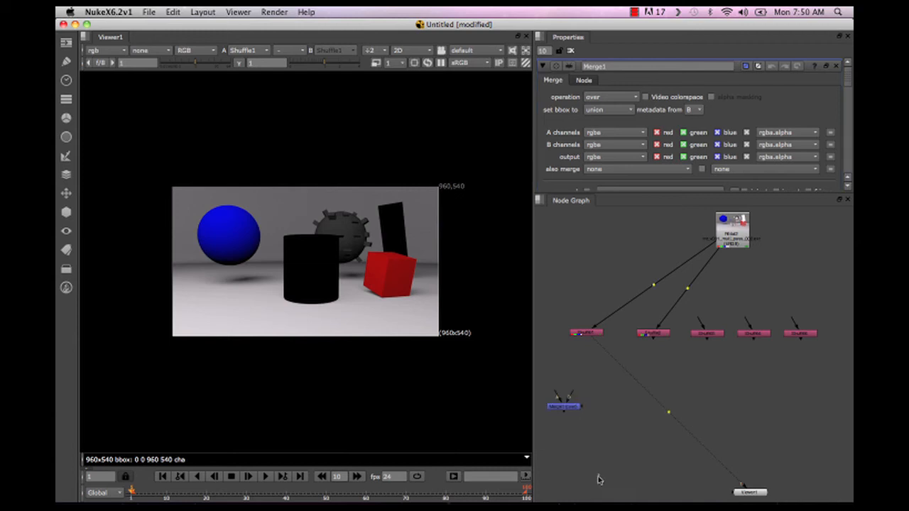
left_click(563, 405)
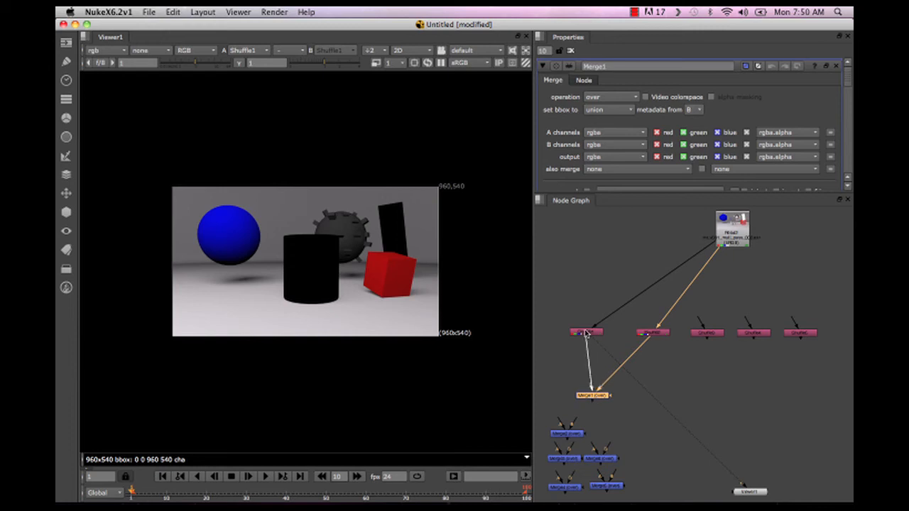
left_click(593, 395)
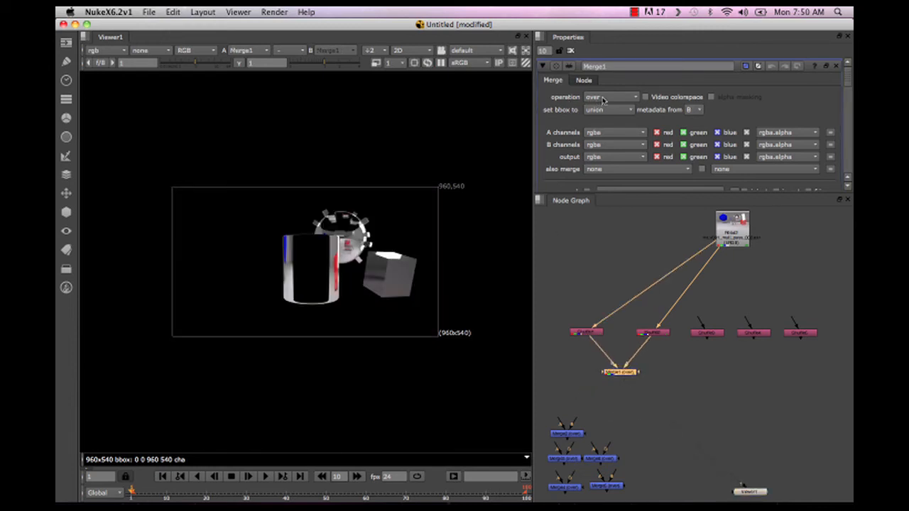
left_click(611, 97)
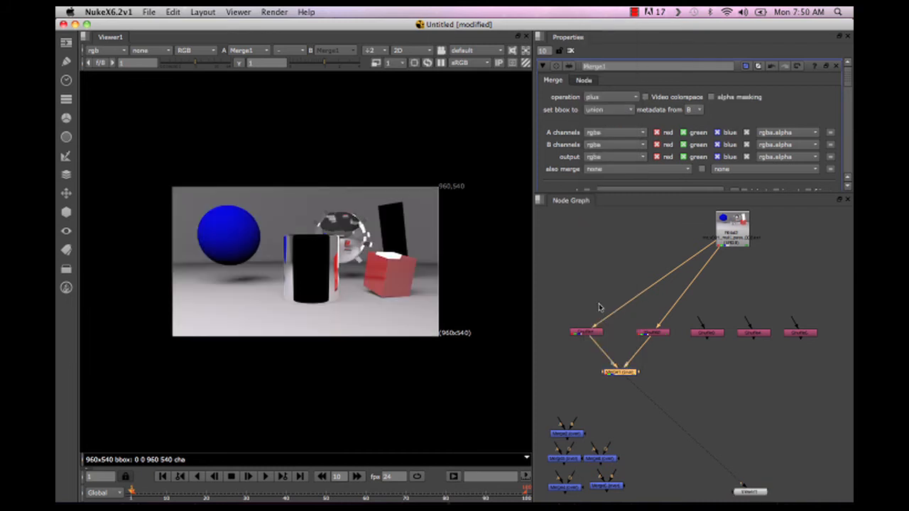
mouse_move(379, 244)
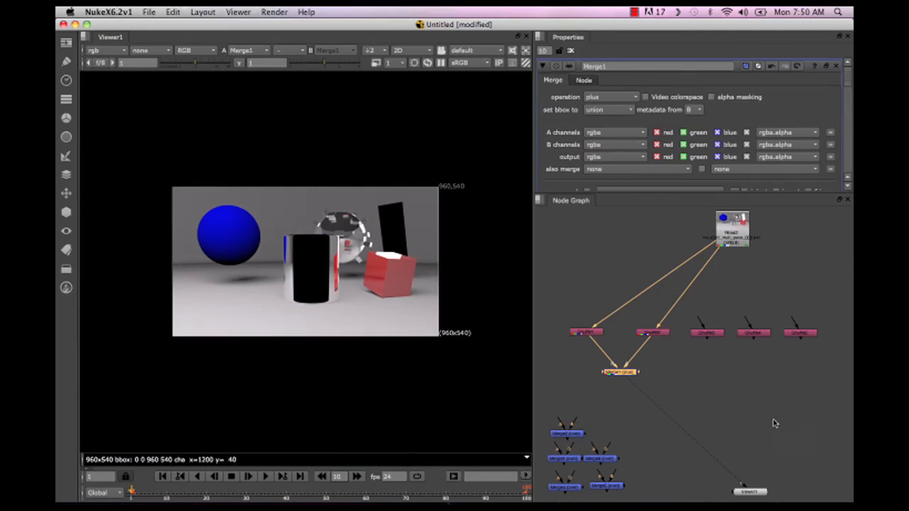
Set Shuffle3 to REFR_refraction_camera_still, switch Merge2 to plus, and view Merge2
left_click(706, 332)
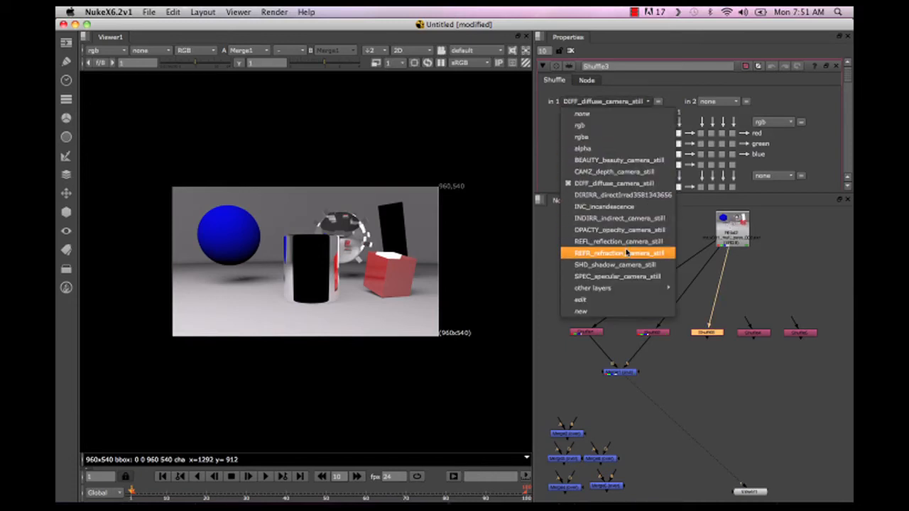
left_click(619, 253)
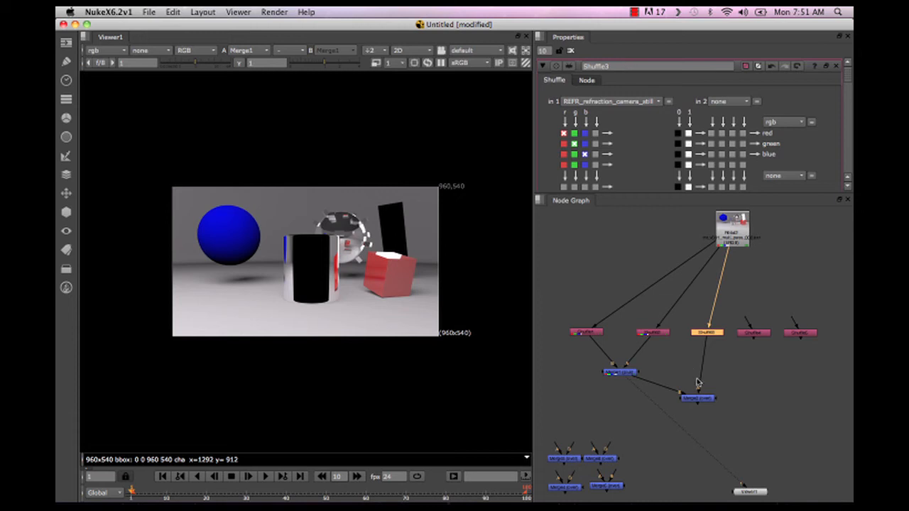
left_click(697, 398)
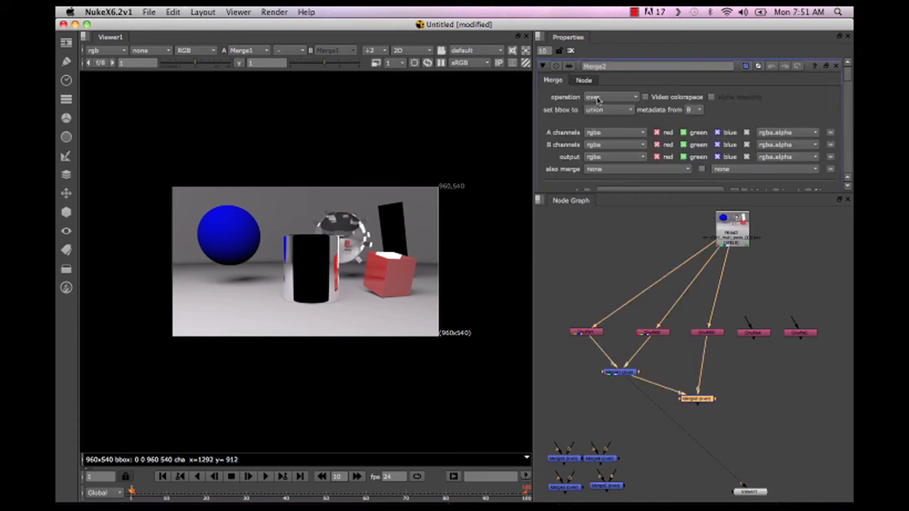
left_click(609, 96)
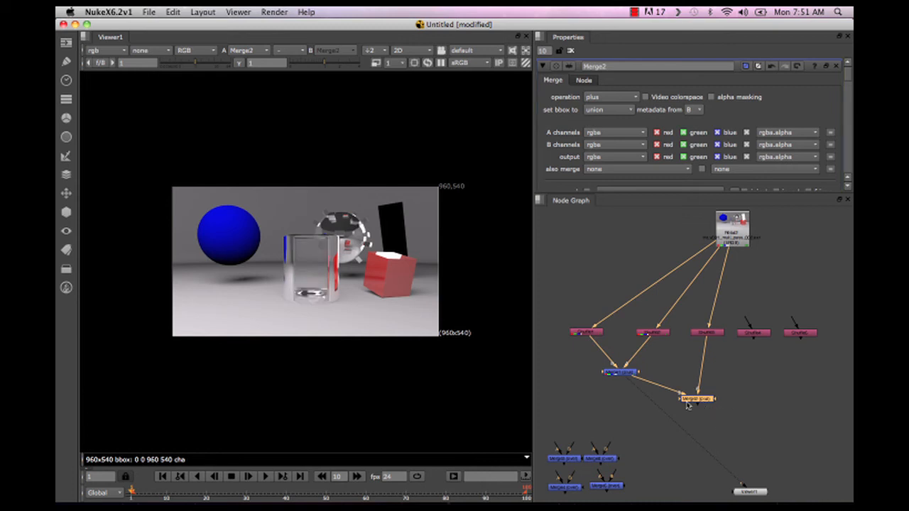
left_click(698, 398)
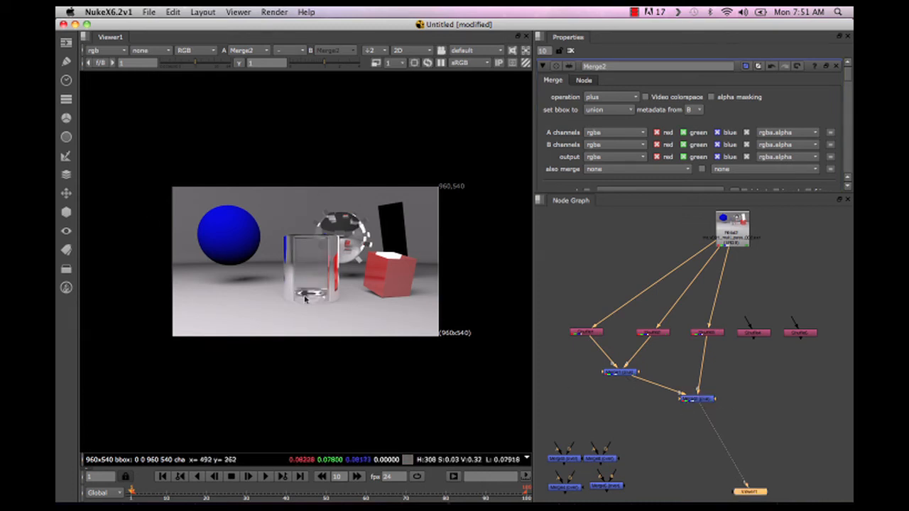
mouse_move(772, 361)
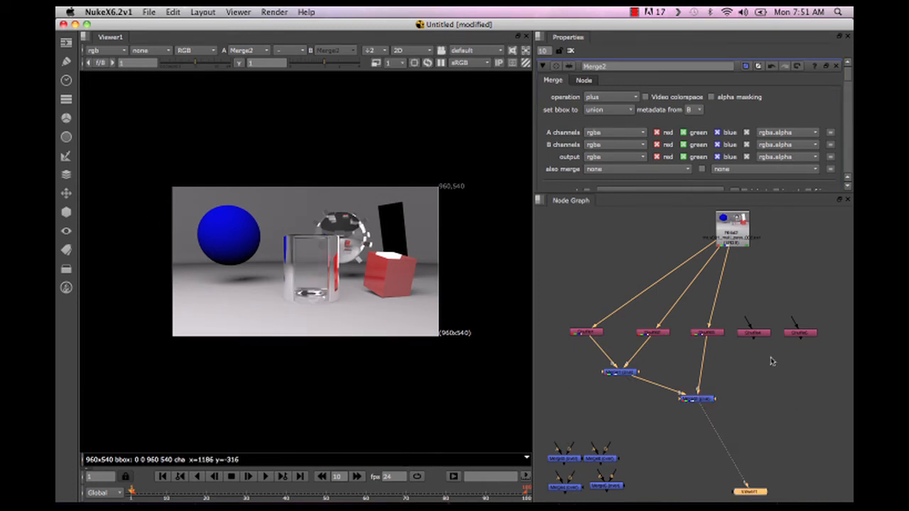
Set the fourth Shuffle's input layer to the specular pass
left_click(749, 334)
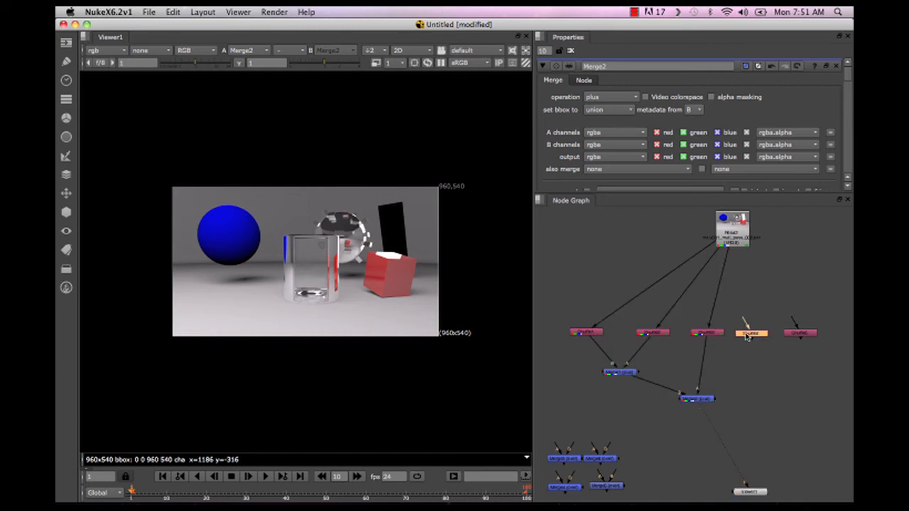
left_click(751, 334)
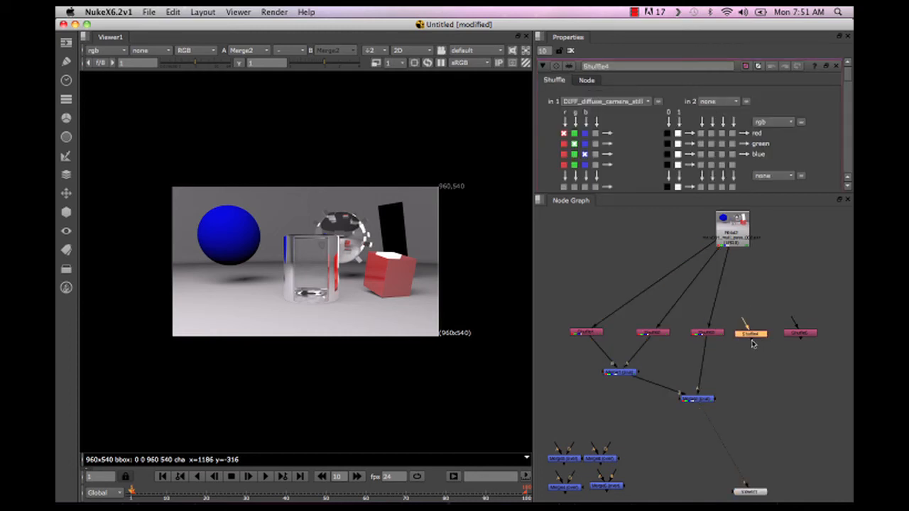
left_click(751, 334)
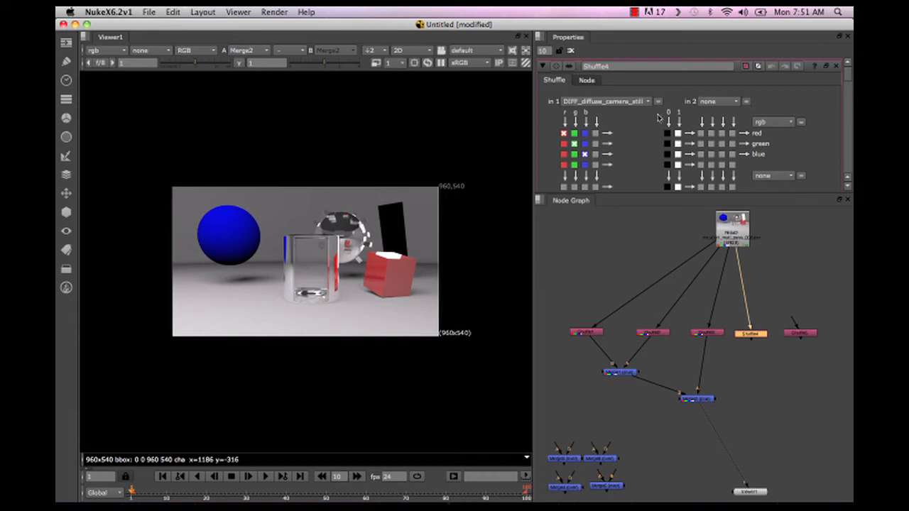
left_click(646, 101)
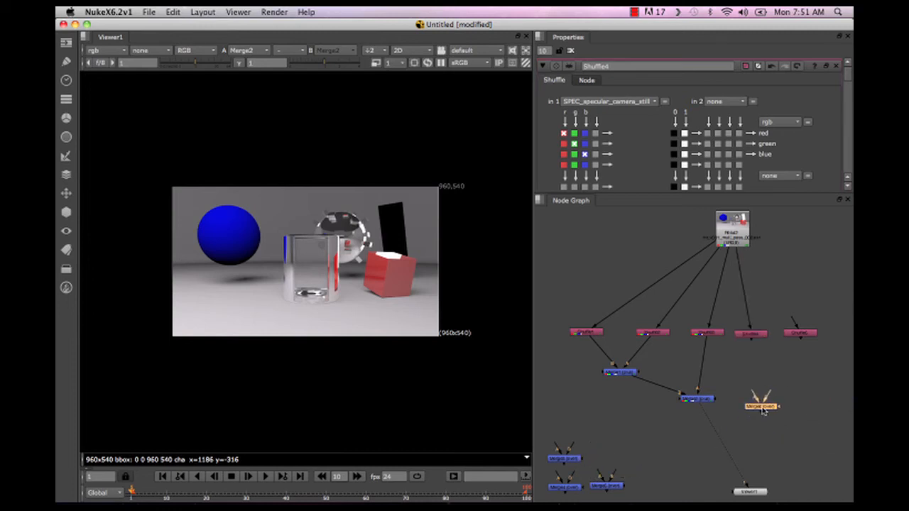
Place a third Merge, set its operation to plus, and view its result
left_click(760, 407)
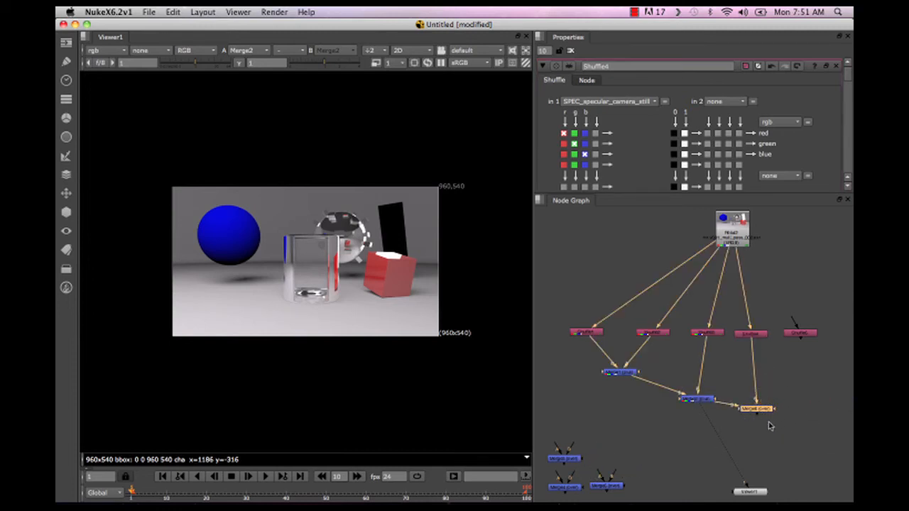
left_click(756, 408)
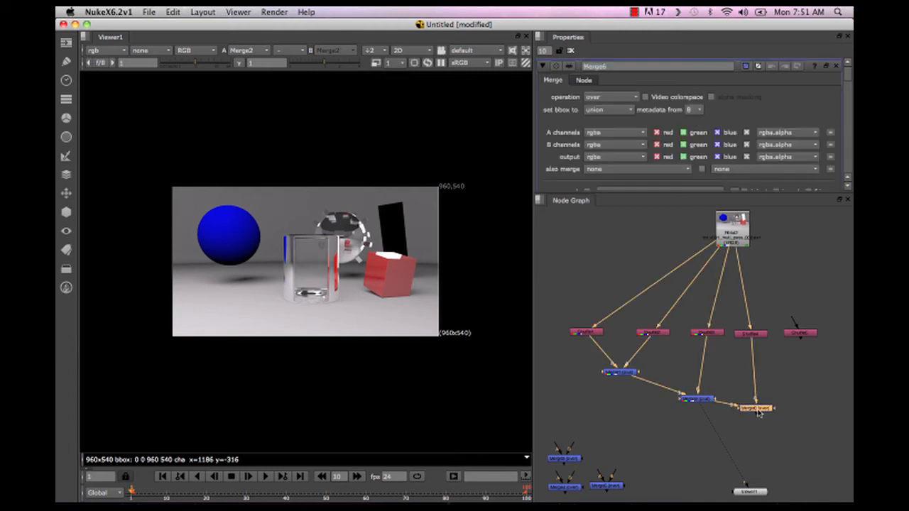
left_click(610, 97)
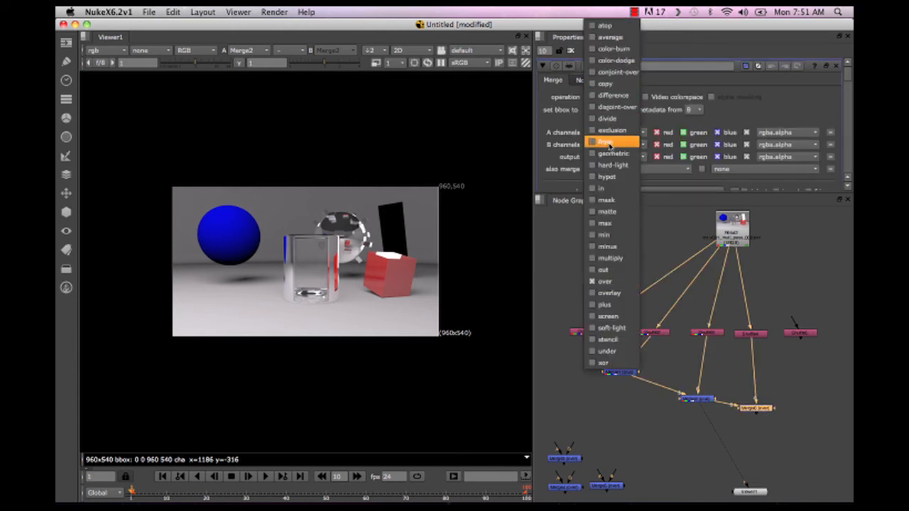
left_click(604, 303)
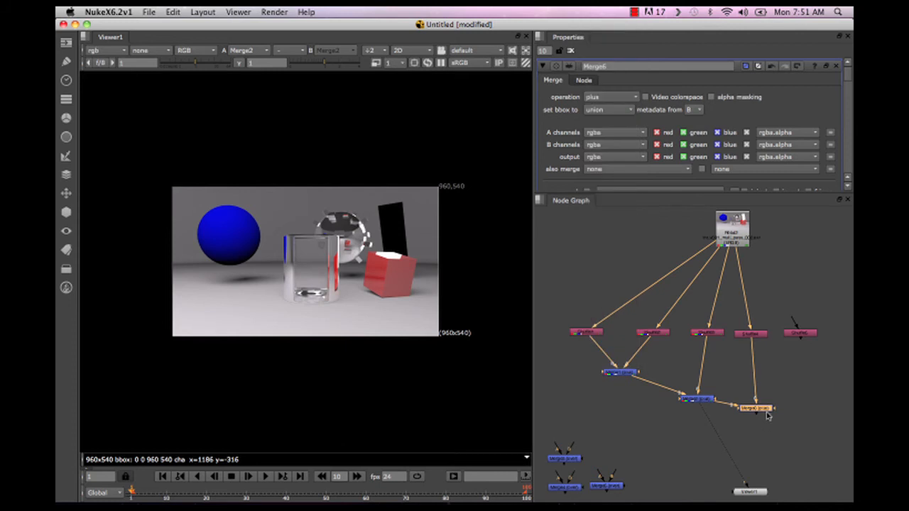
left_click(757, 408)
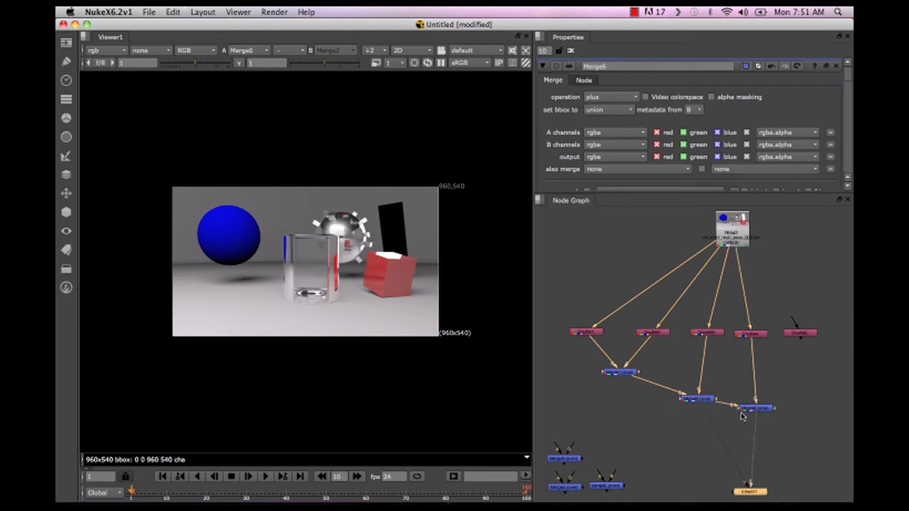
mouse_move(696, 421)
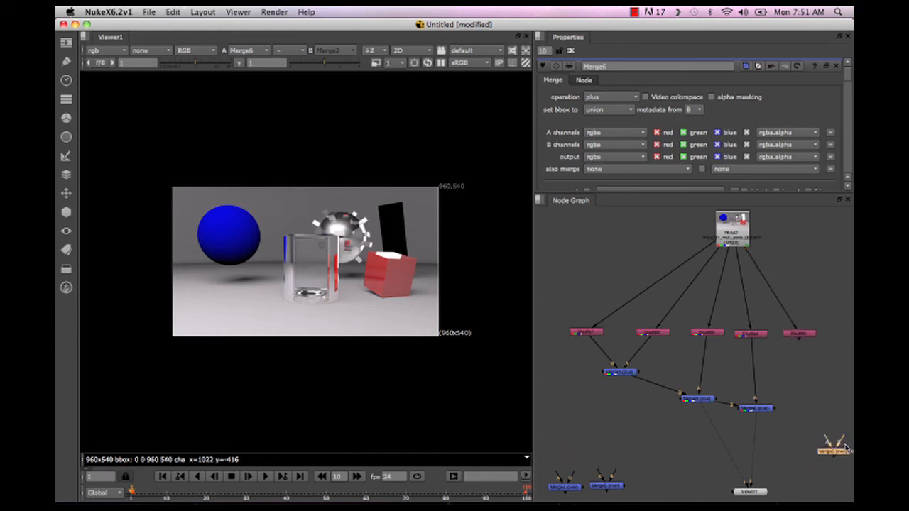
Set the fifth Shuffle to INC_incandescence and switch the Merge beneath it to plus
left_click_drag(831, 448, 802, 416)
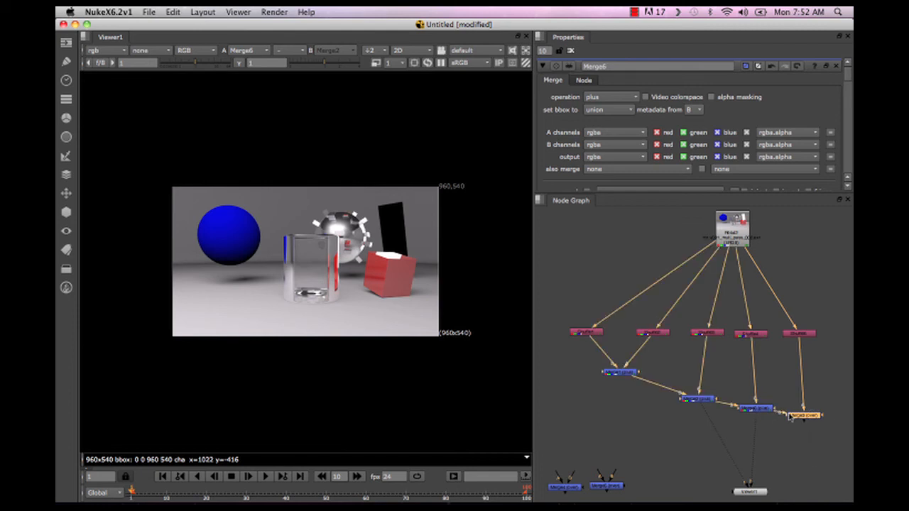
left_click(799, 333)
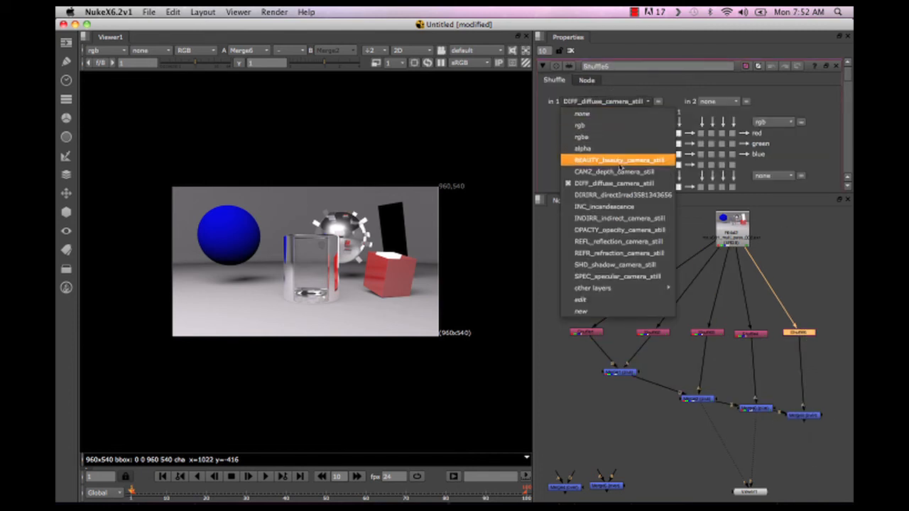
left_click(603, 207)
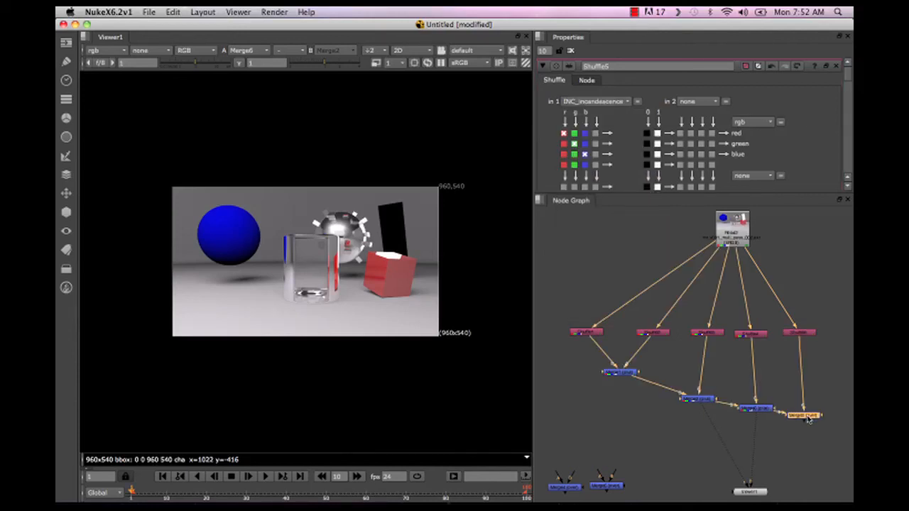
left_click(801, 415)
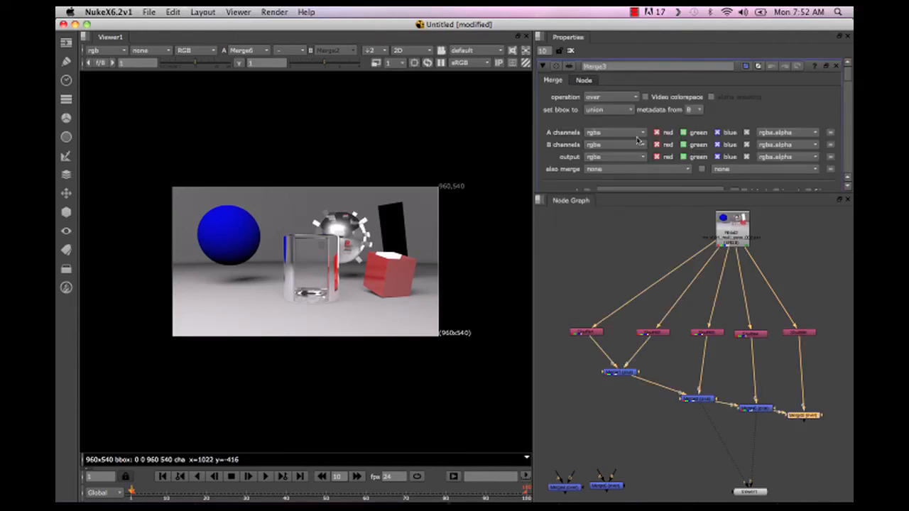
left_click(612, 97)
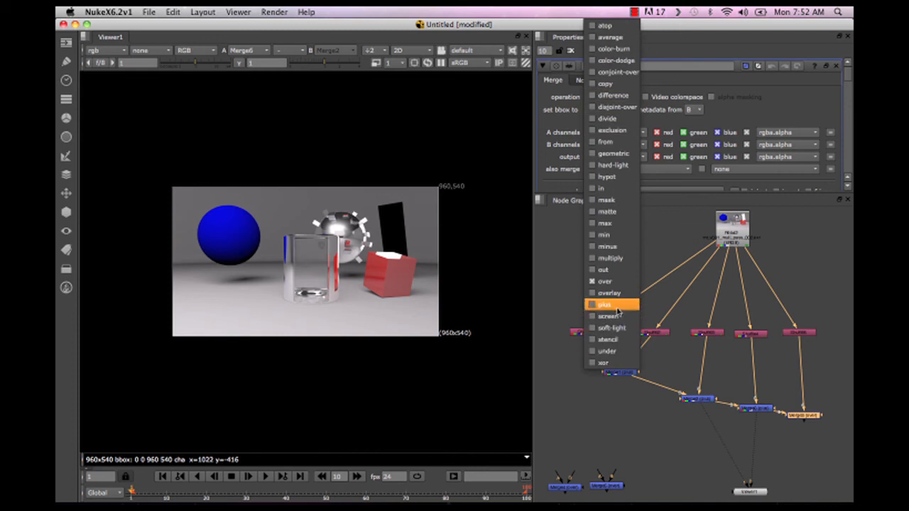
left_click(604, 305)
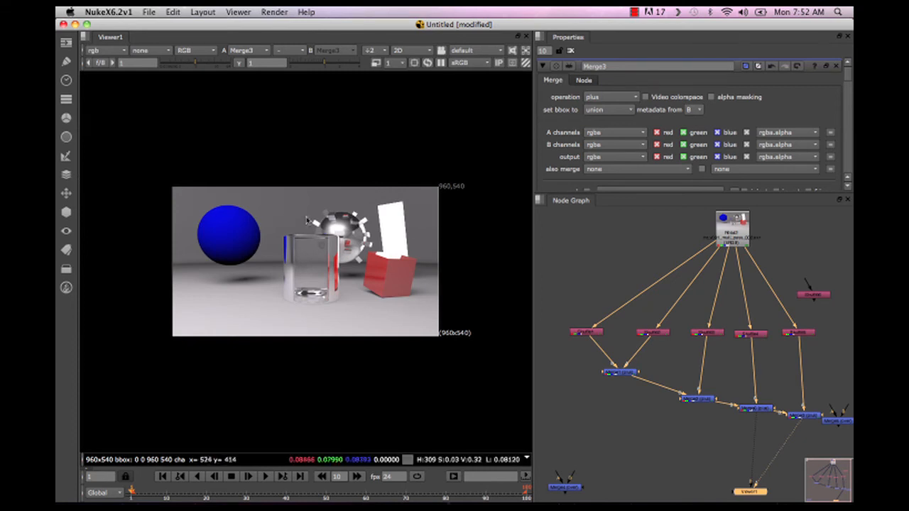
mouse_move(647, 338)
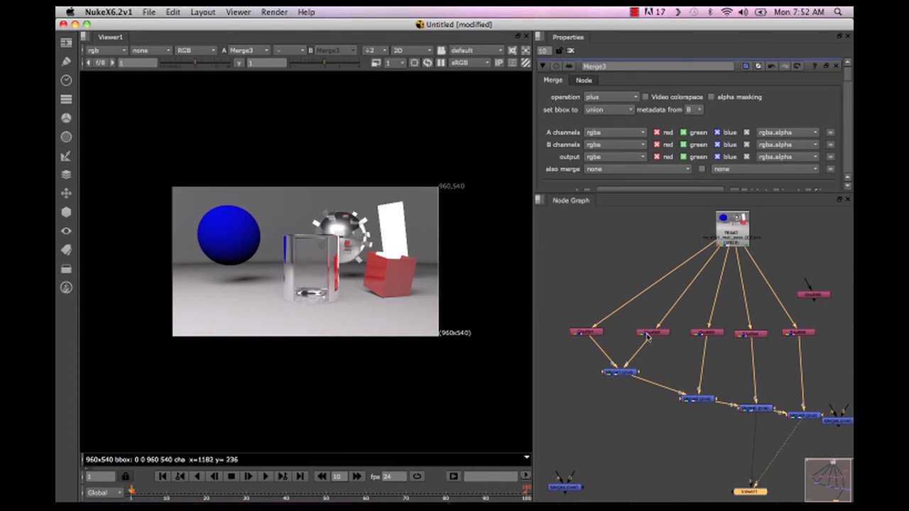
Set a new Shuffle to INDIRR_indirect_camera_still and preview it
left_click(648, 334)
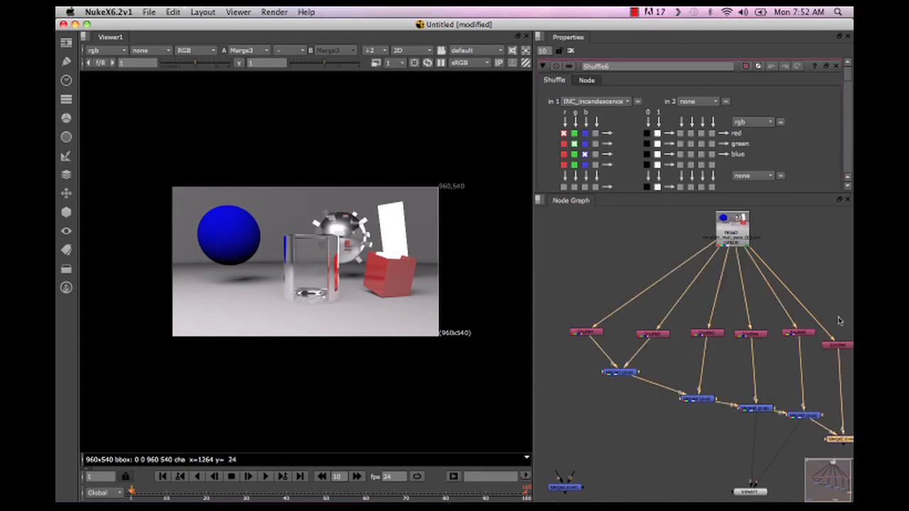
mouse_move(793, 227)
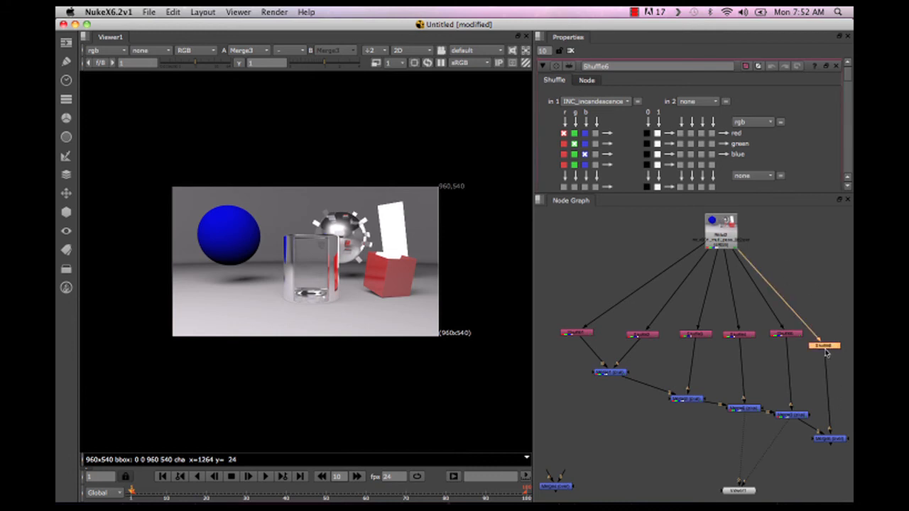
left_click(594, 101)
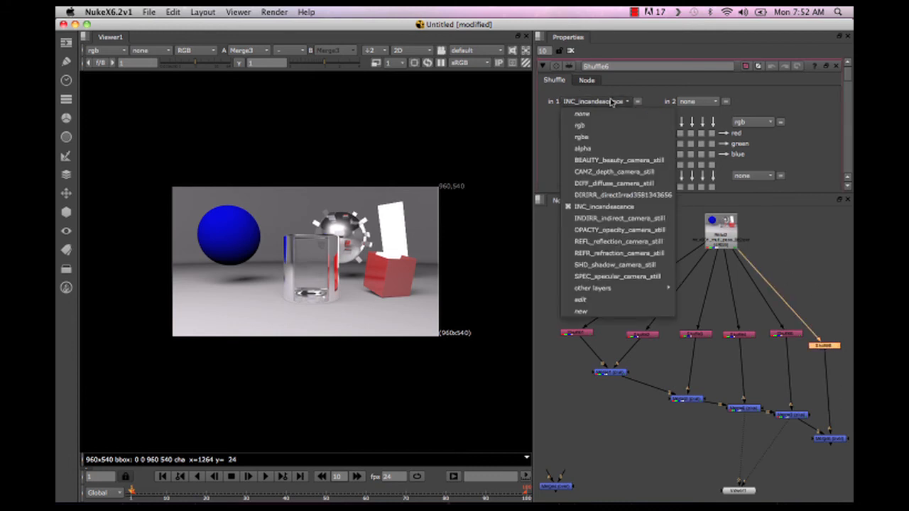
mouse_move(618, 206)
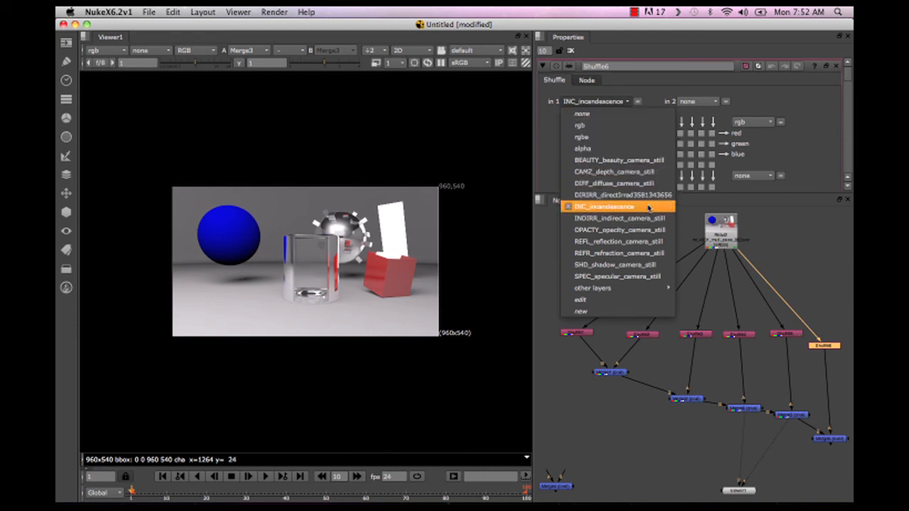
left_click(620, 218)
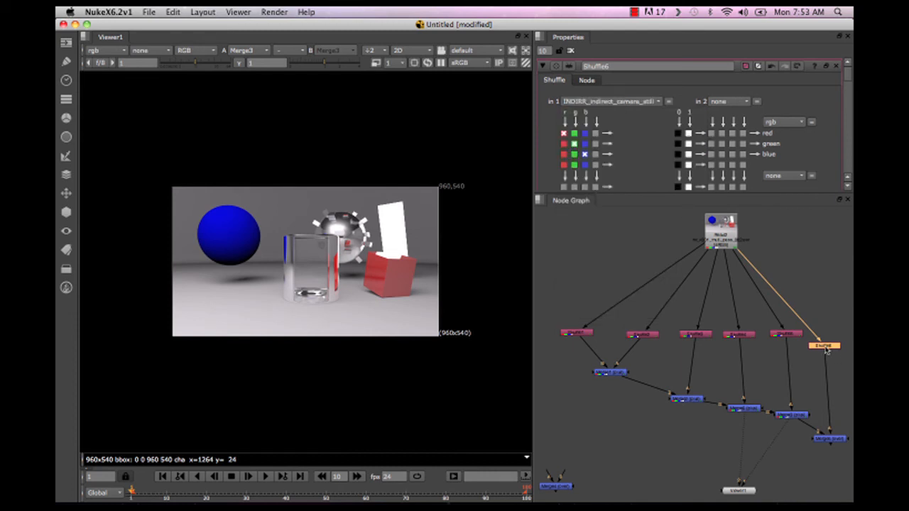
left_click(824, 346)
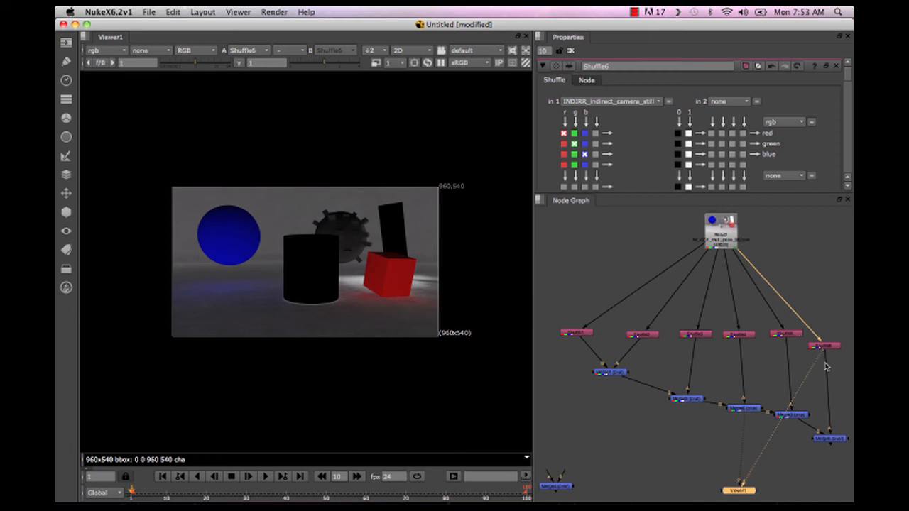
Switch Merge5's operation to plus
left_click(830, 438)
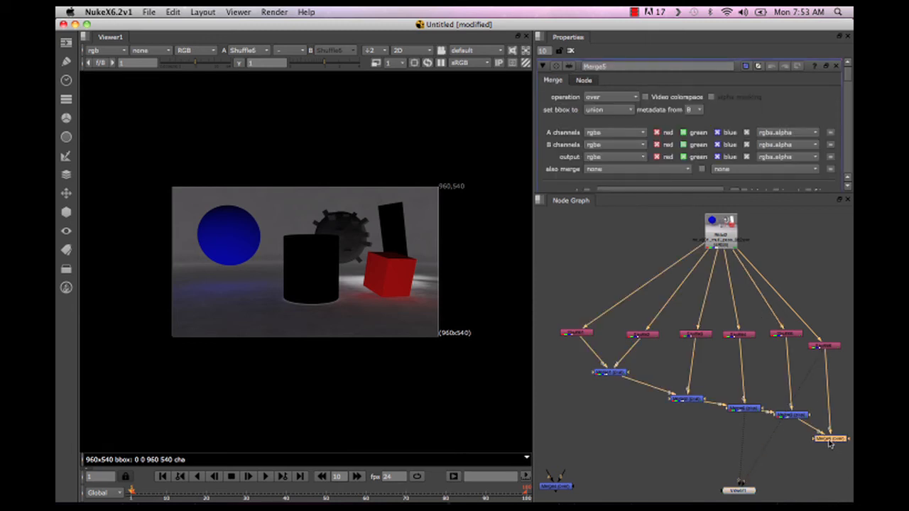
left_click(609, 96)
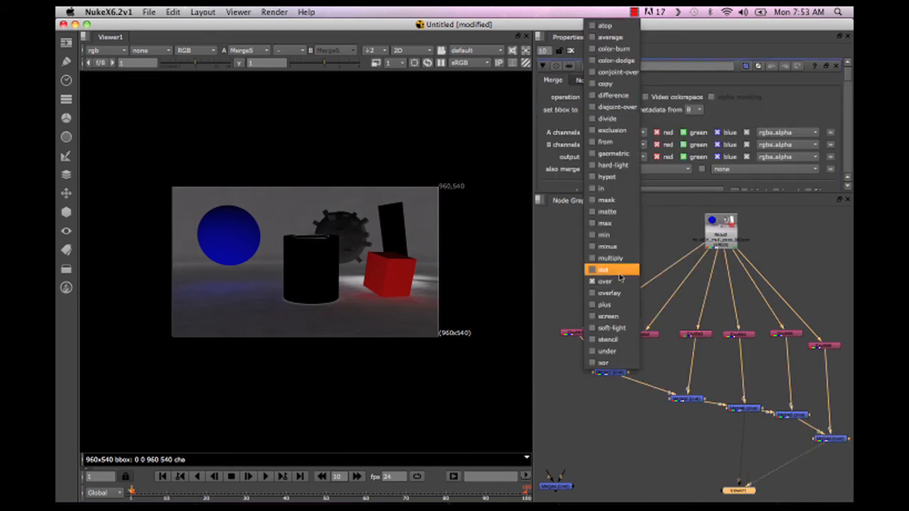
left_click(604, 304)
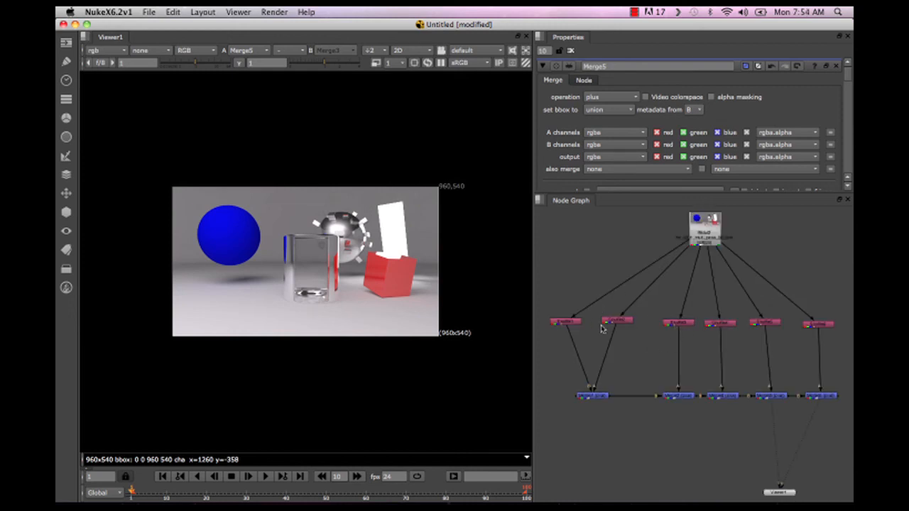
Select the SPEC Shuffle node in the tidied node graph to show its settings
left_click(720, 324)
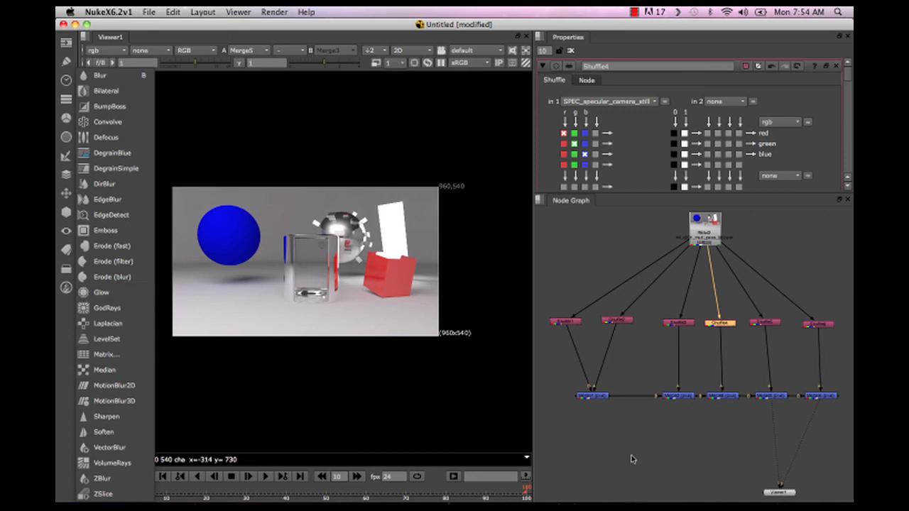
Add an effect-only blue Glow to SPEC (tolerance 0.13, brightness 5, size 53) and view Merge5
left_click(720, 325)
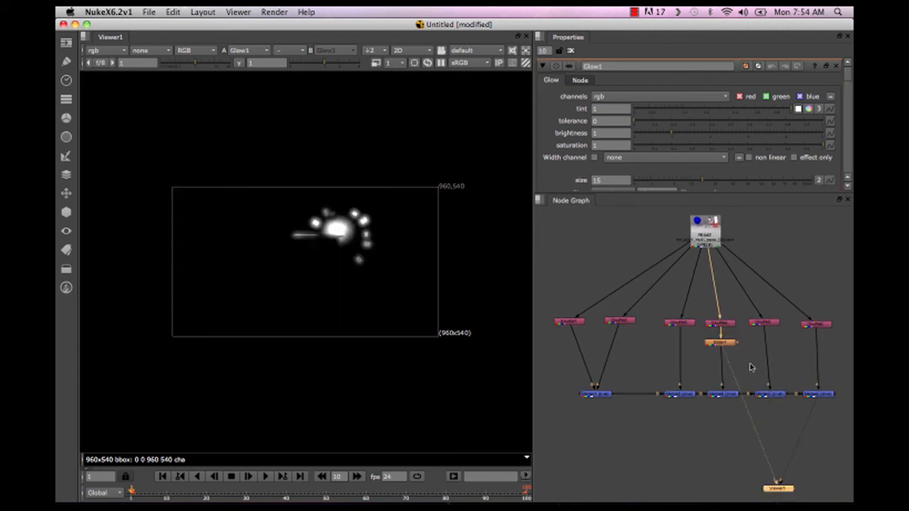
mouse_move(841, 119)
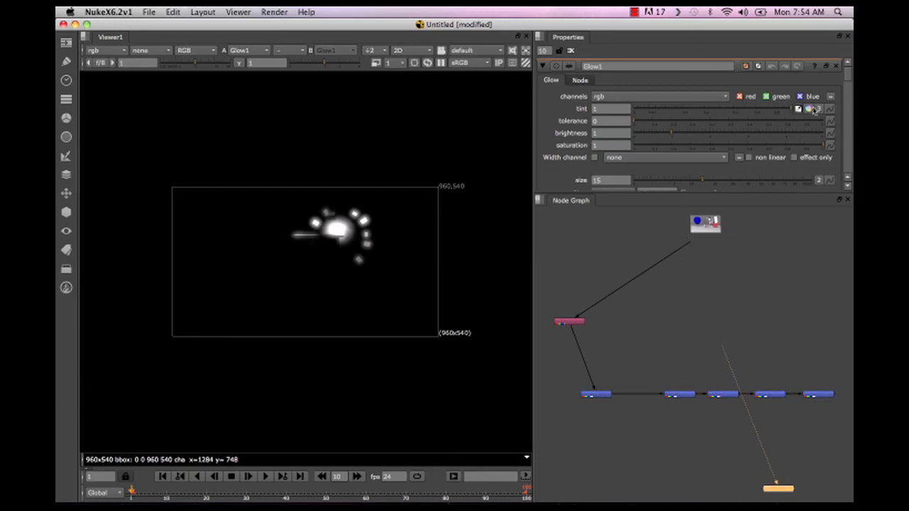
left_click(808, 108)
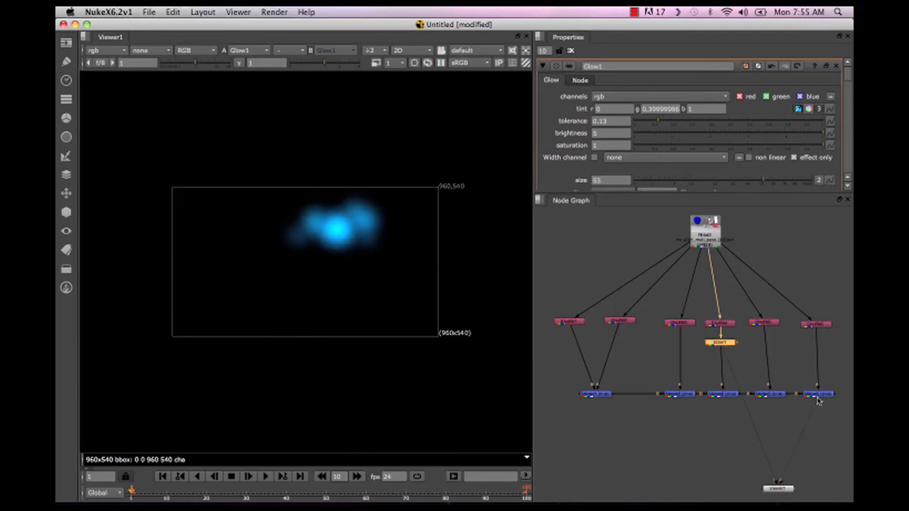
left_click(820, 395)
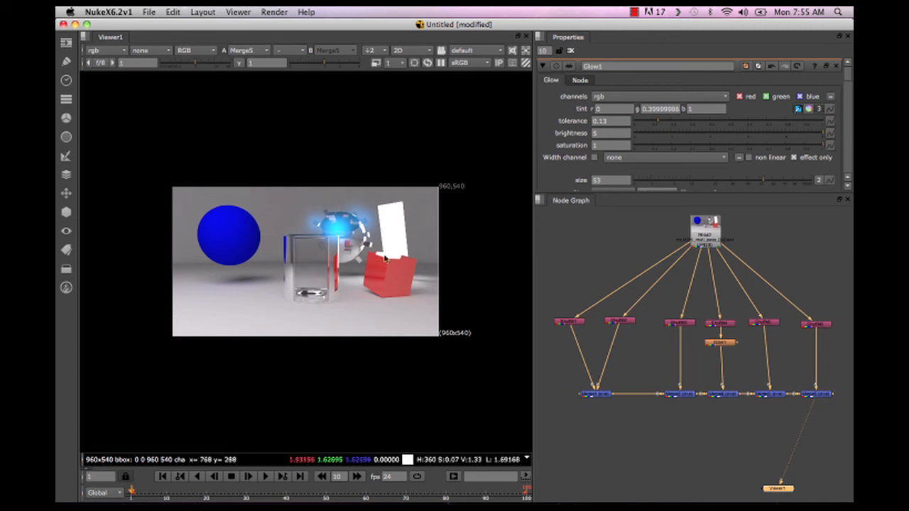
mouse_move(210, 172)
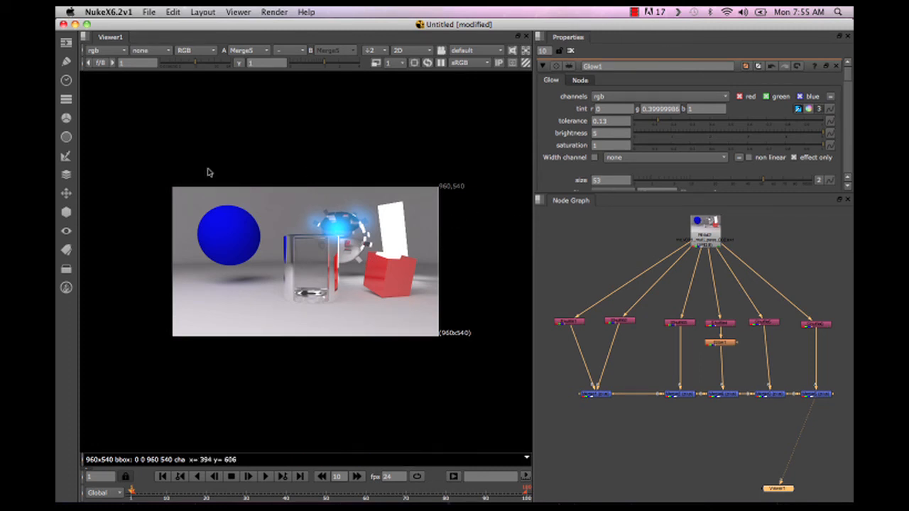